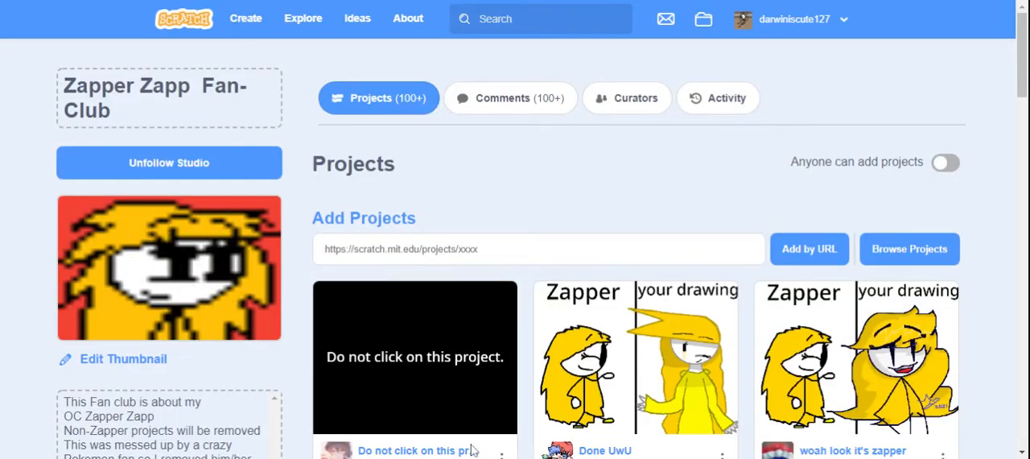
Step: Check the studio's Activity and Comments, then return to its Projects list
click(717, 97)
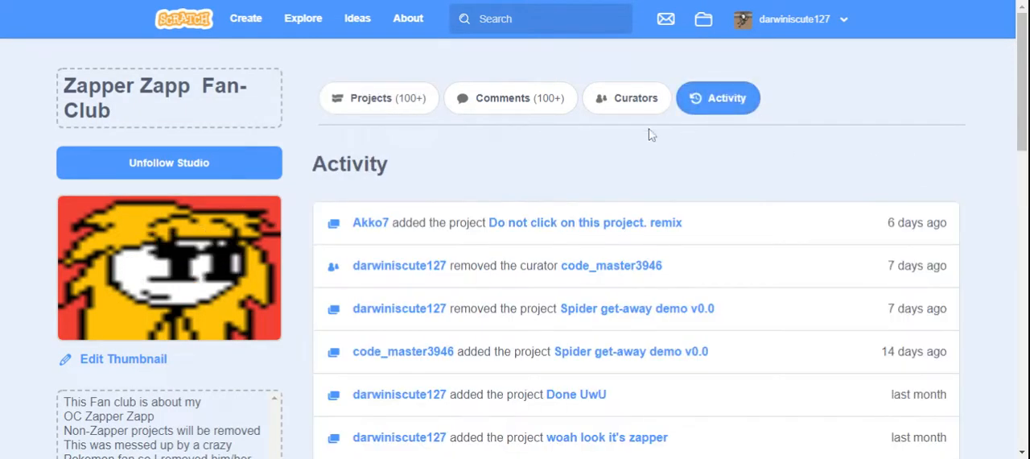
click(510, 97)
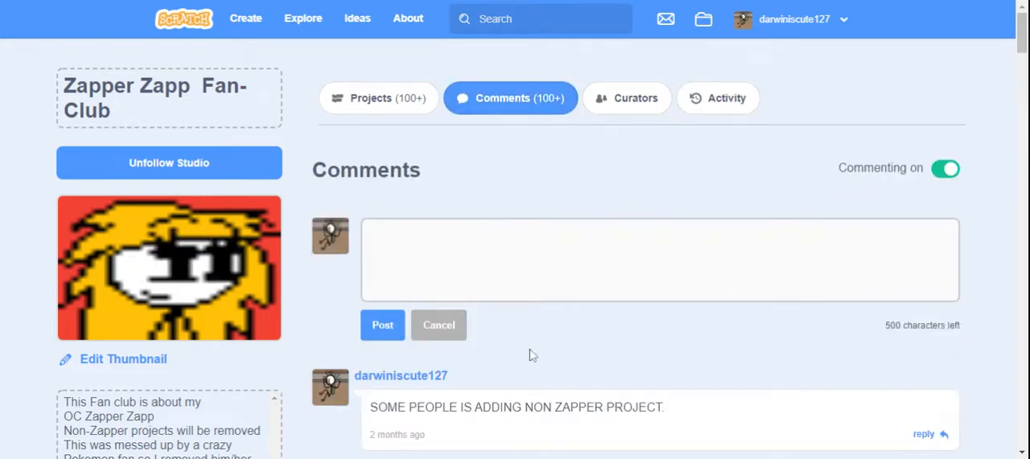
click(378, 97)
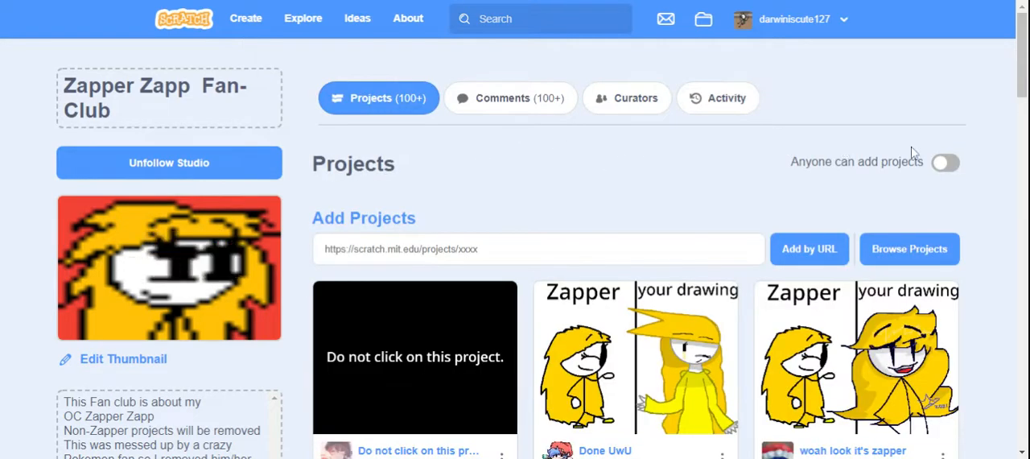
Step: Browse down the studio's project grid and load more projects
scroll(down, 3)
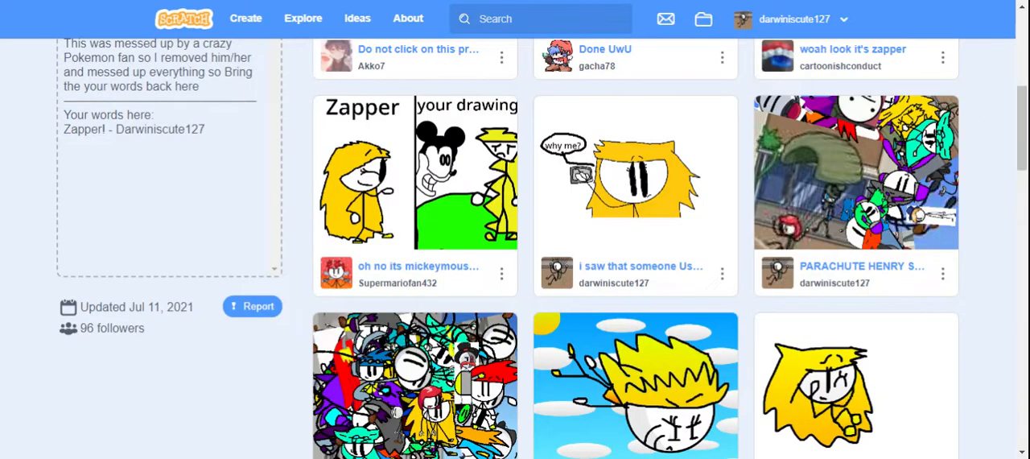
scroll(down, 3)
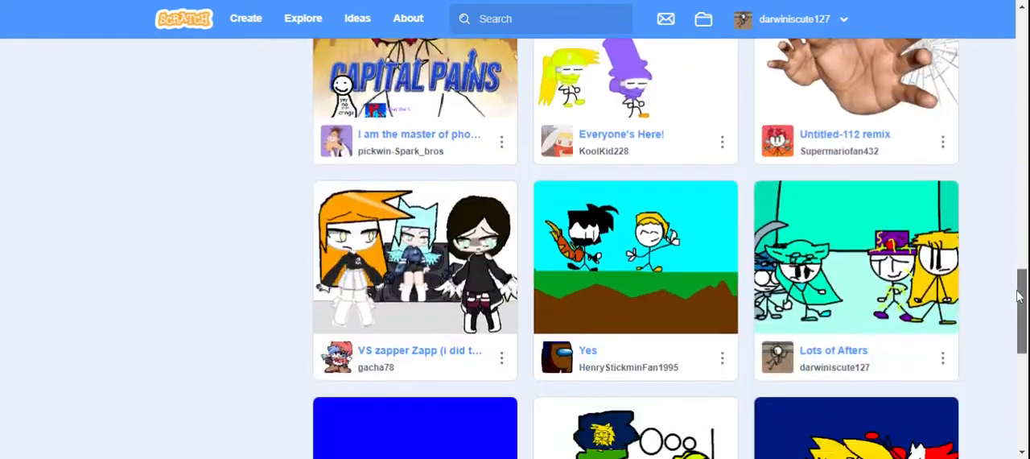
scroll(down, 3)
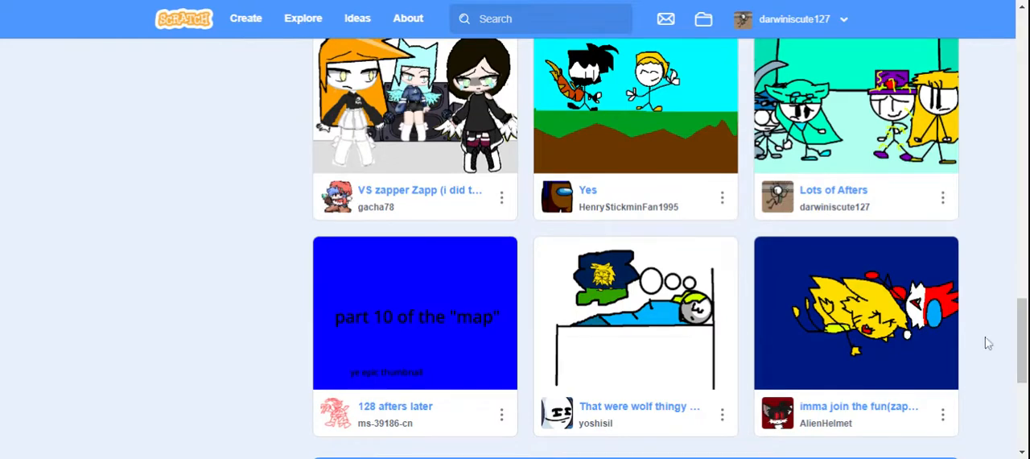
scroll(down, 3)
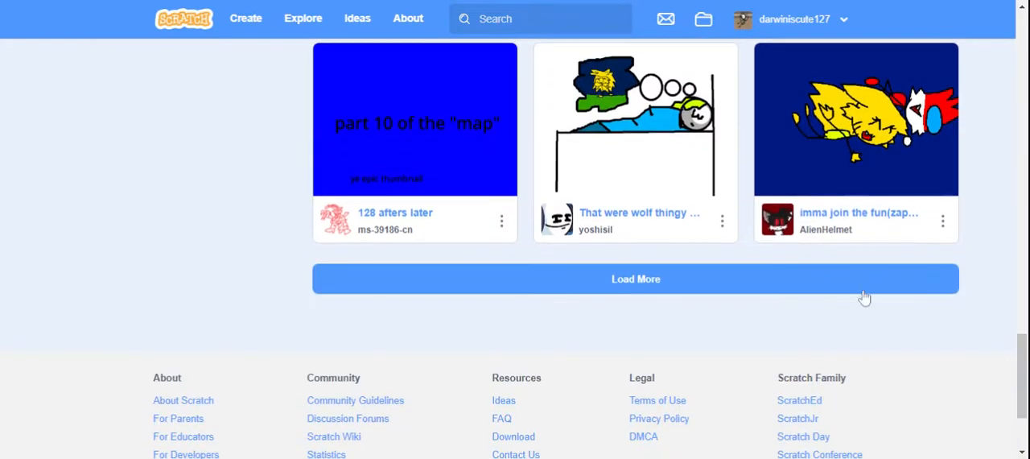
click(635, 279)
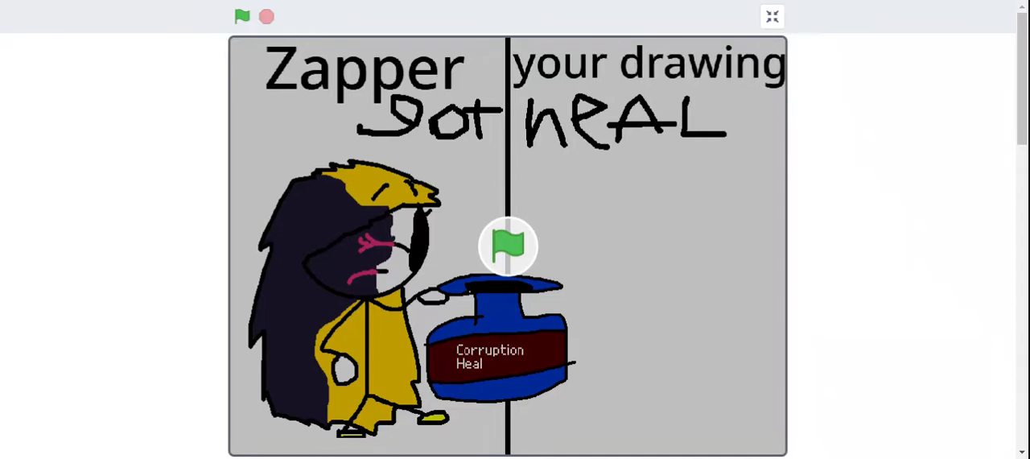
mouse_move(559, 164)
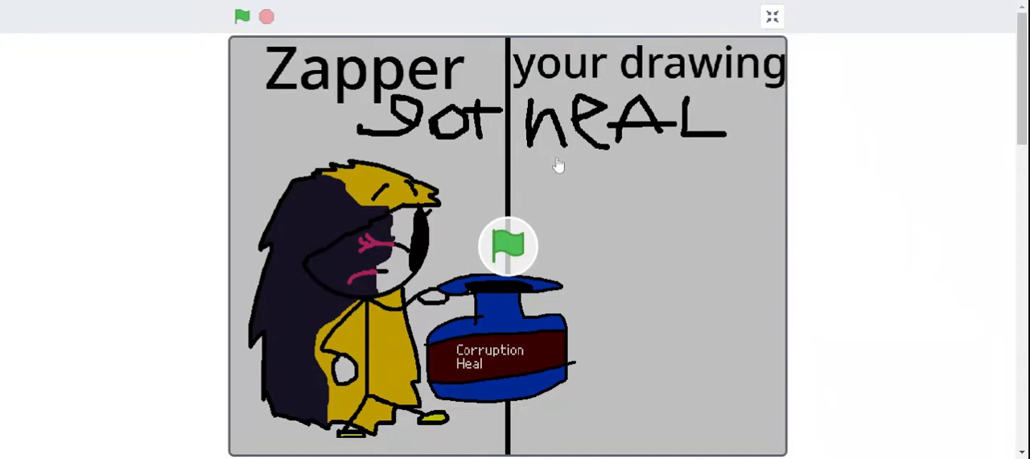
mouse_move(628, 148)
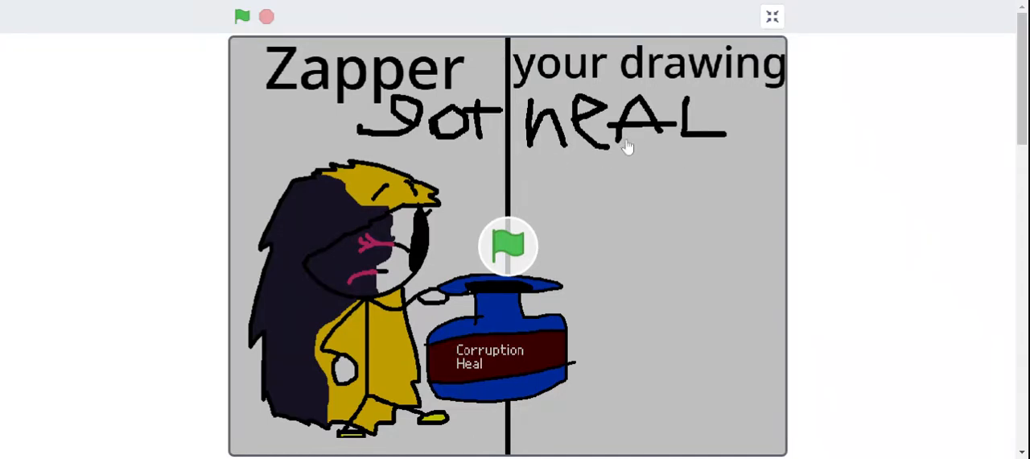
Step: Advance the heal project so the healed yellow Zapper appears smiling
click(243, 16)
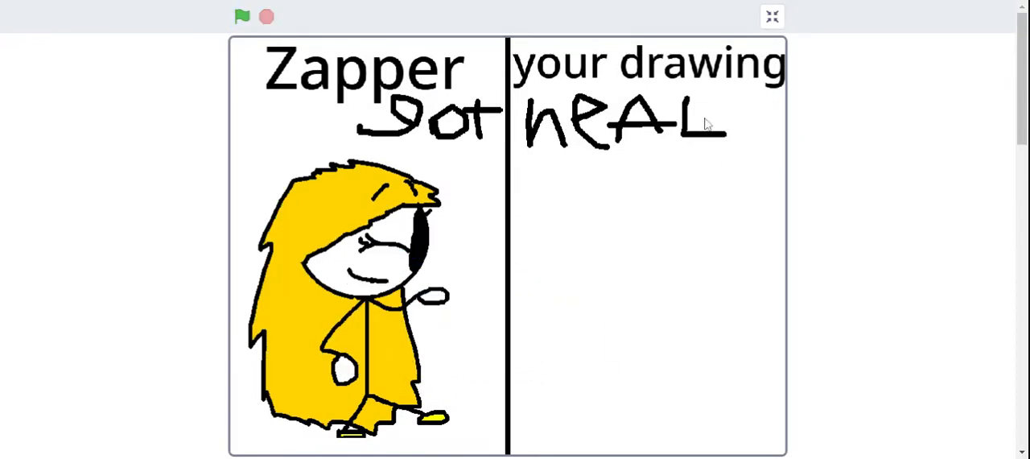
mouse_move(606, 6)
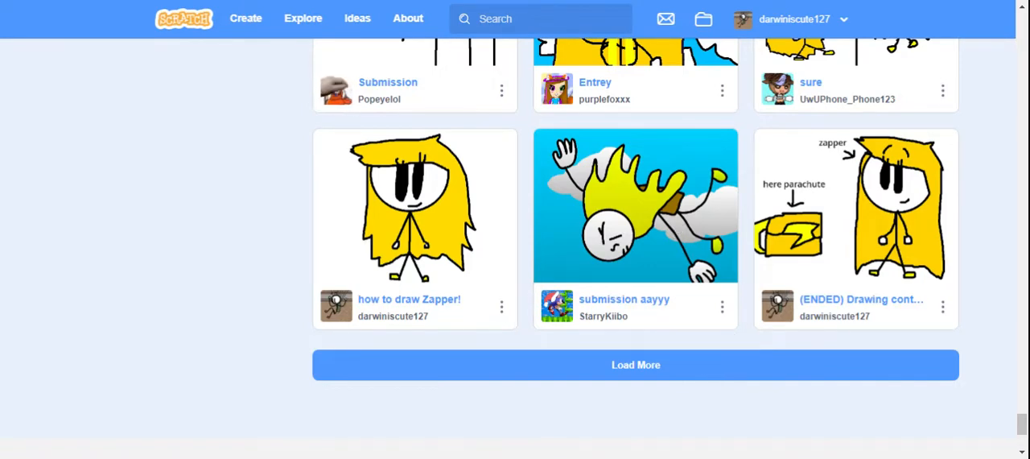
Step: Start the 'My Trash Comic as an Entry' project playing full screen
click(634, 206)
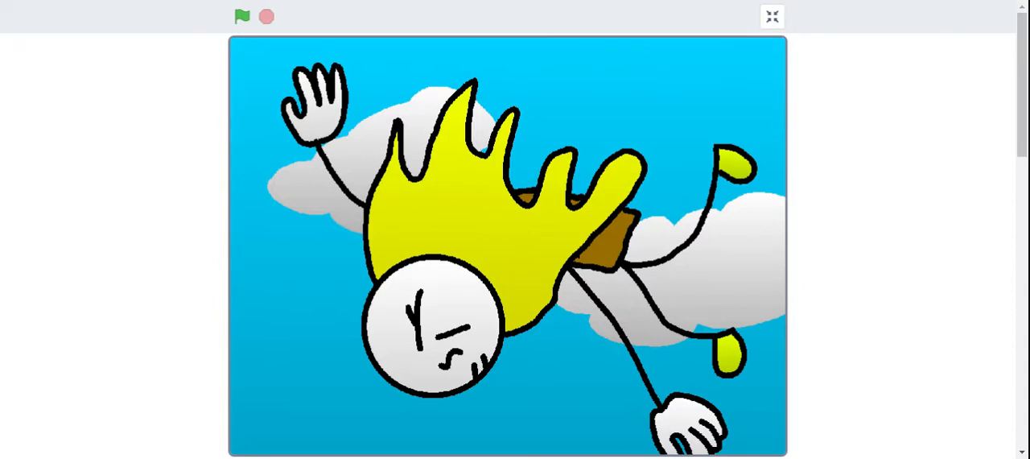
click(241, 17)
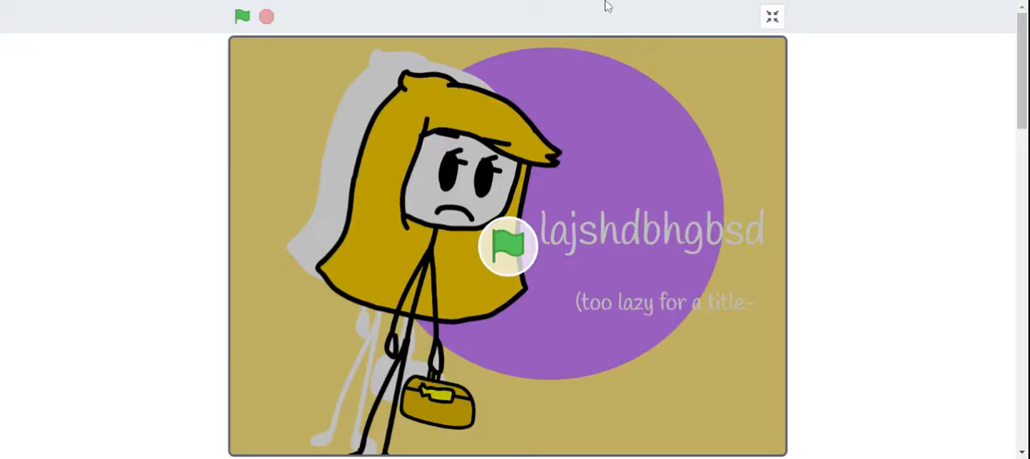
mouse_move(528, 192)
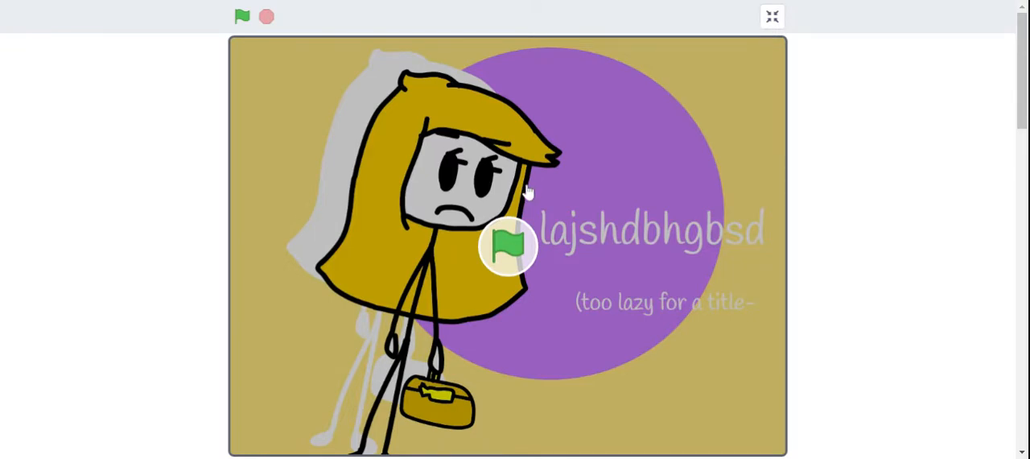
mouse_move(554, 106)
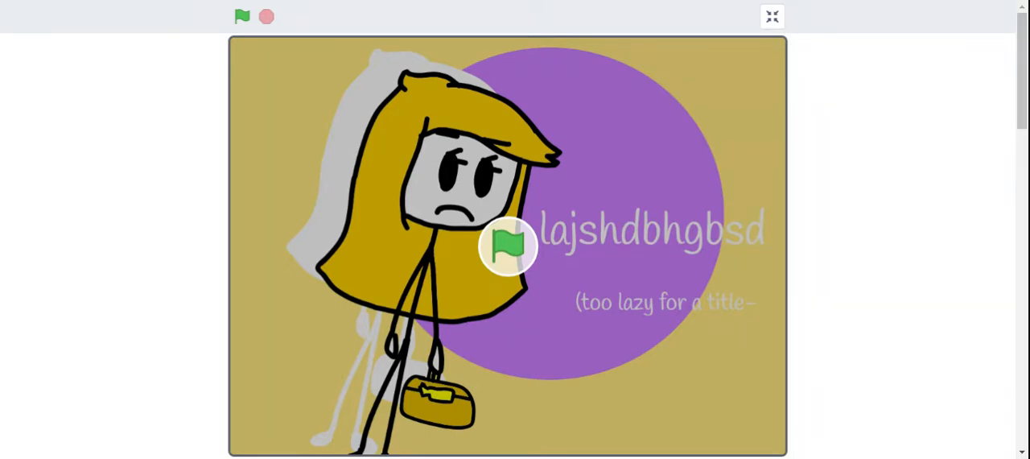
mouse_move(586, 127)
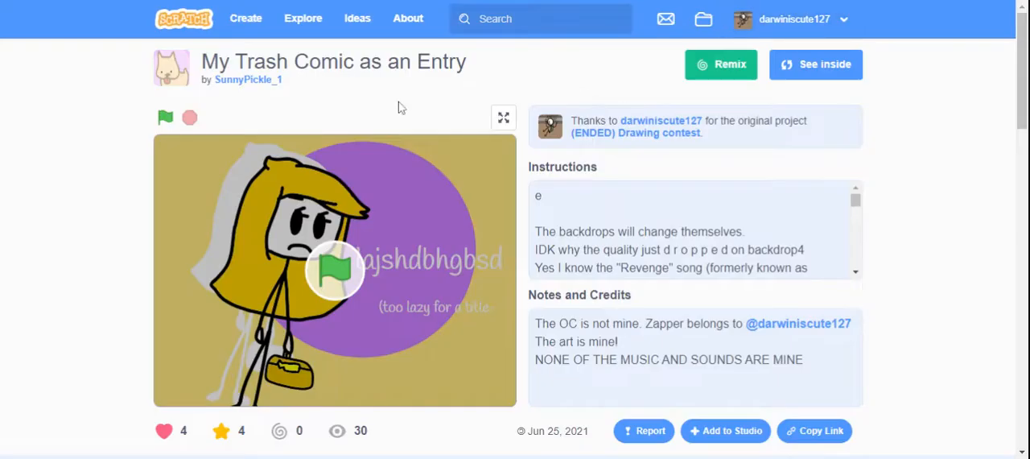
mouse_move(480, 111)
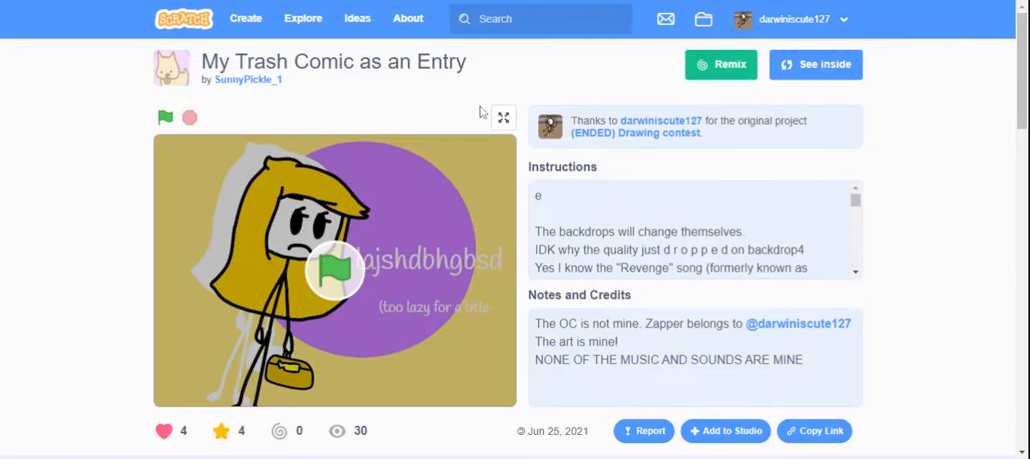
click(502, 117)
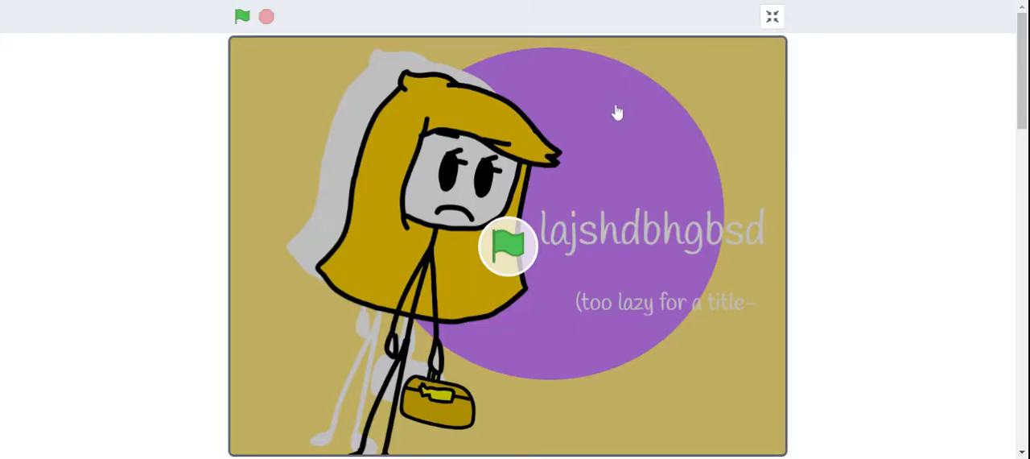
mouse_move(607, 145)
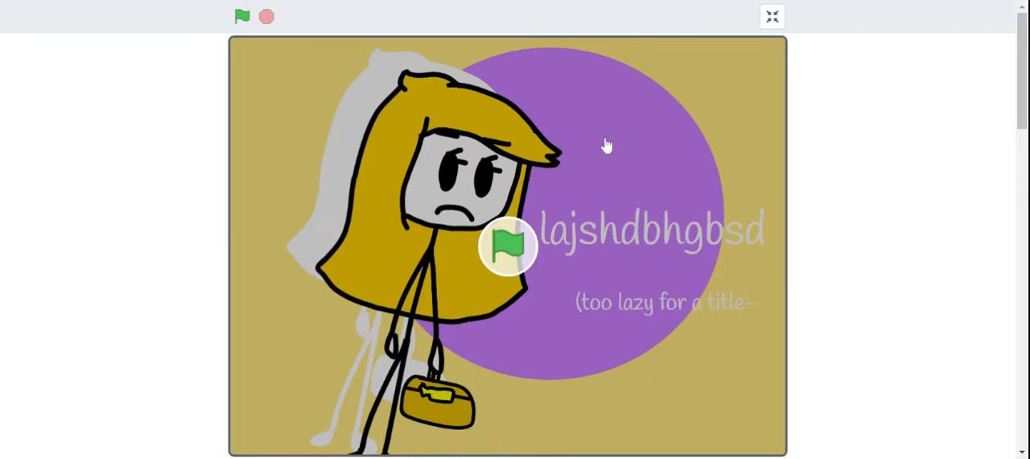
click(241, 16)
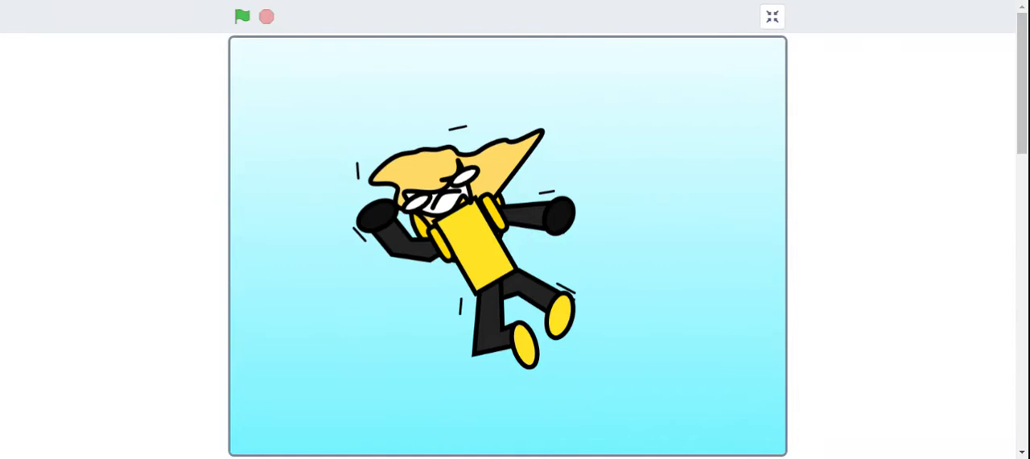
mouse_move(554, 134)
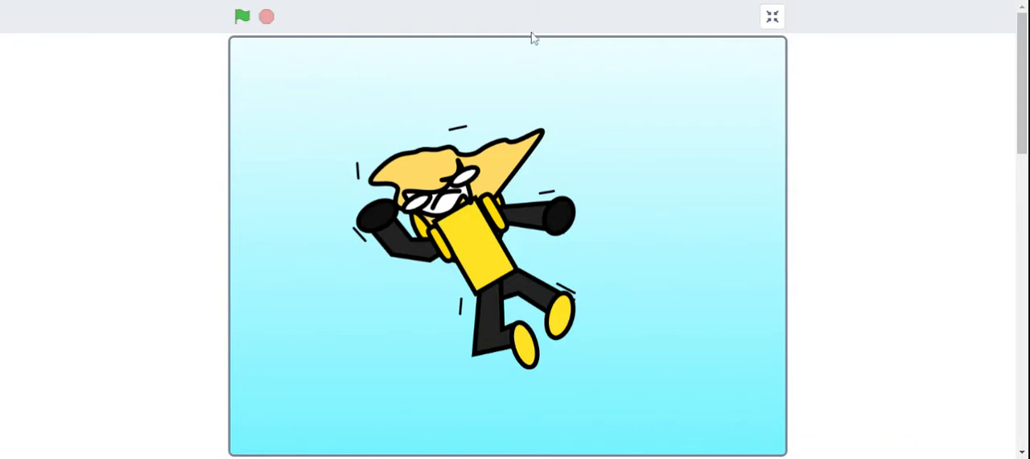
mouse_move(570, 5)
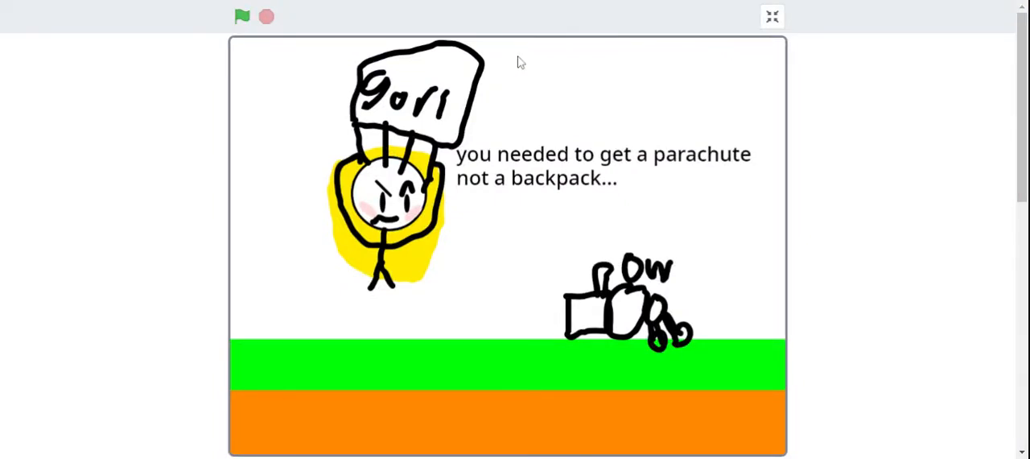
mouse_move(543, 7)
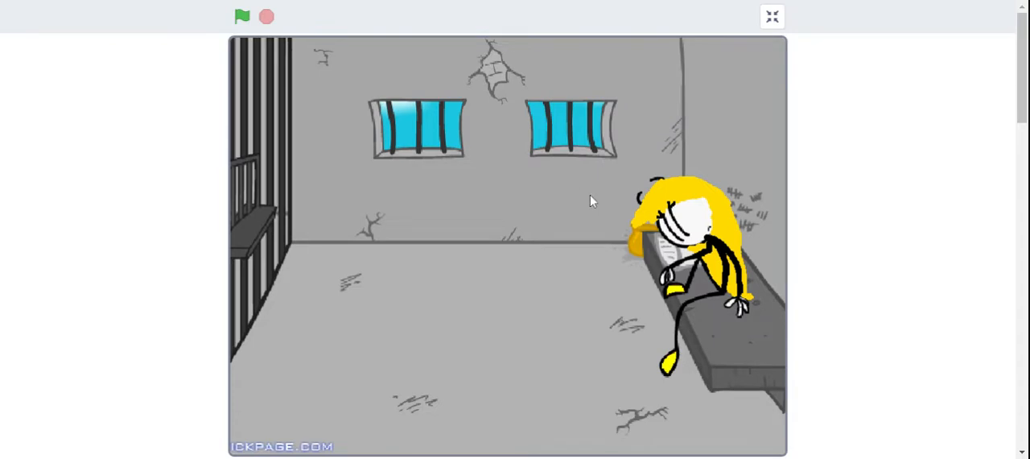
mouse_move(869, 267)
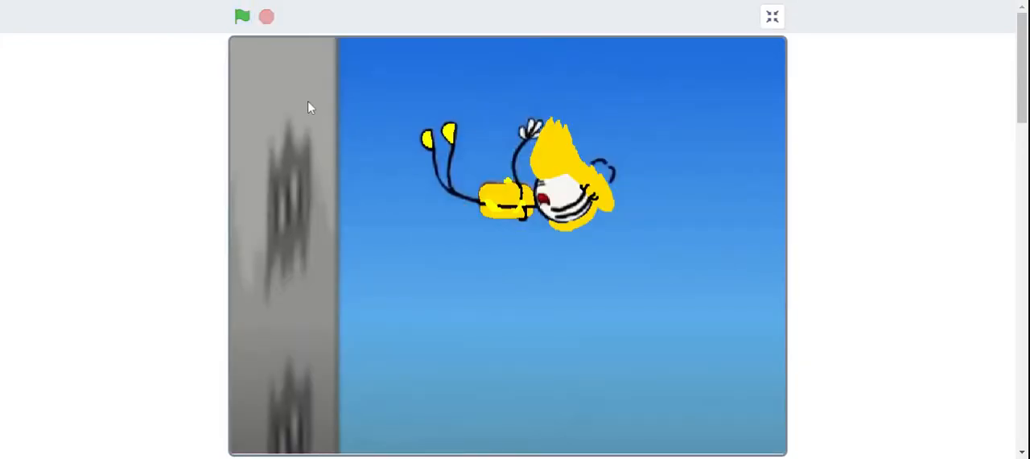
mouse_move(566, 6)
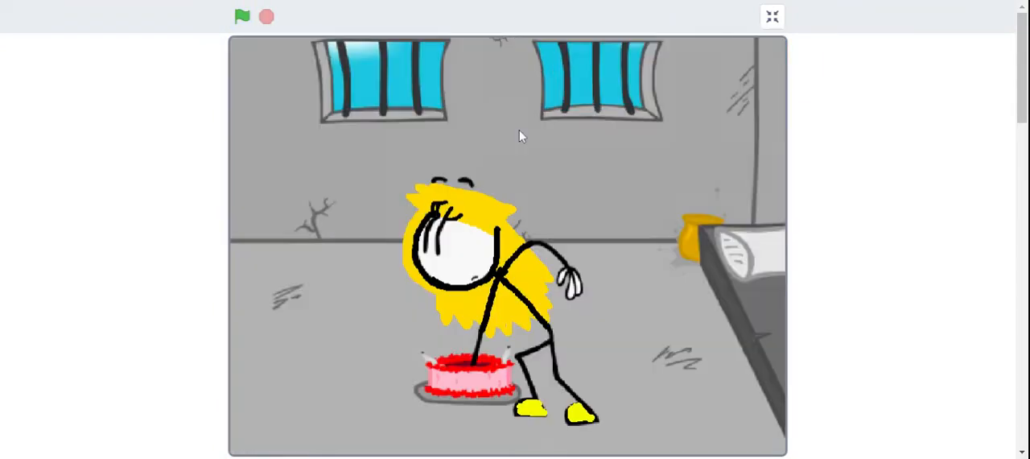
Step: Advance the comic to the skydive-dare panel with Zapper yelling in the window
click(242, 16)
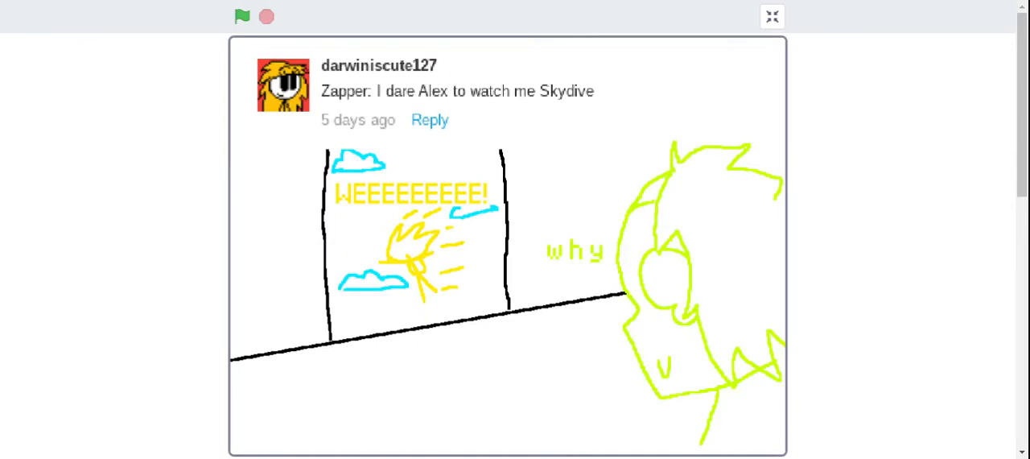
mouse_move(554, 280)
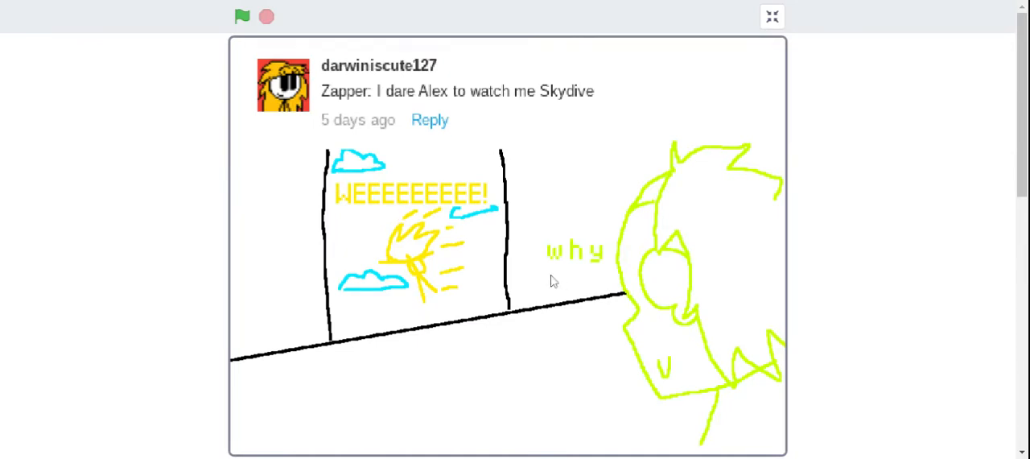
mouse_move(695, 301)
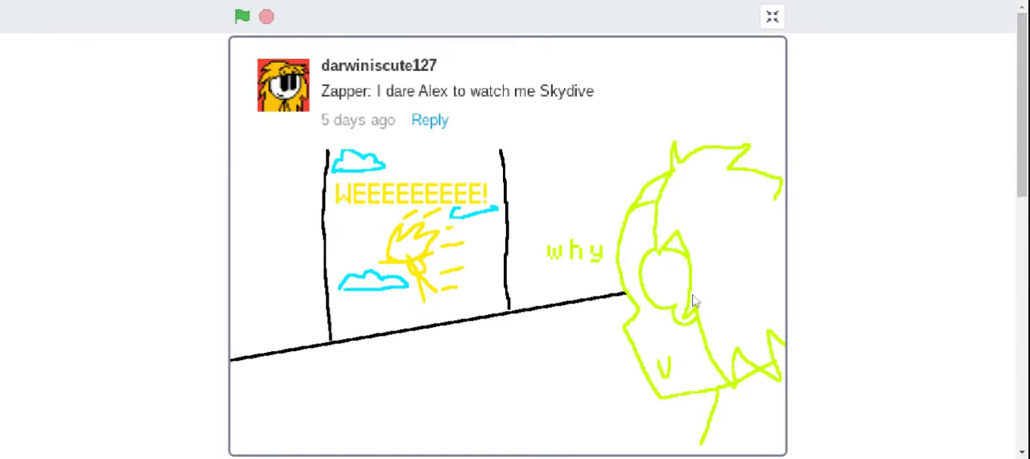
mouse_move(361, 264)
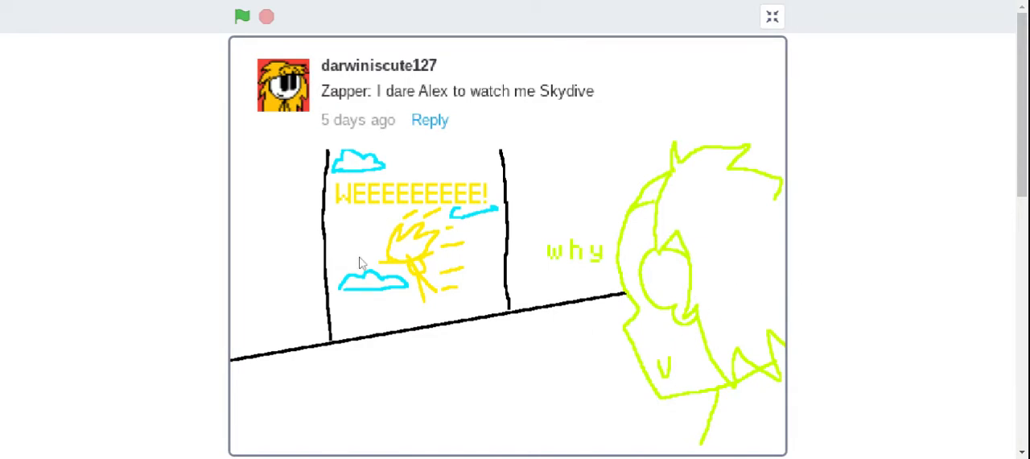
mouse_move(619, 4)
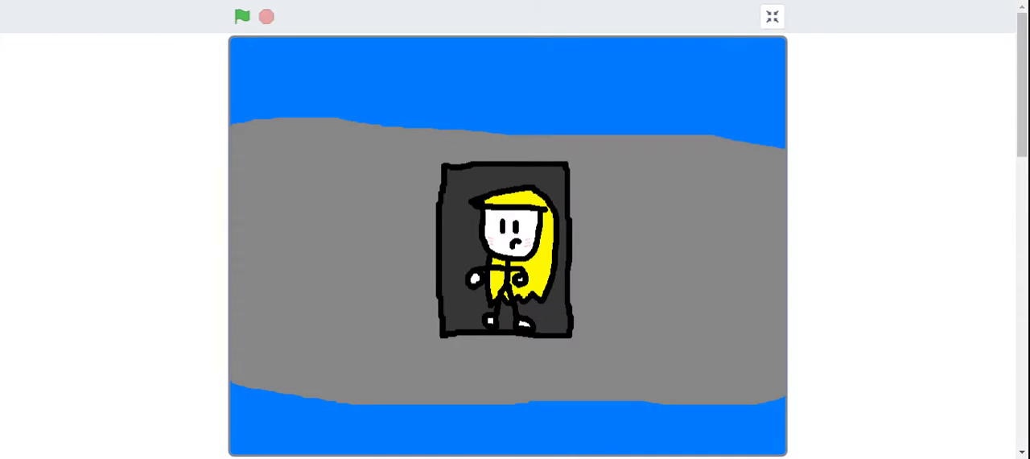
mouse_move(634, 182)
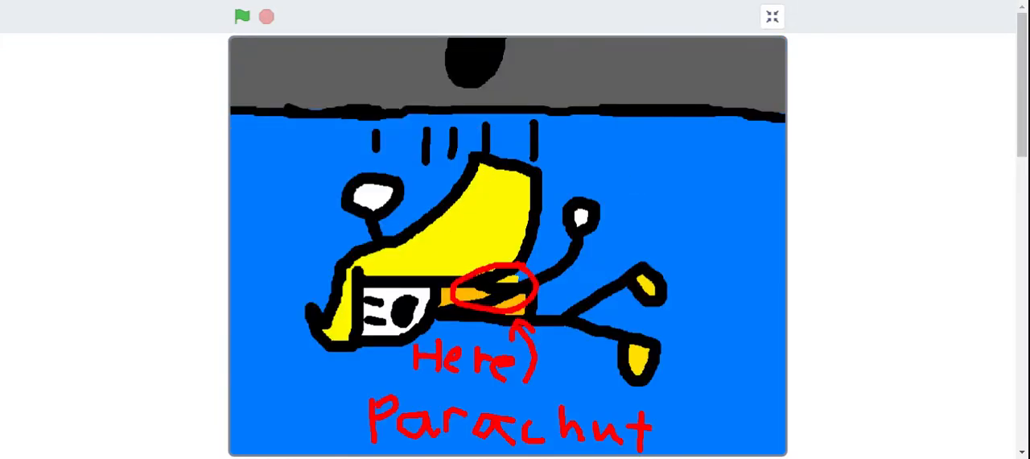
Step: Move on to the part 10 project and start its animation playing
click(241, 17)
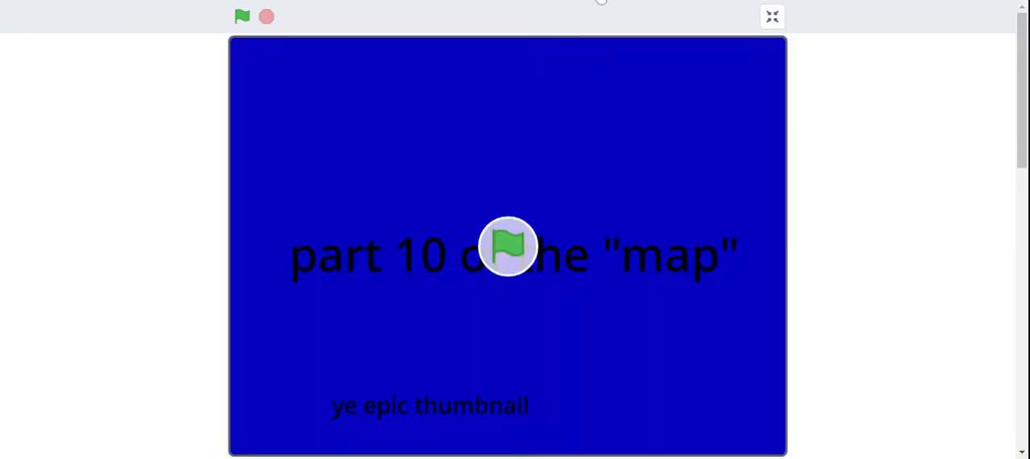
click(241, 16)
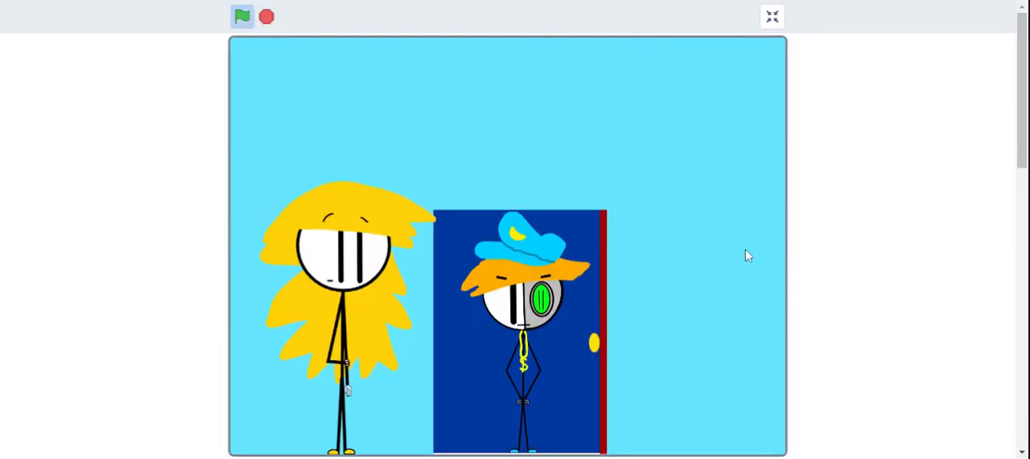
mouse_move(691, 276)
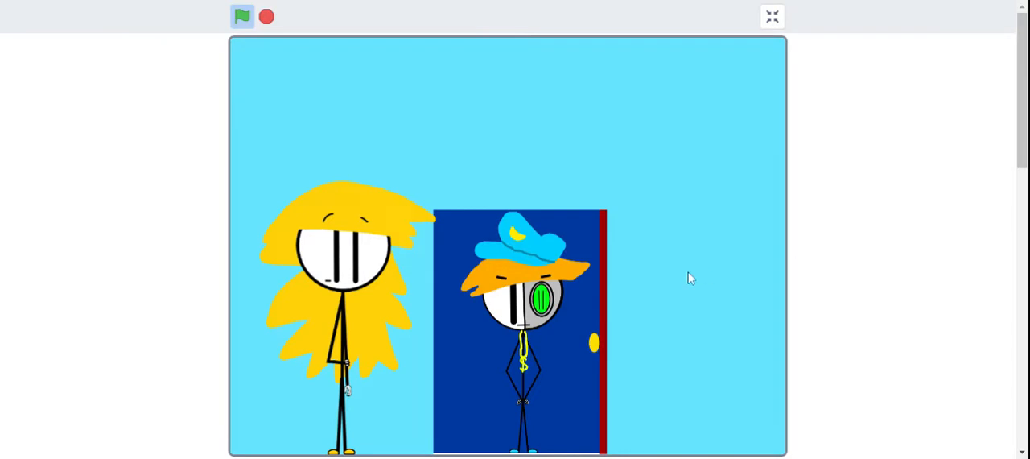
mouse_move(328, 248)
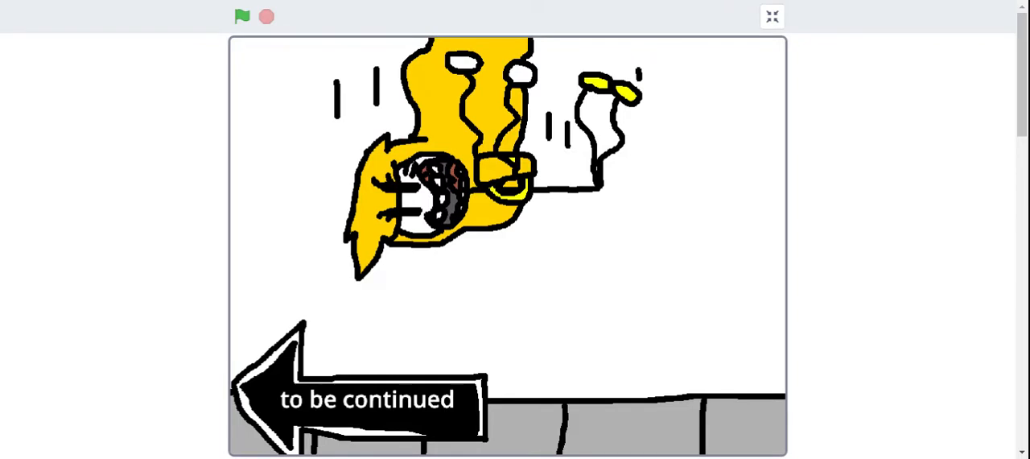
mouse_move(394, 399)
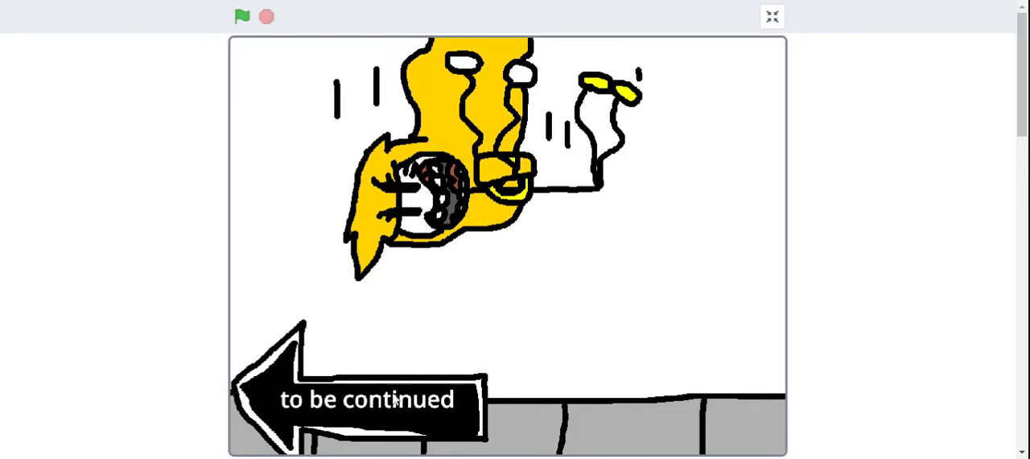
mouse_move(396, 302)
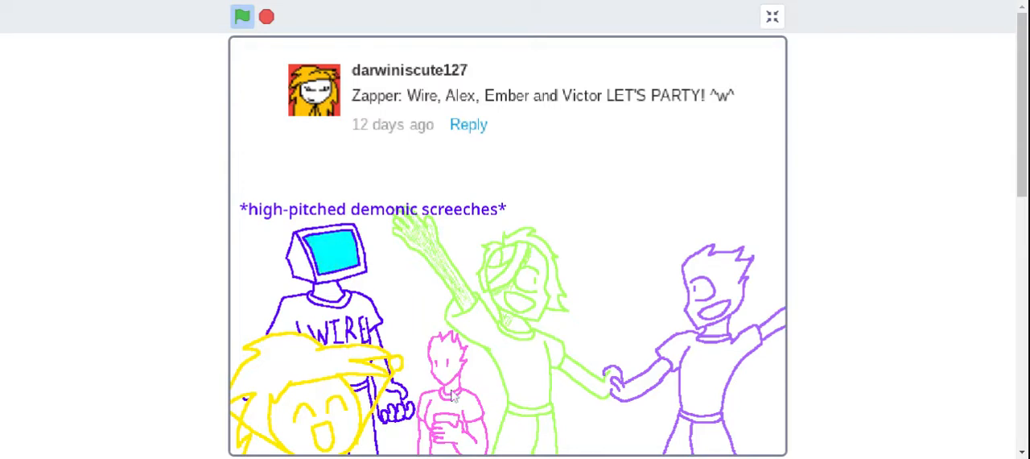
mouse_move(769, 186)
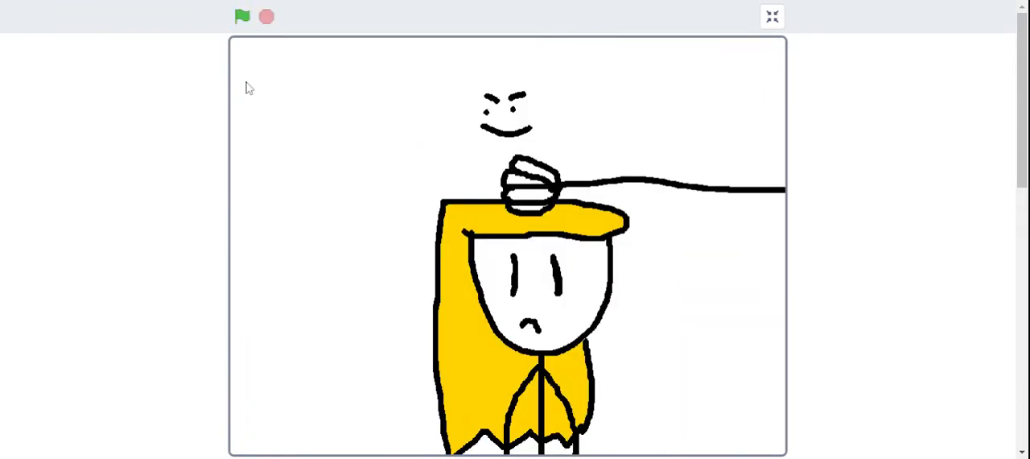
Step: Play through the remaining entries — the party and head-pat drawings
click(241, 16)
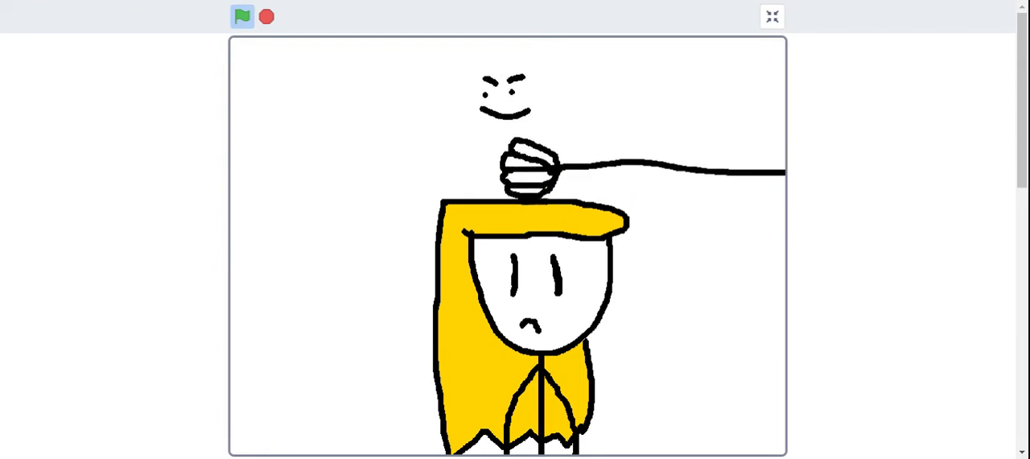
click(241, 16)
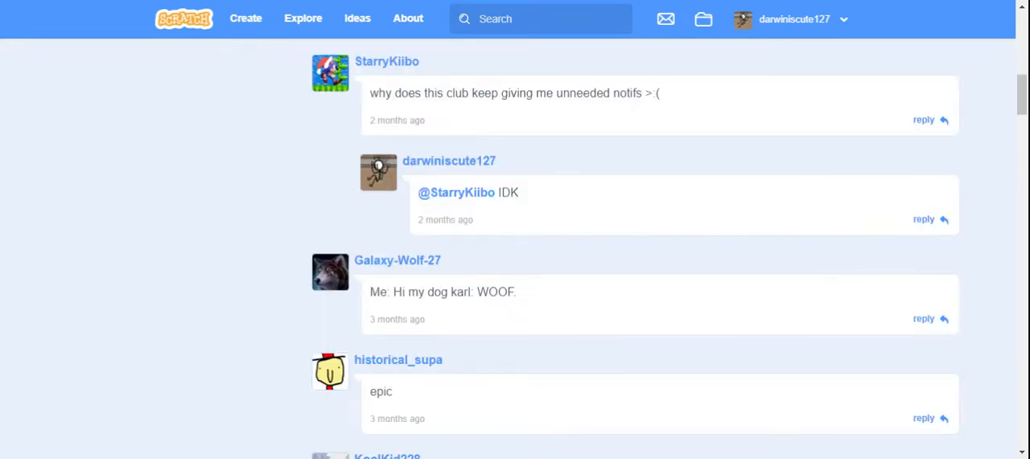
mouse_move(712, 160)
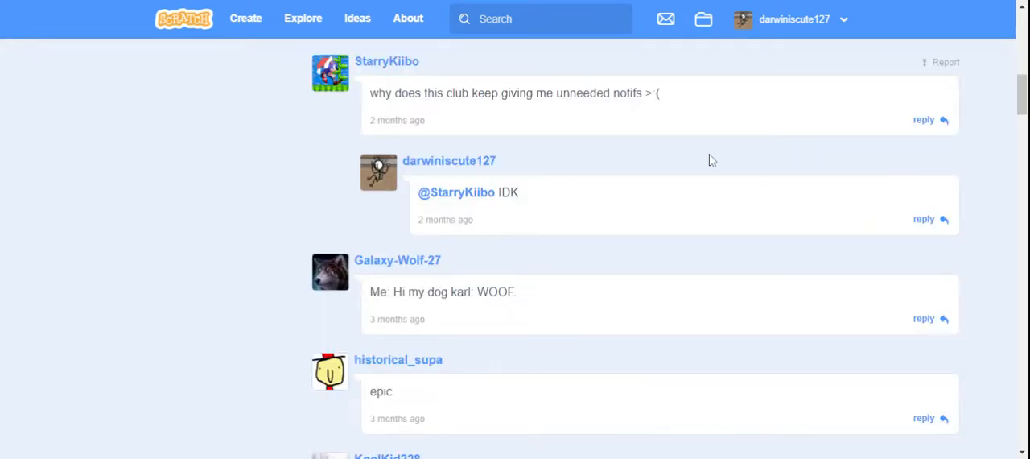
Step: Read down the studio comments to the older replies about parachutes, joining and Zapper being cute
scroll(down, 3)
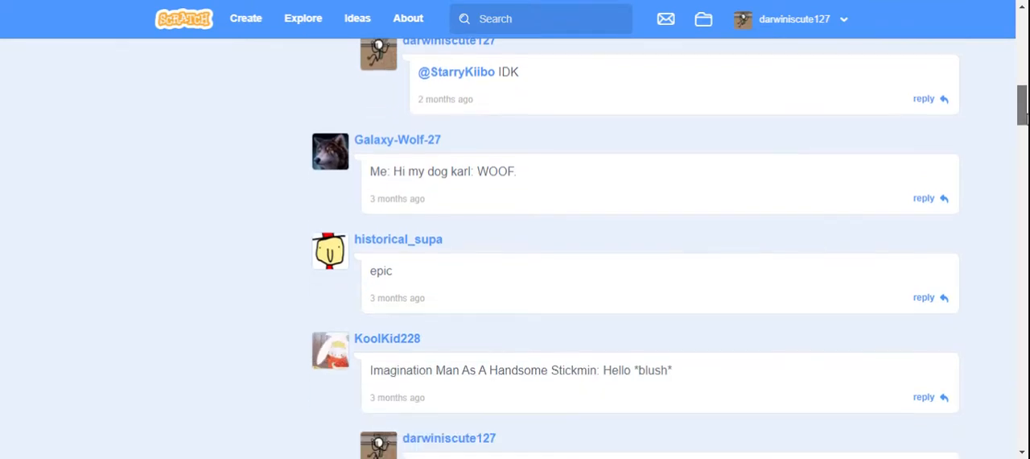
scroll(down, 3)
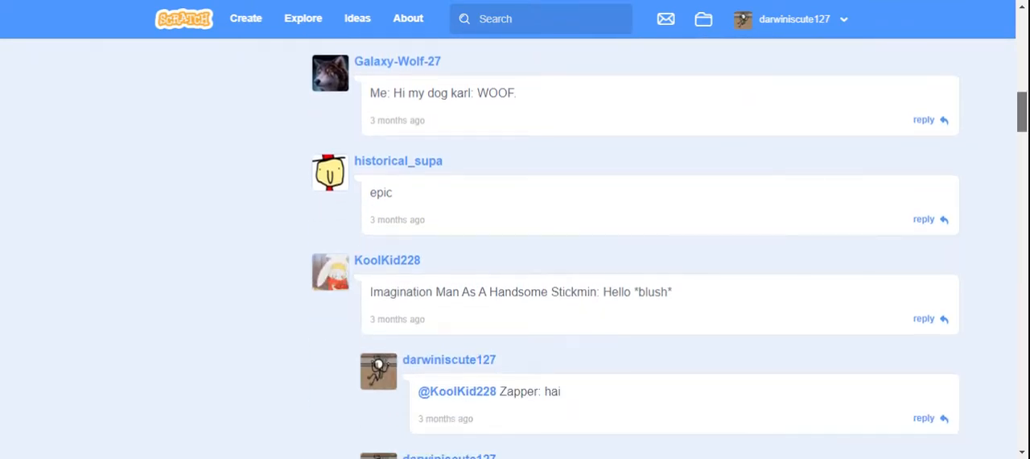
scroll(down, 3)
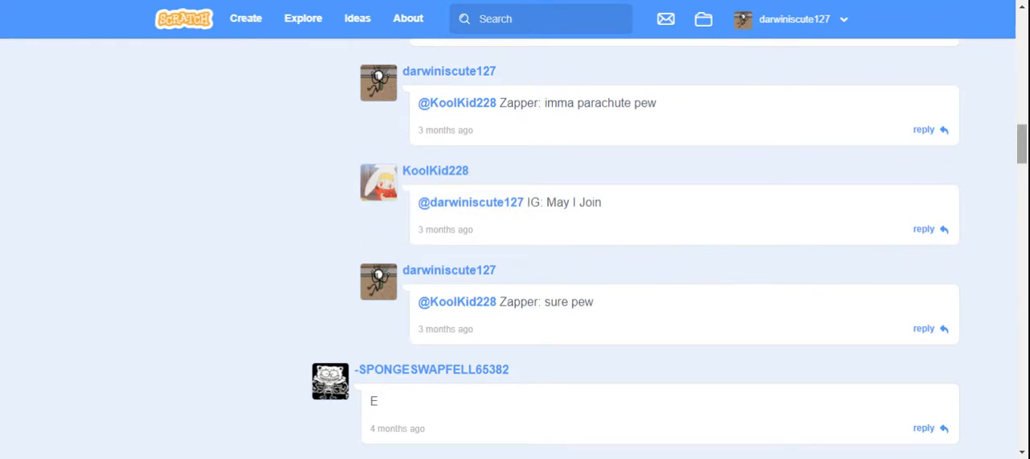
scroll(down, 3)
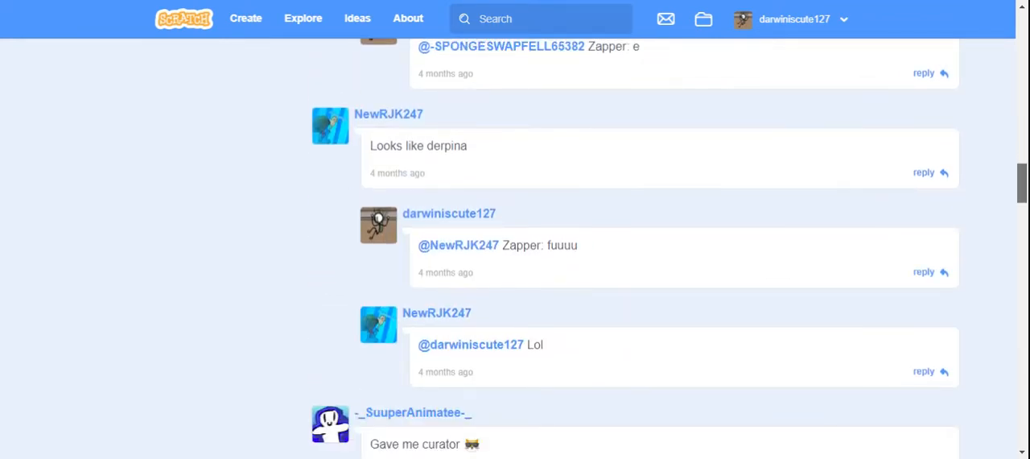
scroll(down, 3)
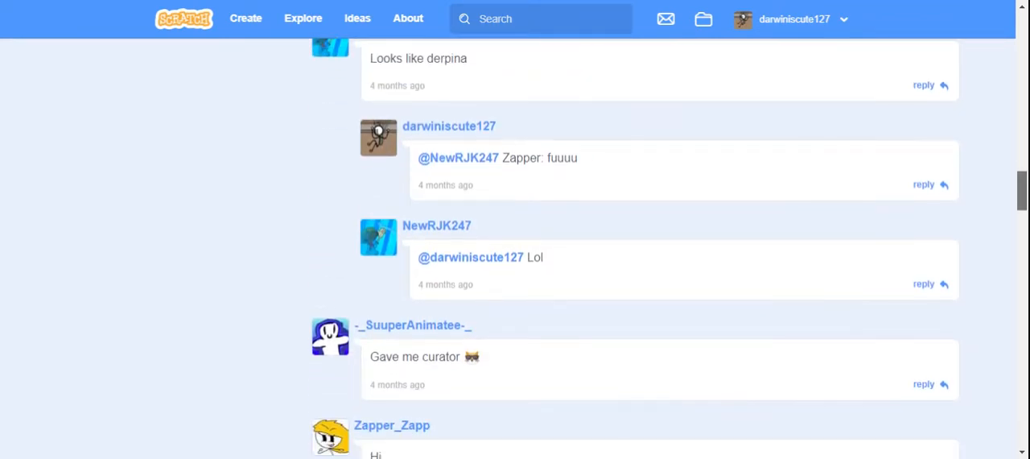
scroll(down, 3)
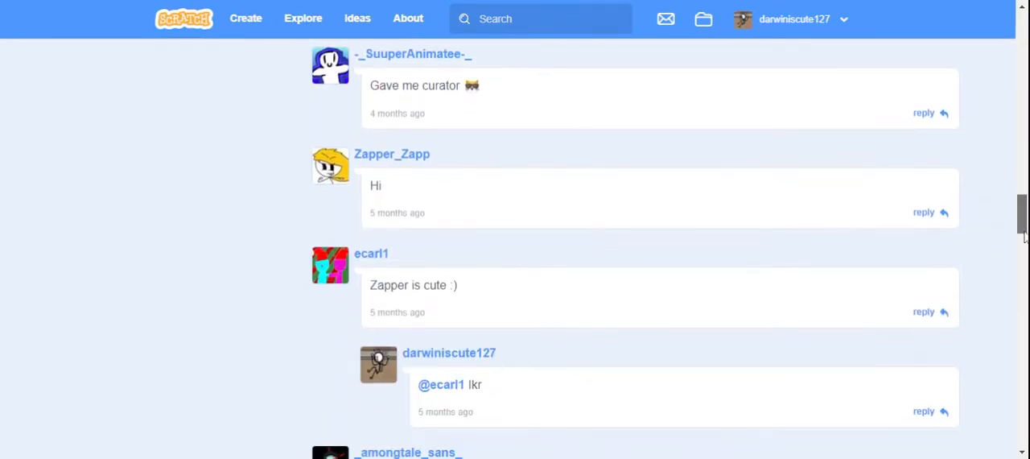
mouse_move(354, 157)
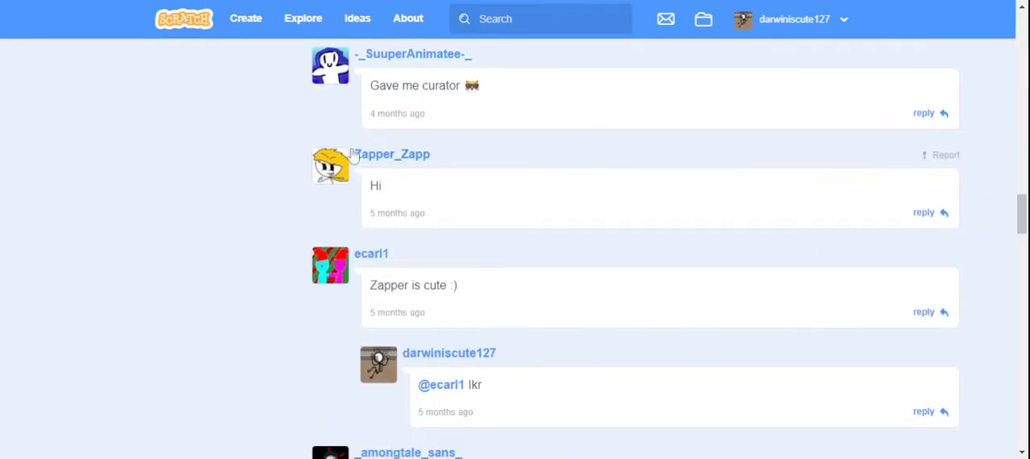
mouse_move(380, 164)
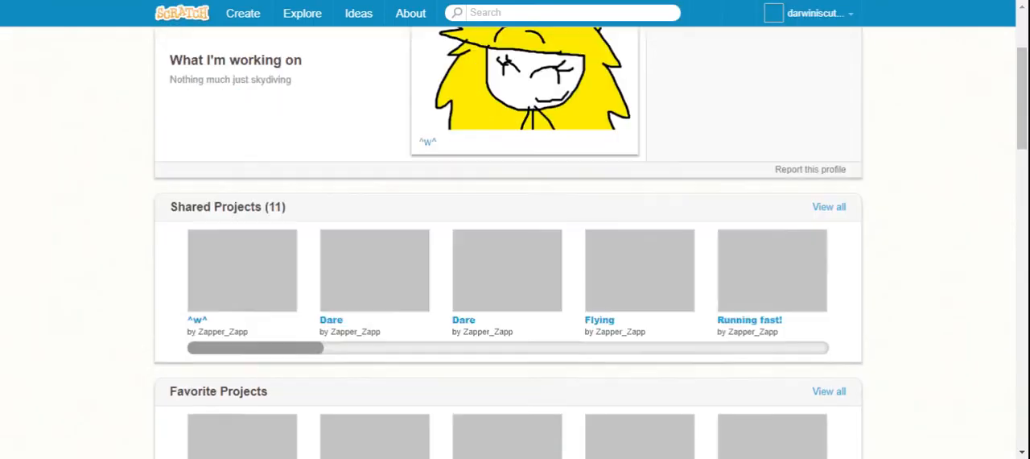
Step: Find 'Fast rides be like:' in the creator's shared projects row and view it
scroll(down, 3)
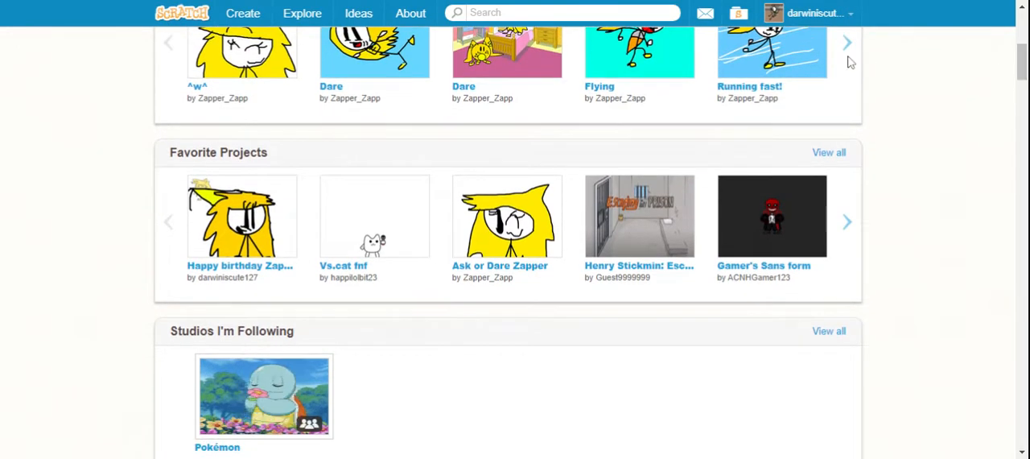
click(846, 42)
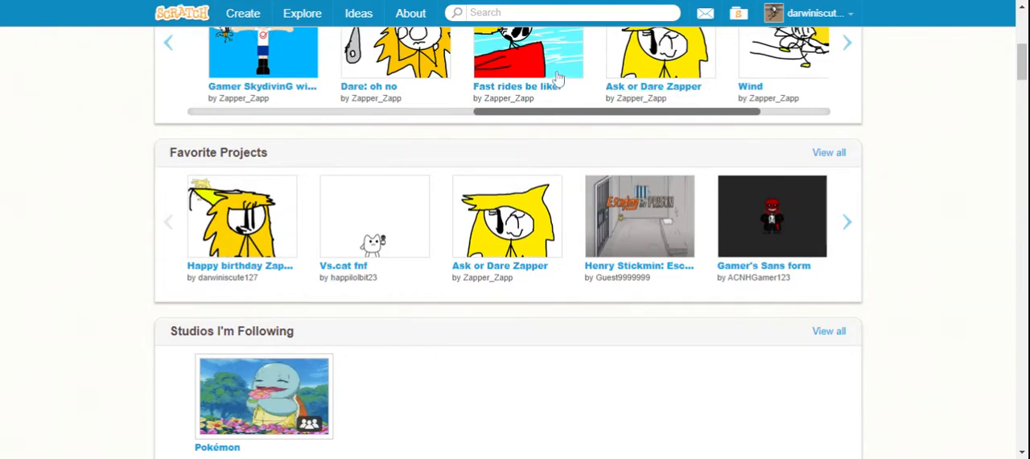
click(528, 56)
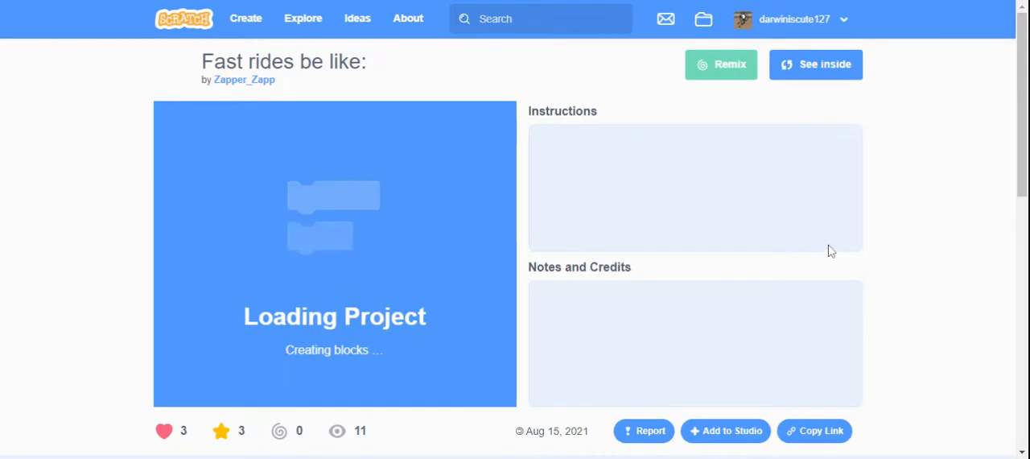
Step: Glance over the project page and head back toward the fan-club studio's comments
scroll(down, 3)
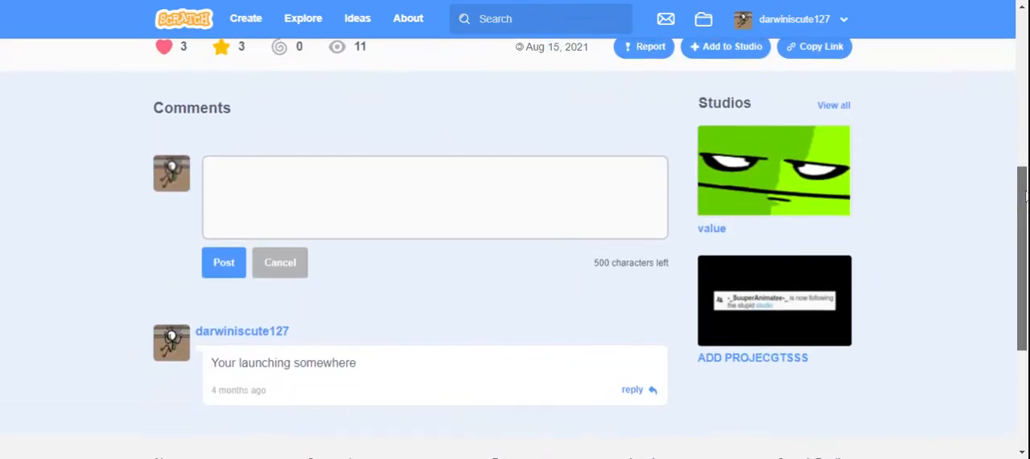
scroll(up, 3)
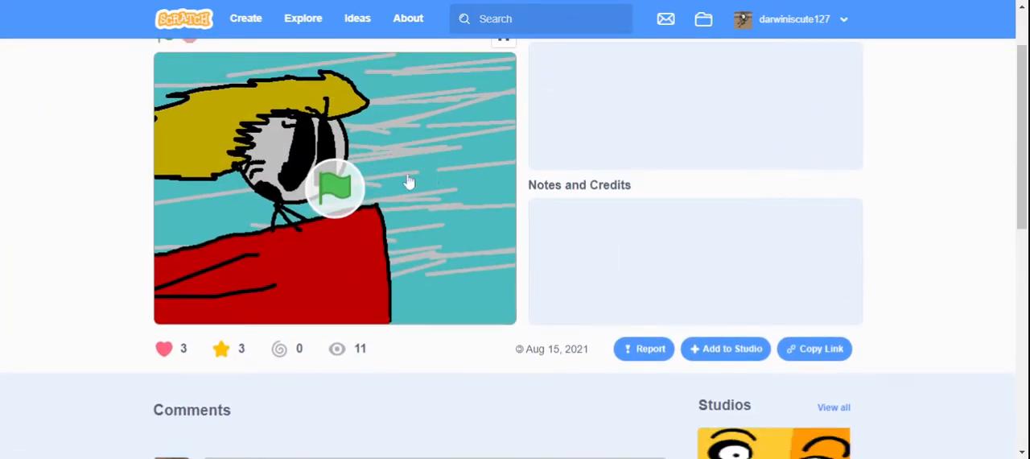
click(334, 187)
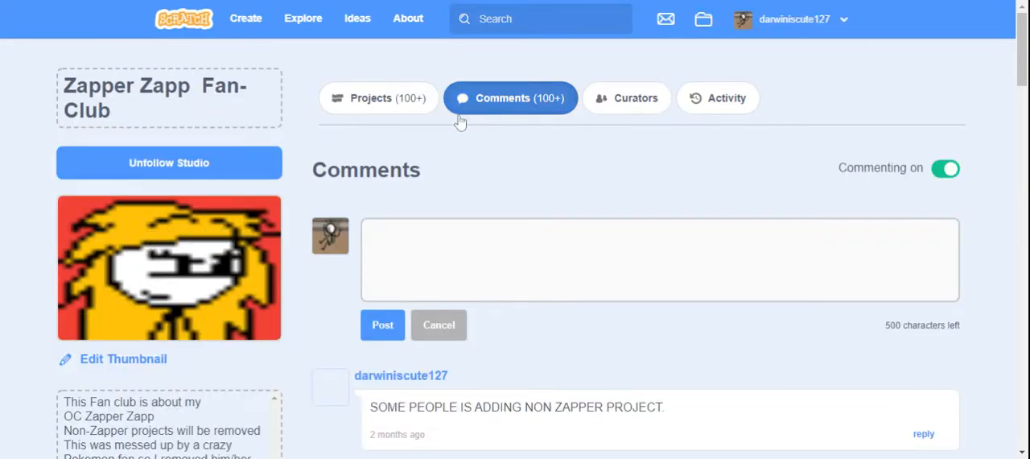
Step: Browse down the studio's project grid past the Zapper drawing and its NEW ACCOUNT. remix
click(378, 96)
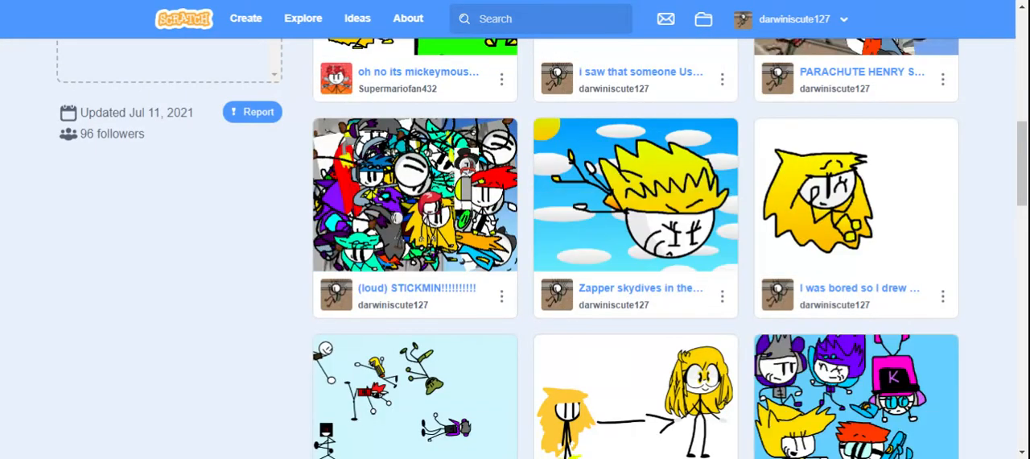
scroll(down, 3)
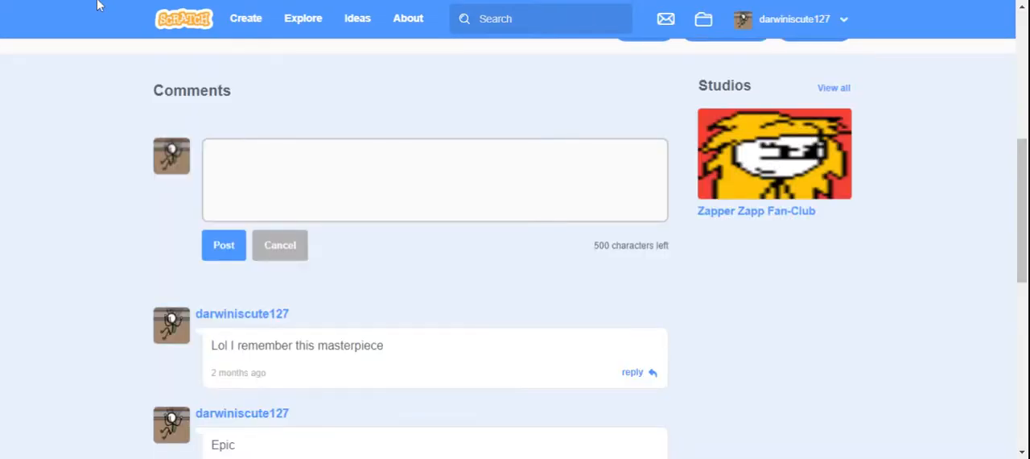
scroll(down, 3)
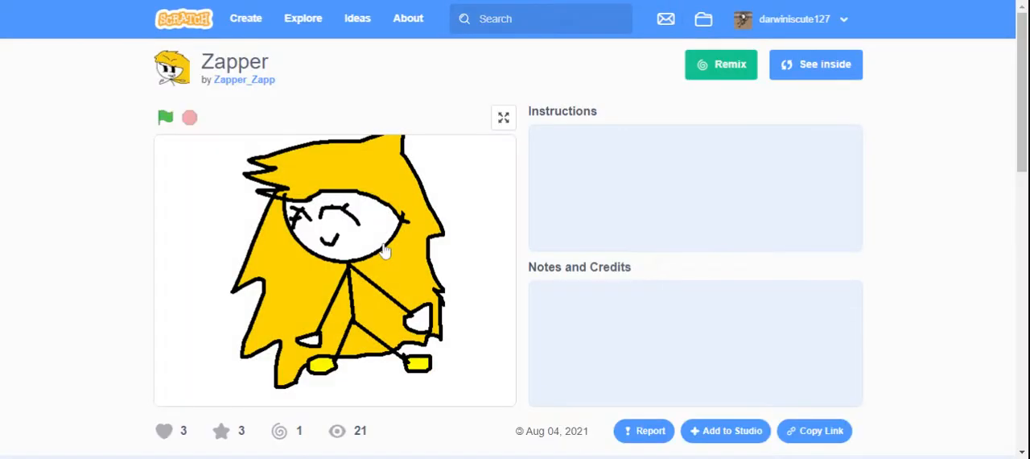
scroll(down, 3)
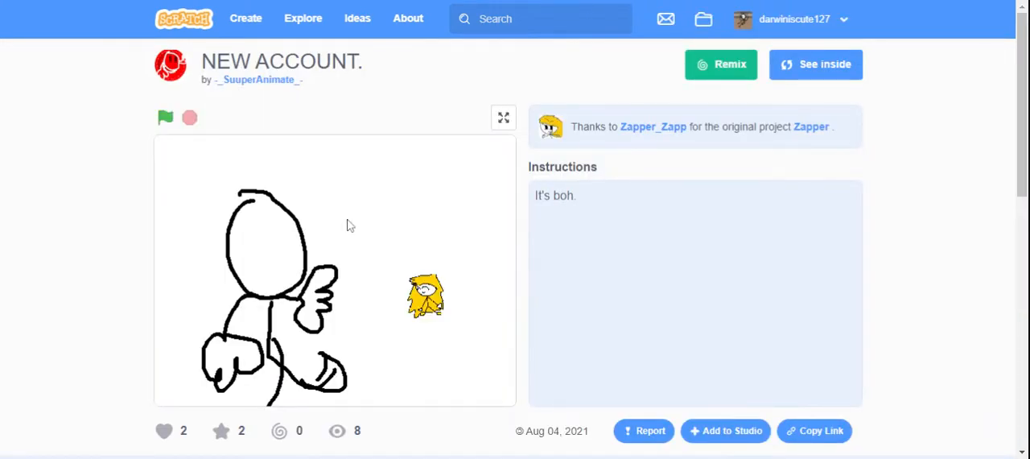
scroll(down, 3)
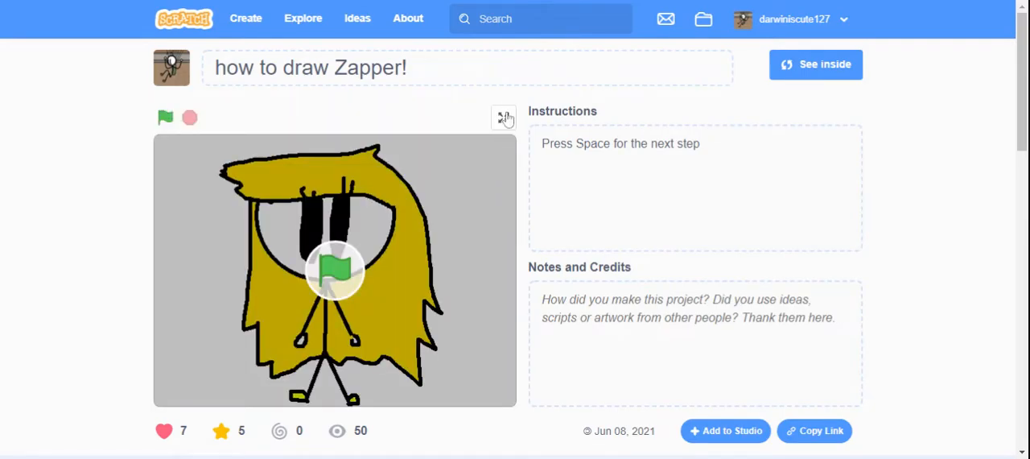
Step: Watch 'how to draw Zapper!' full screen and read down to its comments
click(505, 117)
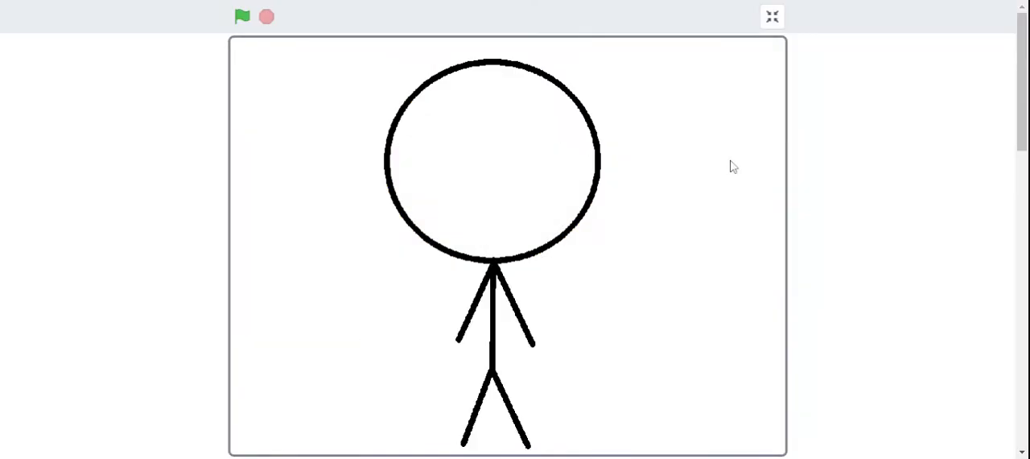
mouse_move(593, 206)
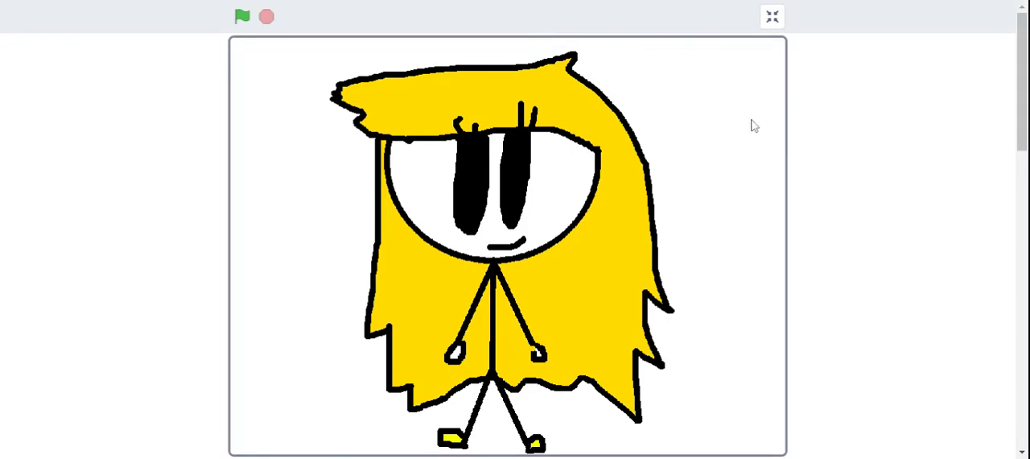
mouse_move(666, 15)
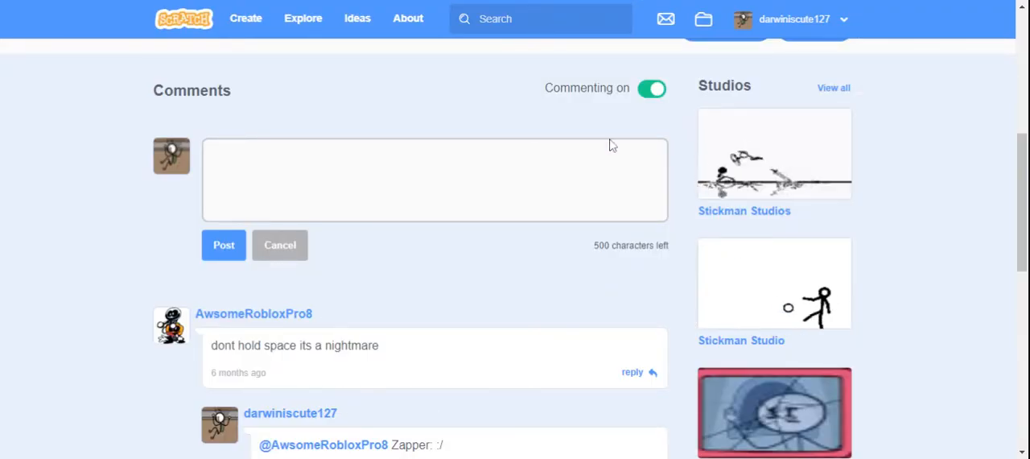
scroll(down, 3)
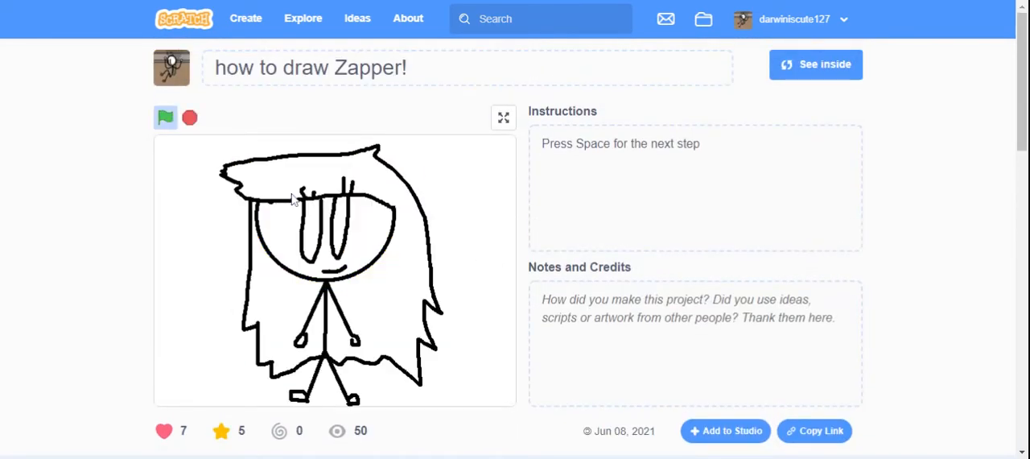
Step: Expand the remaining "how to draw Zapper!" replies and read down to the page footer
click(164, 117)
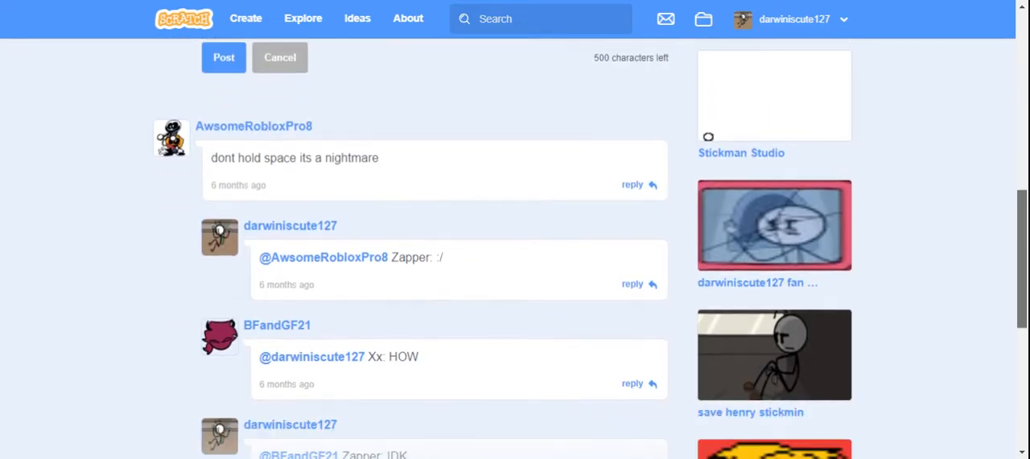
scroll(down, 3)
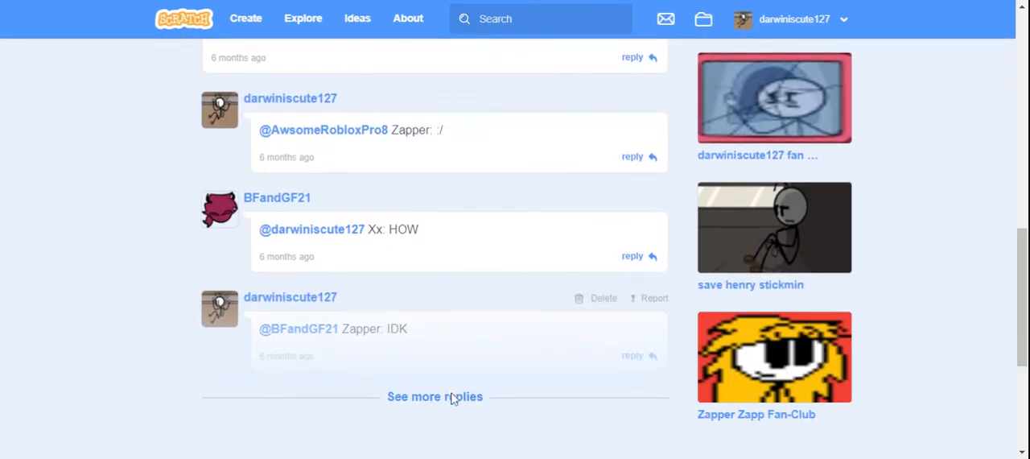
click(434, 396)
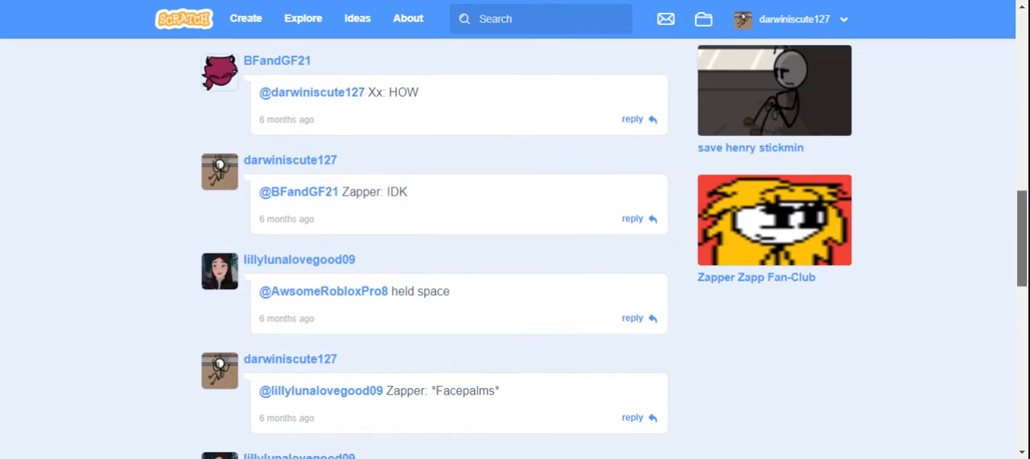
scroll(down, 3)
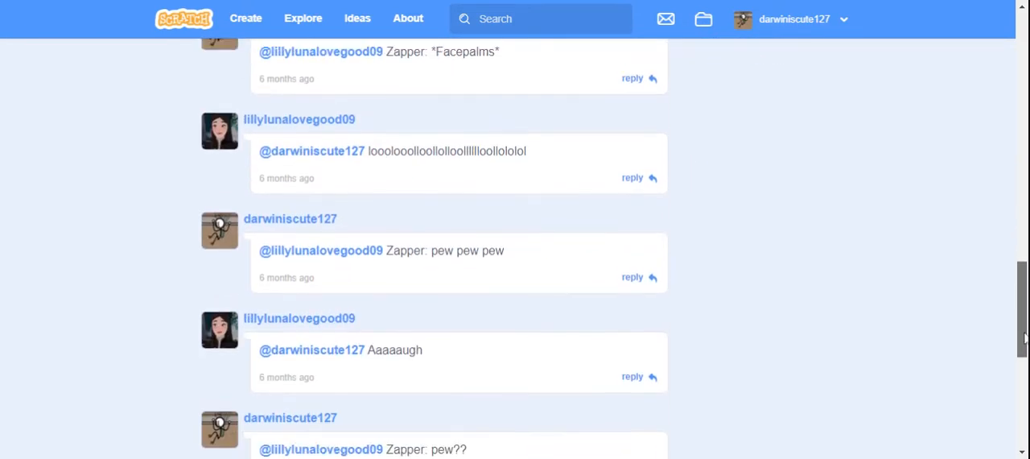
scroll(down, 3)
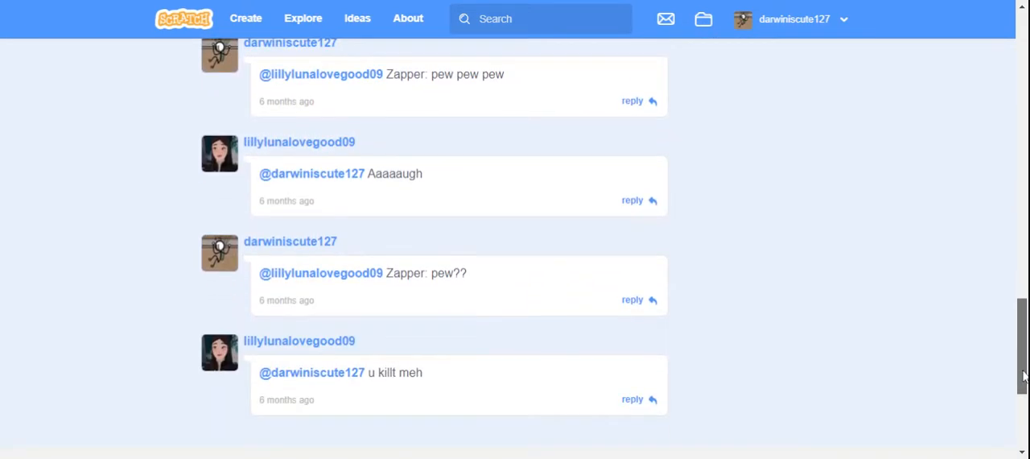
scroll(down, 3)
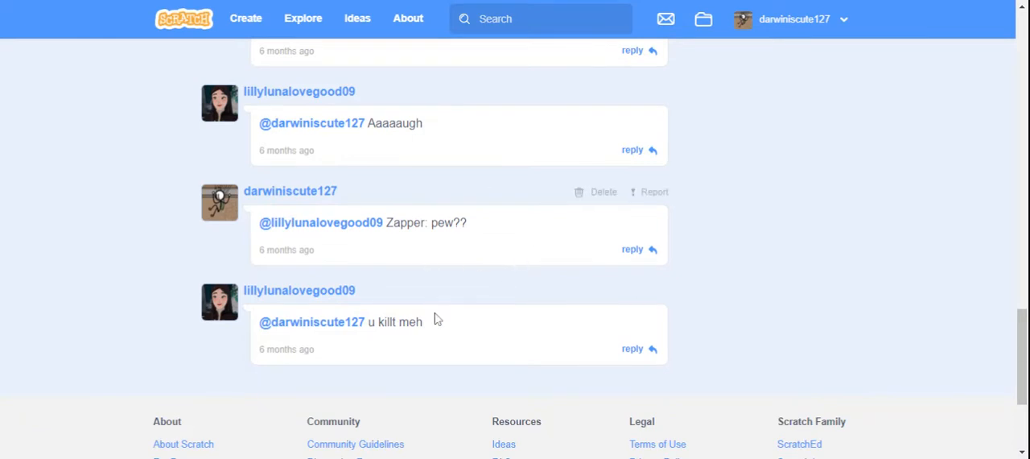
mouse_move(578, 4)
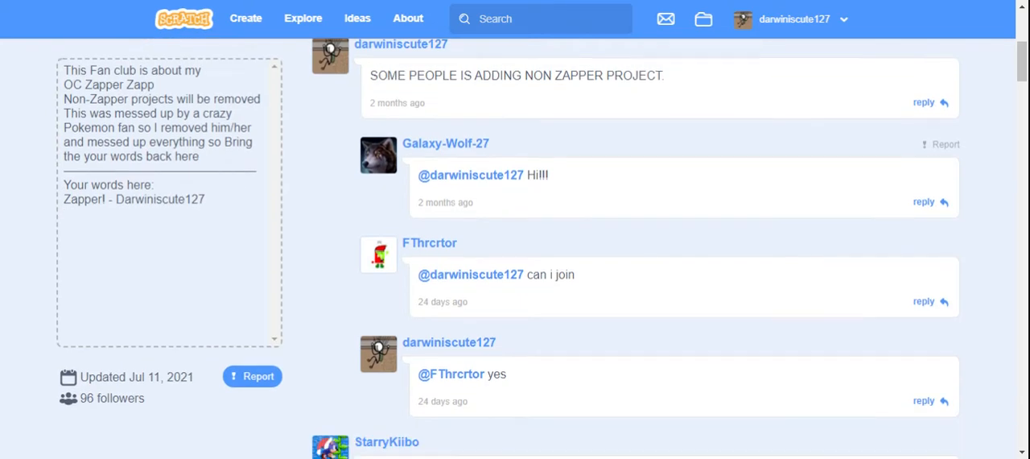
Step: Read down through the fan-club studio comments to the first truncated reply thread
scroll(down, 3)
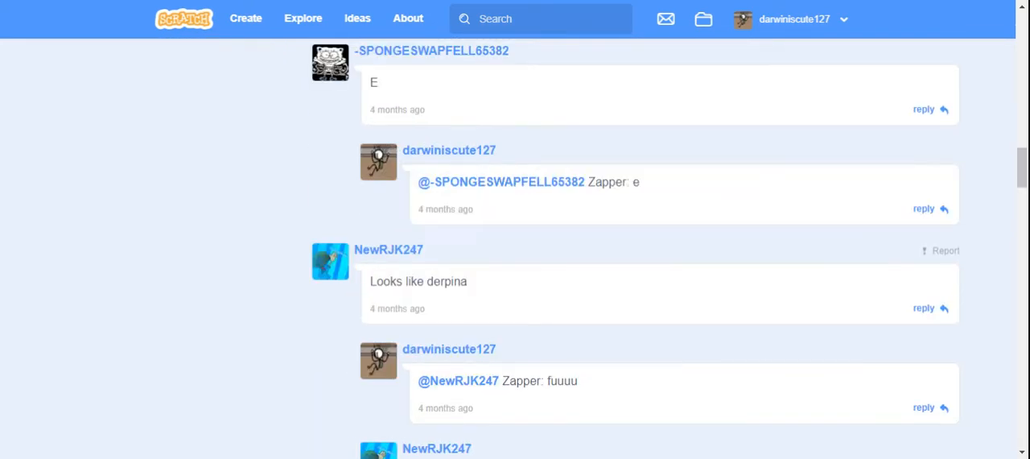
scroll(down, 3)
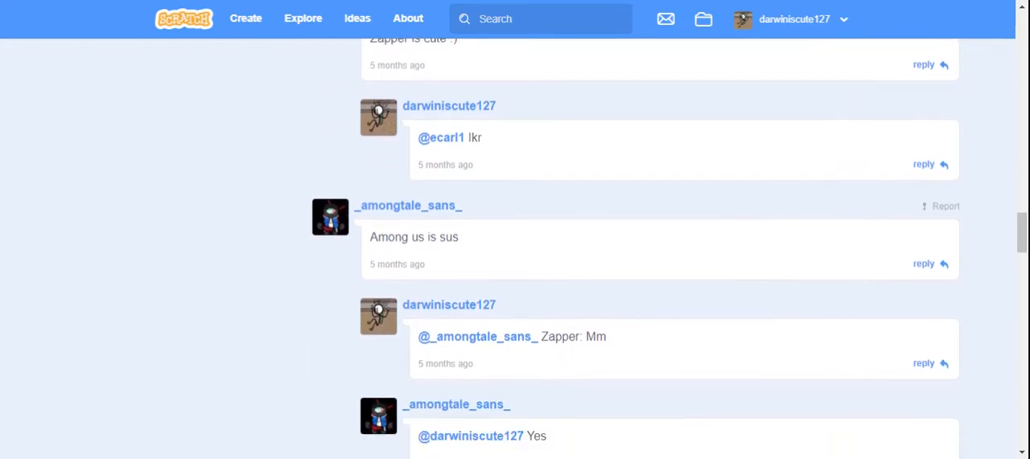
scroll(down, 3)
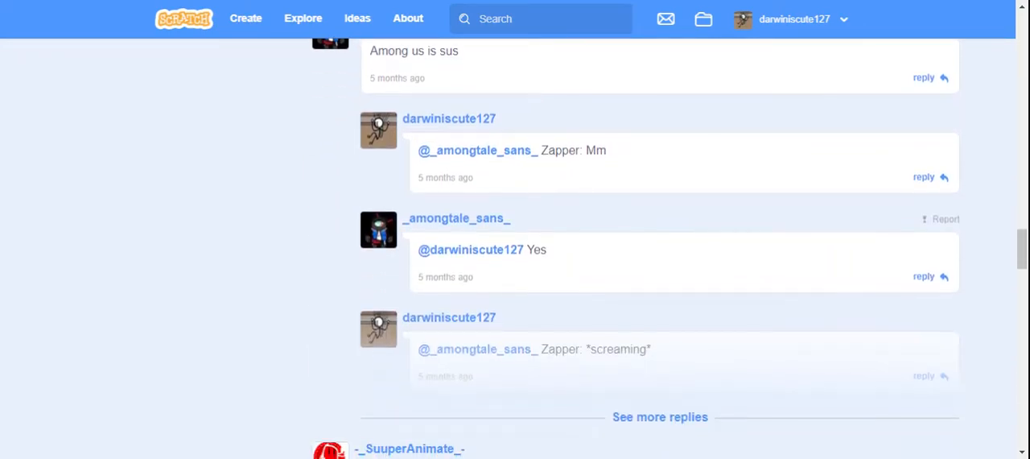
scroll(down, 3)
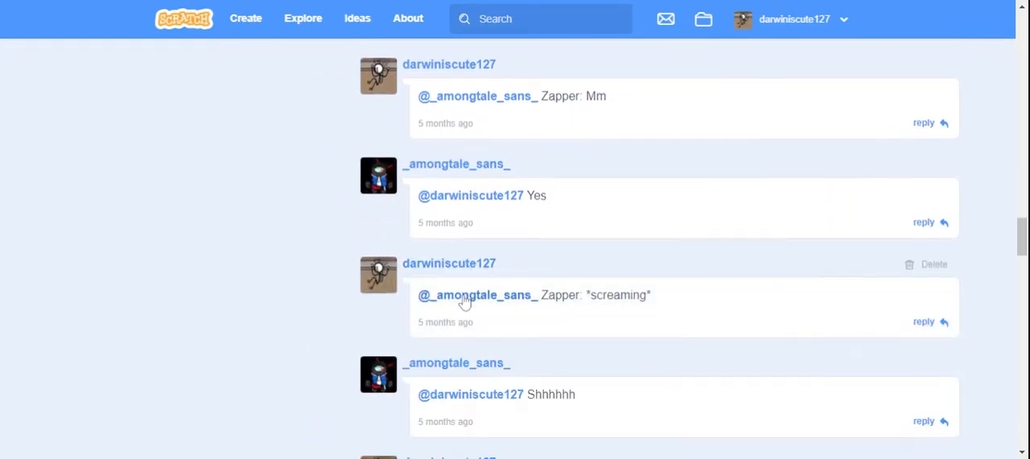
scroll(down, 3)
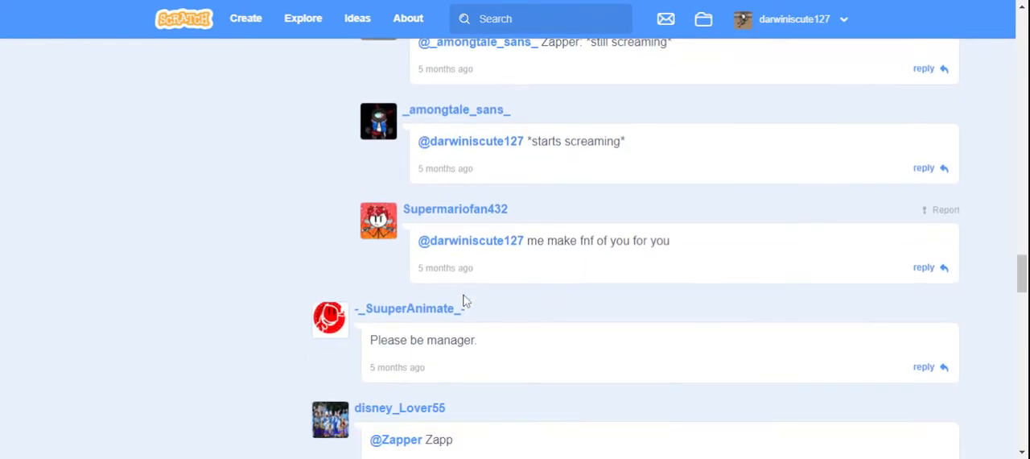
scroll(down, 3)
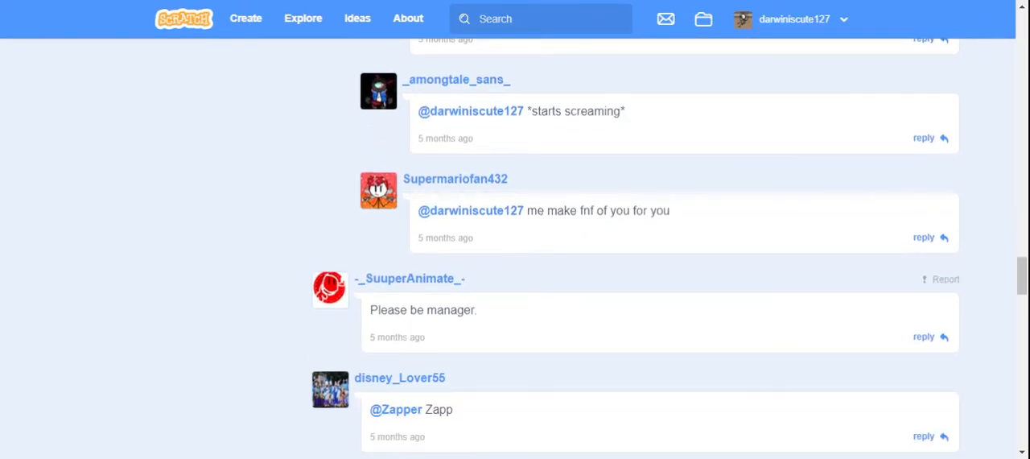
scroll(down, 3)
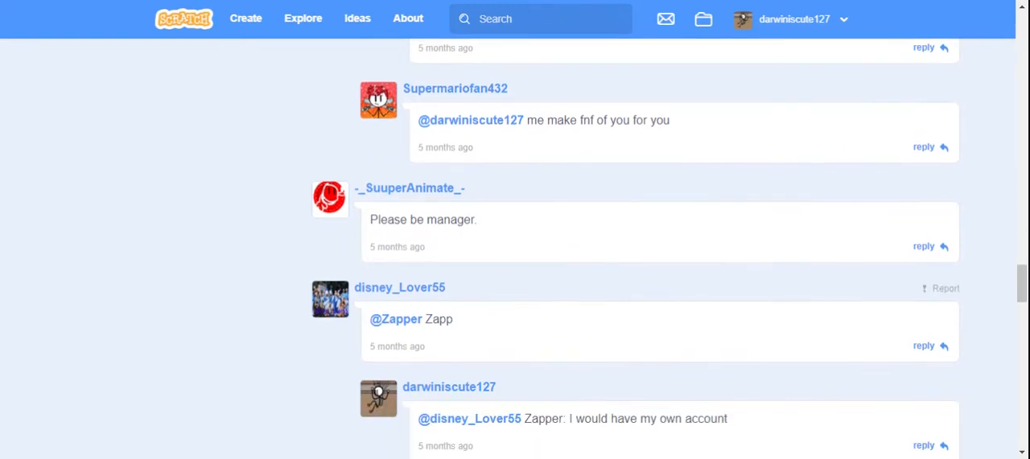
scroll(down, 3)
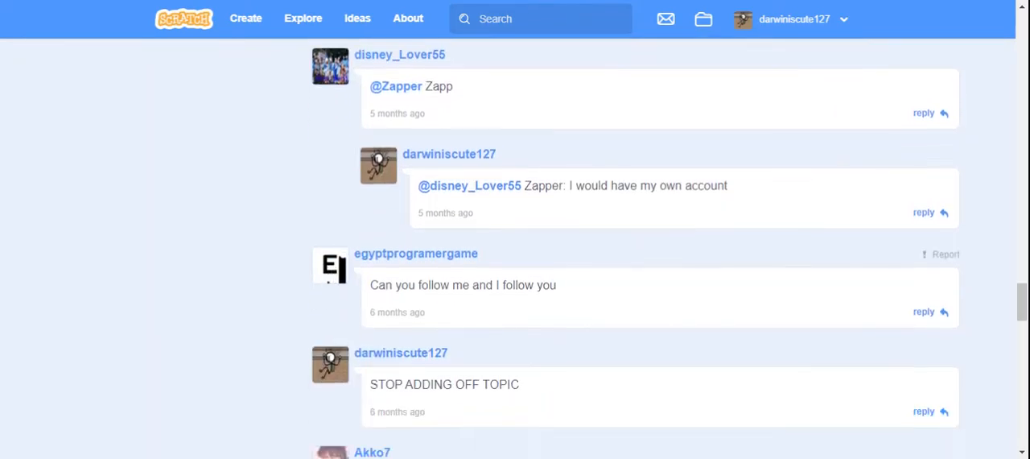
scroll(down, 3)
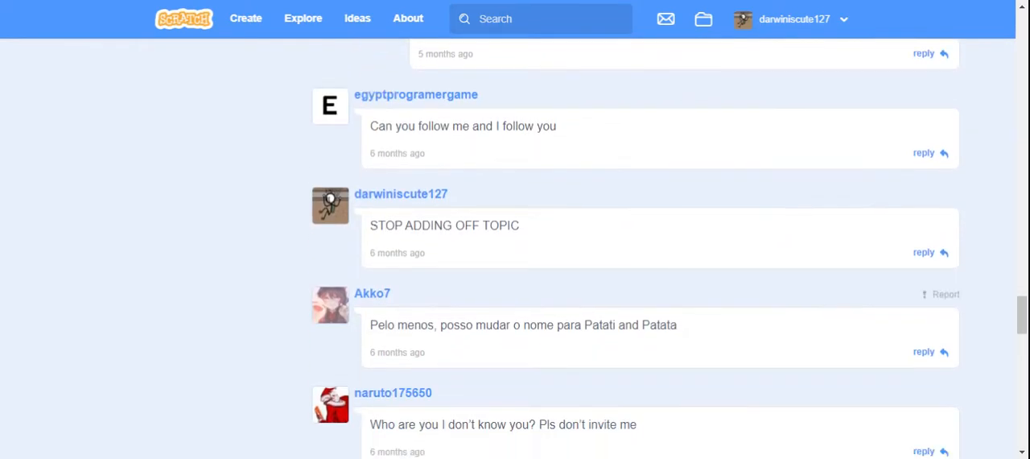
scroll(down, 3)
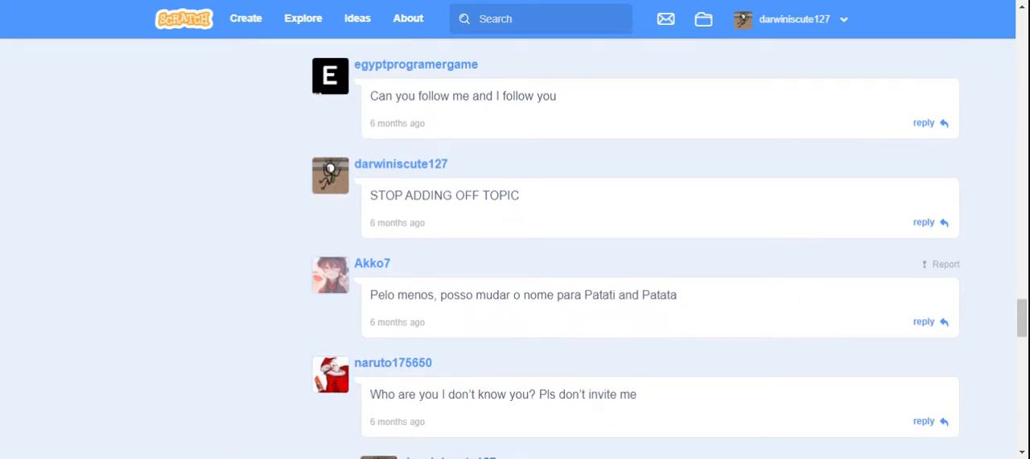
scroll(down, 3)
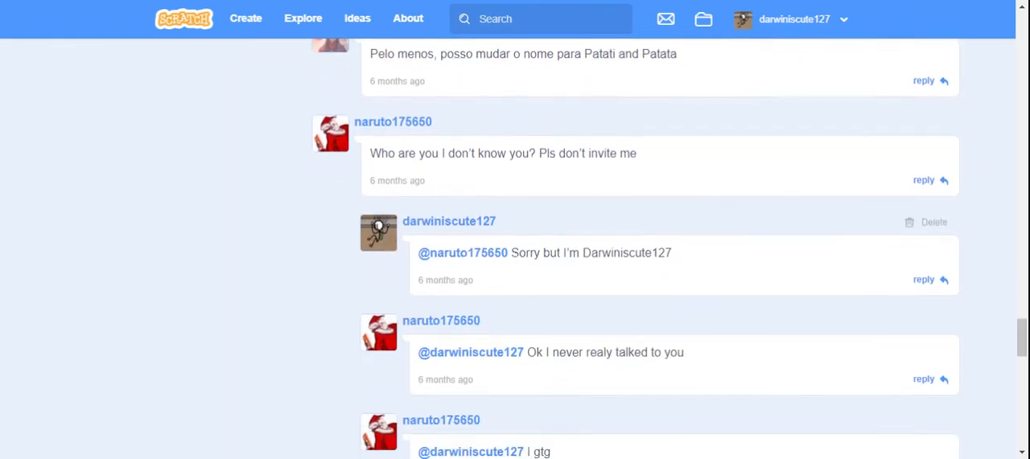
scroll(up, 3)
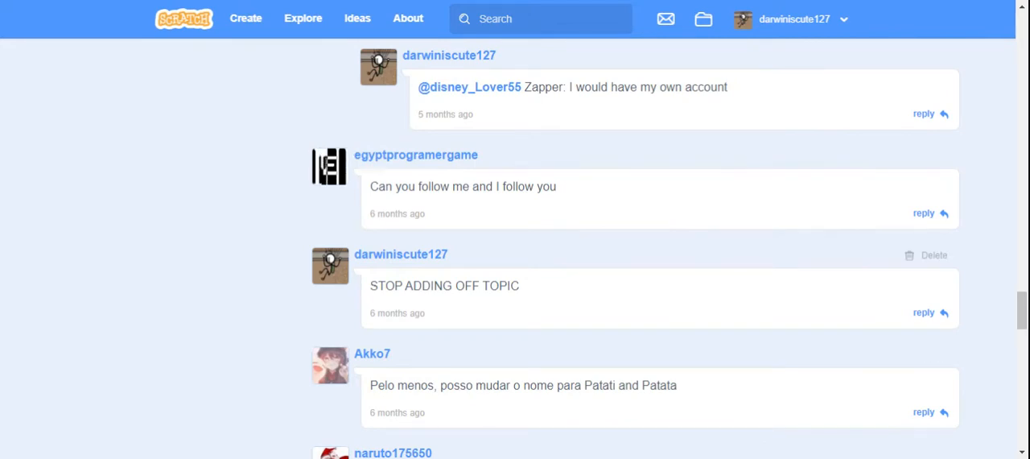
scroll(down, 3)
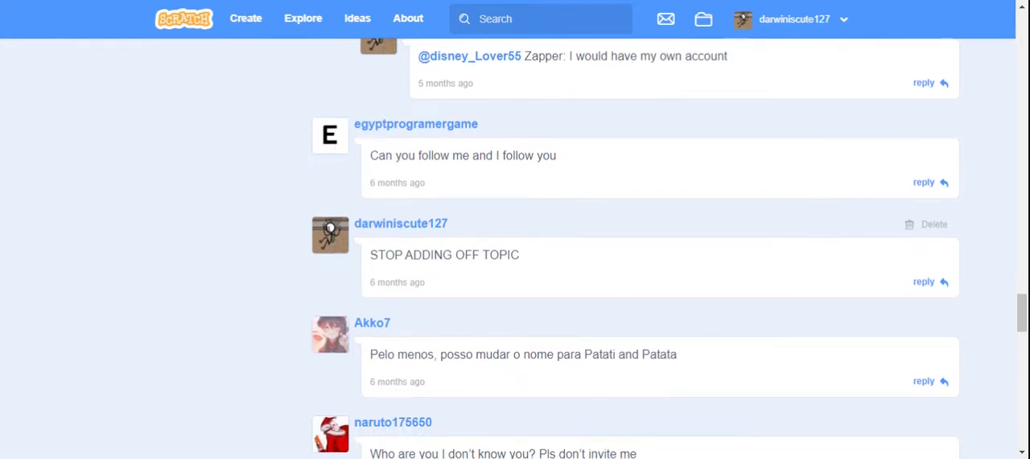
scroll(down, 3)
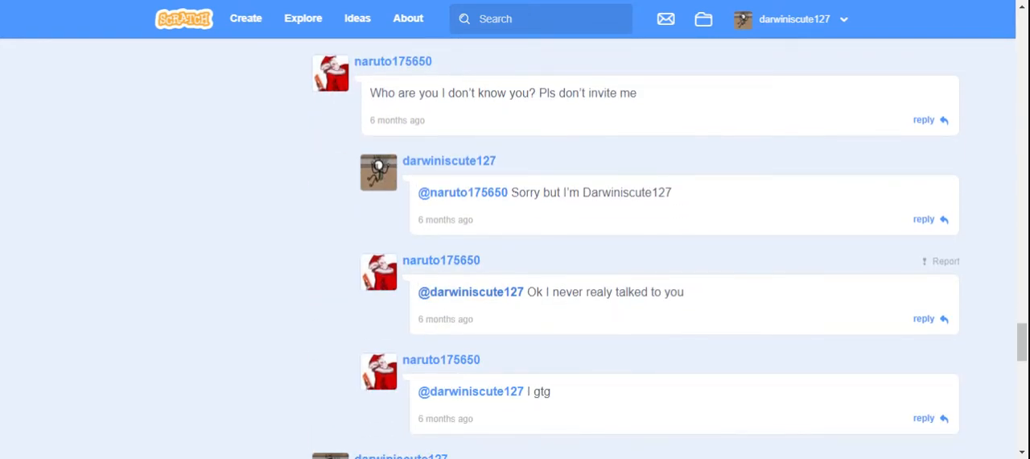
scroll(down, 3)
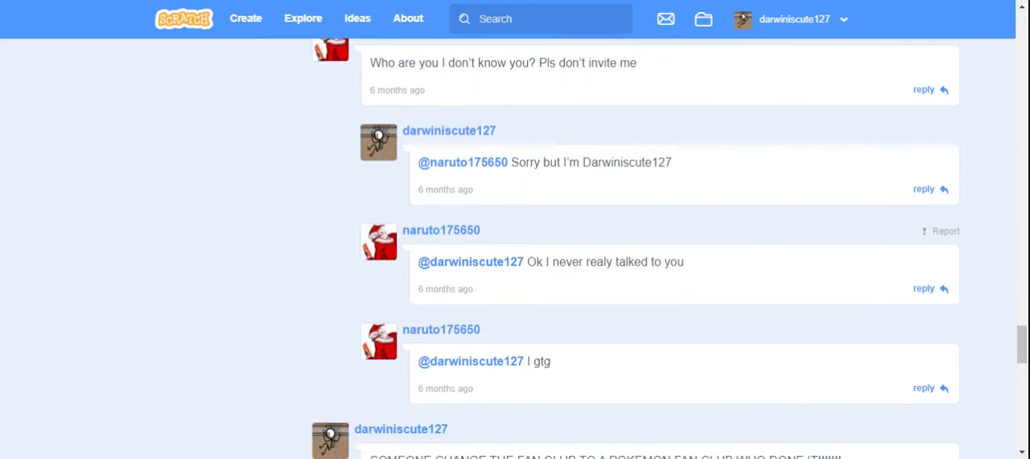
scroll(down, 3)
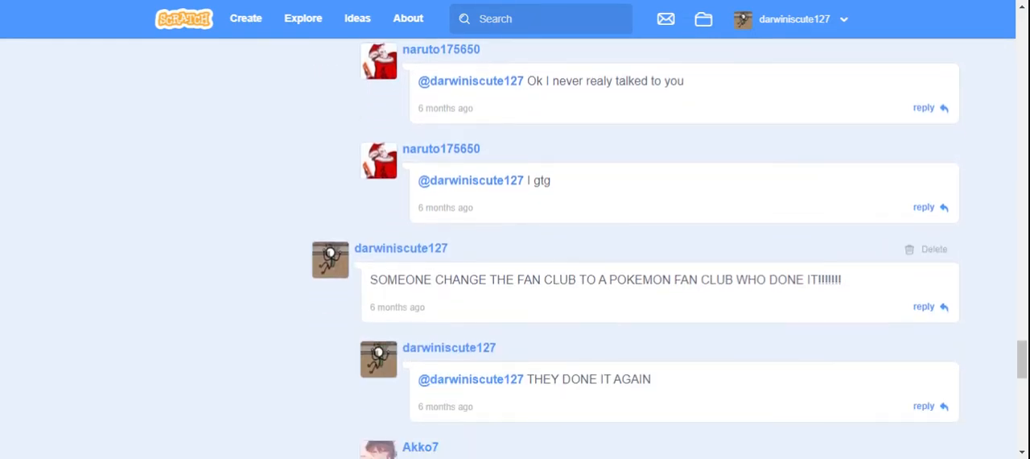
scroll(down, 3)
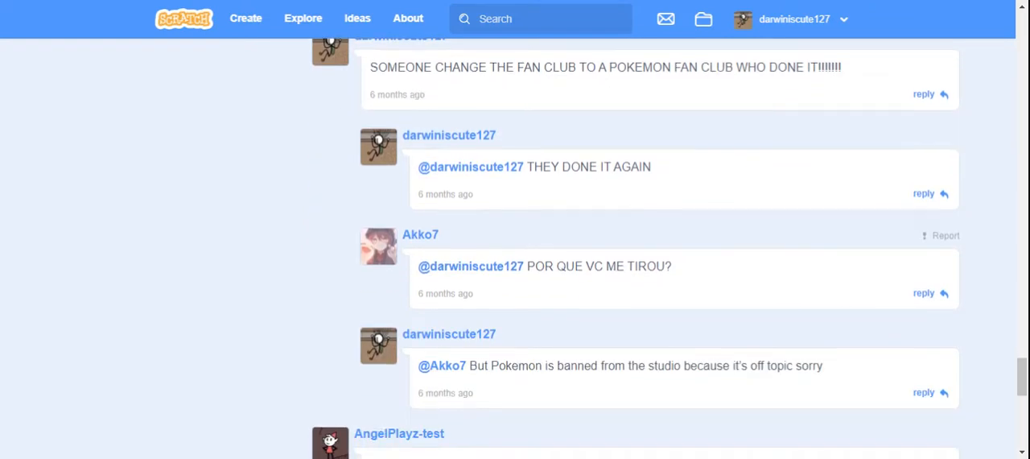
scroll(down, 3)
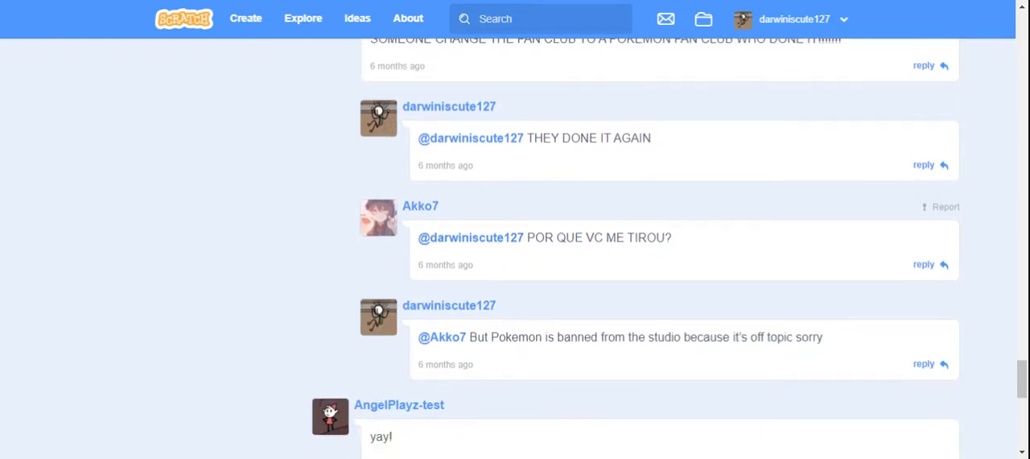
scroll(down, 3)
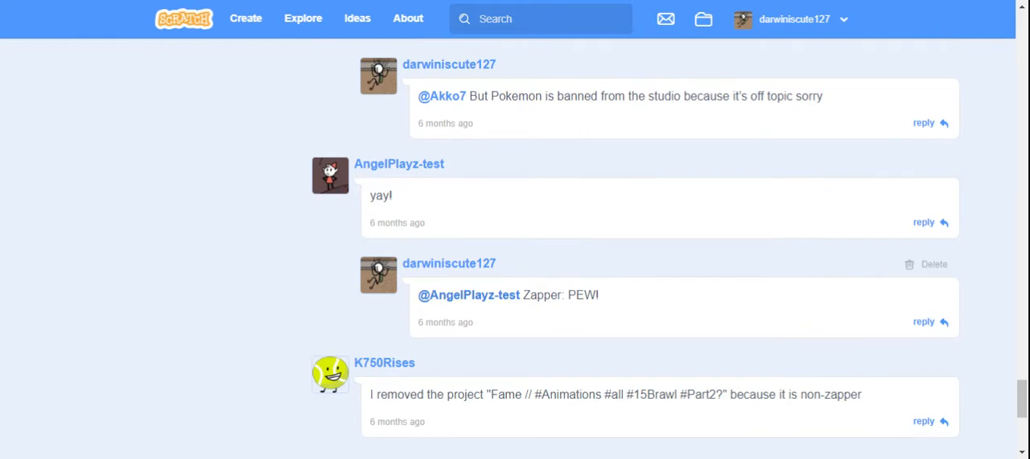
scroll(down, 3)
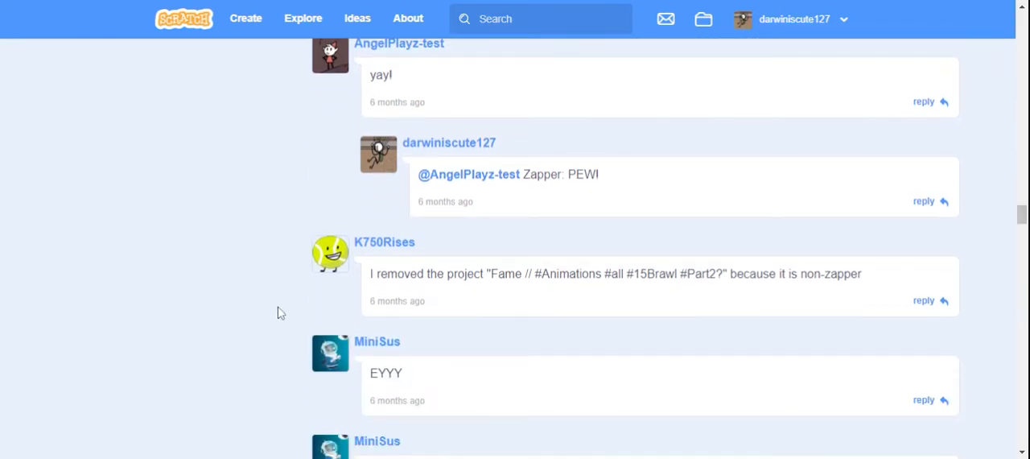
scroll(down, 3)
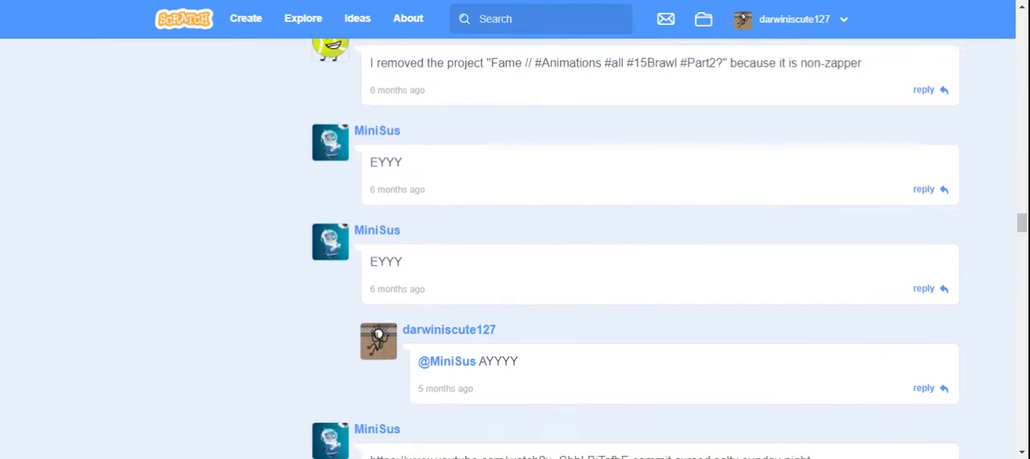
scroll(down, 3)
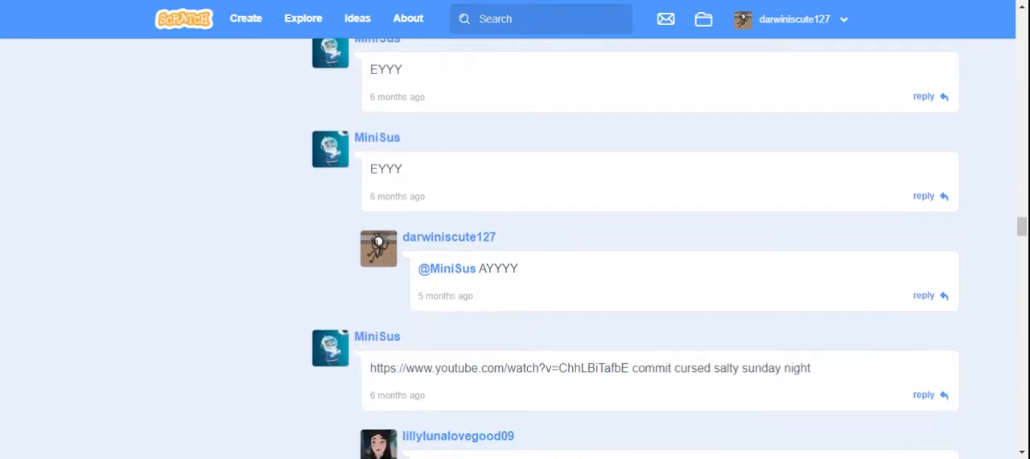
scroll(down, 3)
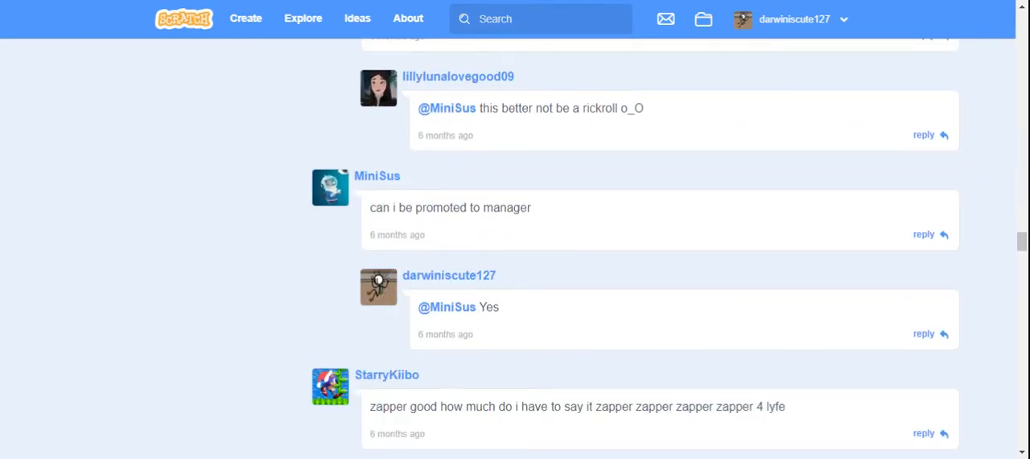
scroll(down, 3)
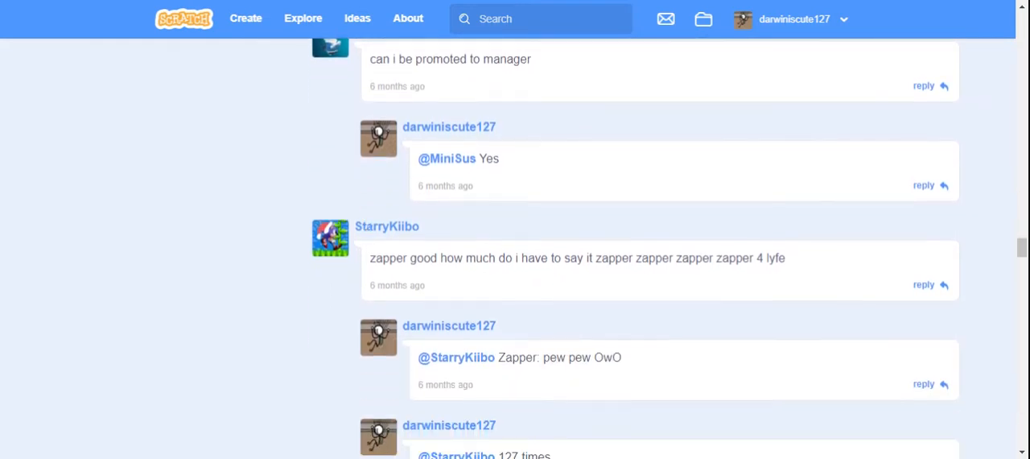
scroll(down, 3)
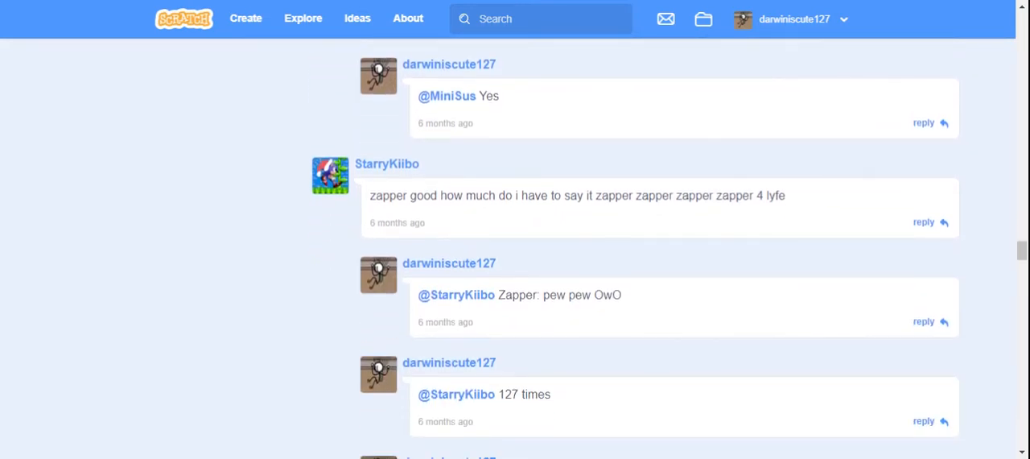
scroll(down, 3)
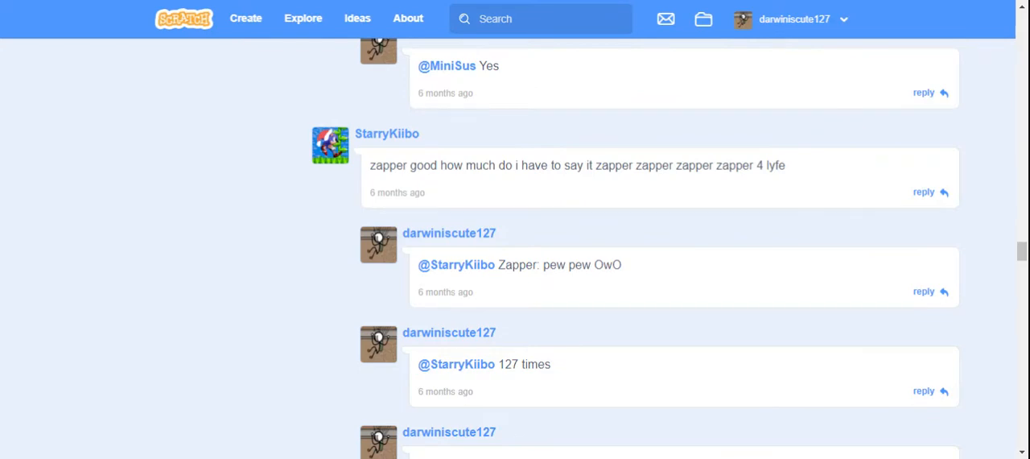
scroll(down, 3)
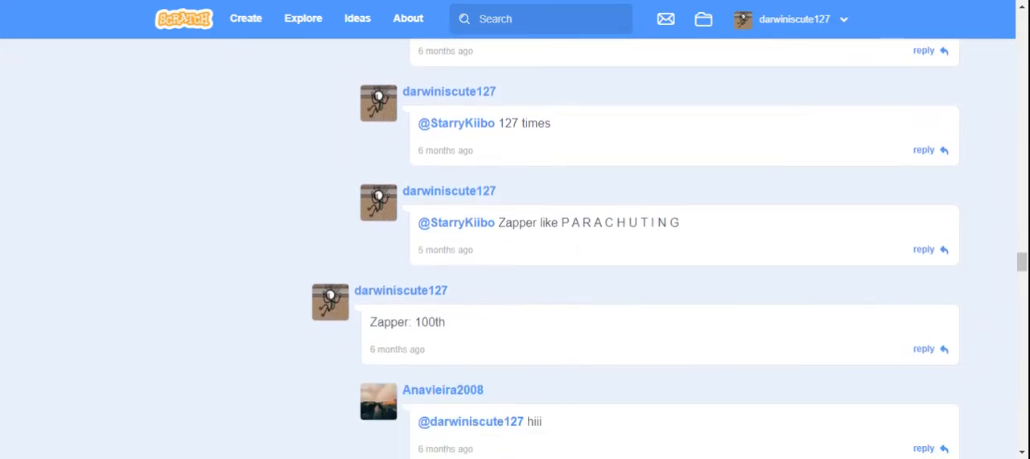
scroll(down, 3)
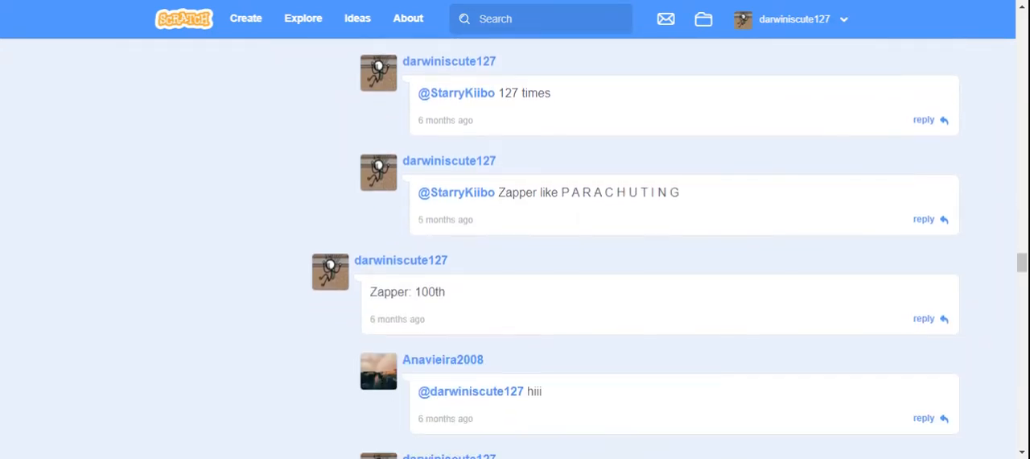
scroll(down, 3)
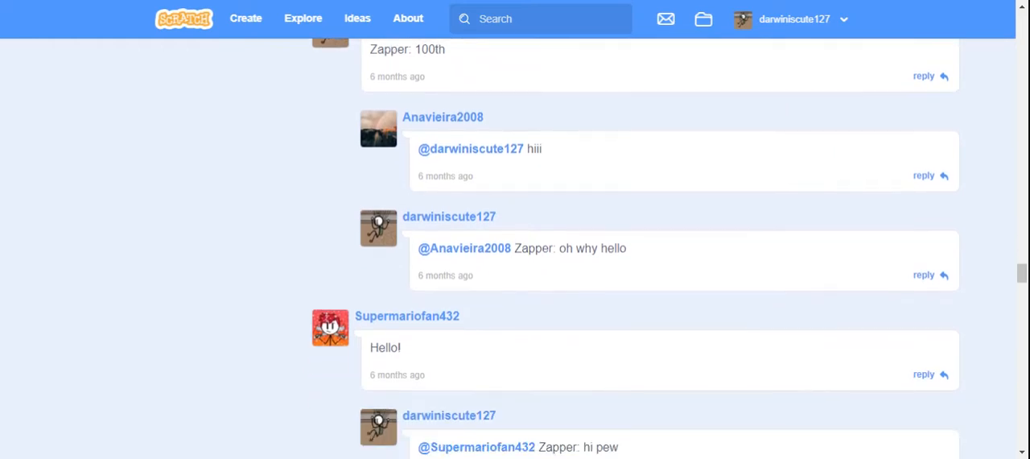
scroll(down, 3)
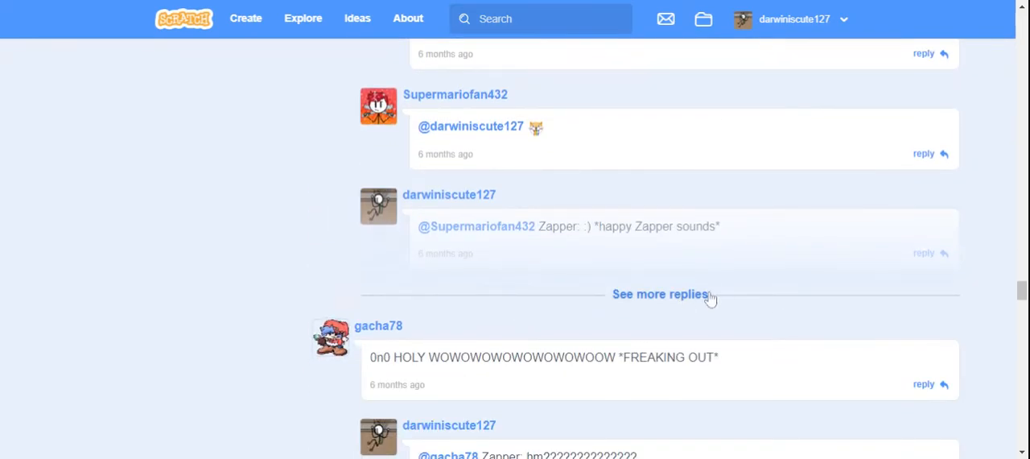
Step: Expand that thread's hidden replies and read on down the comments
click(660, 293)
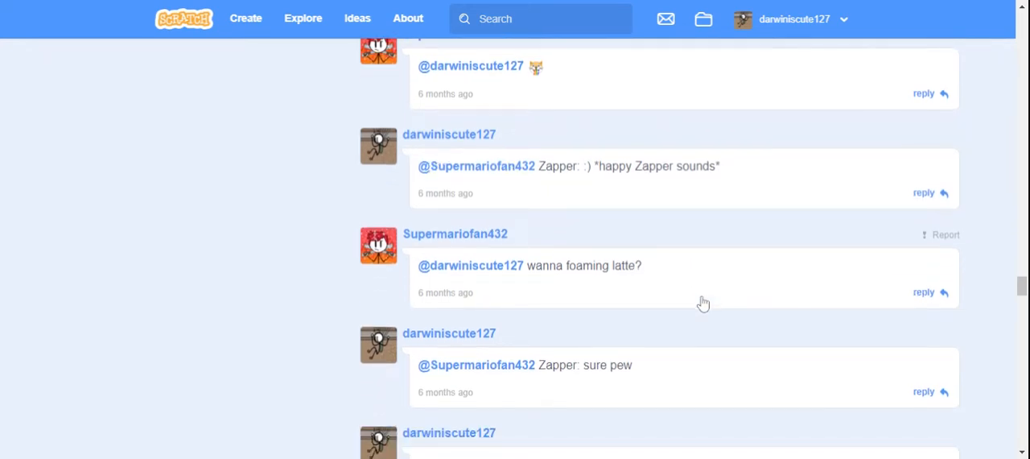
scroll(down, 3)
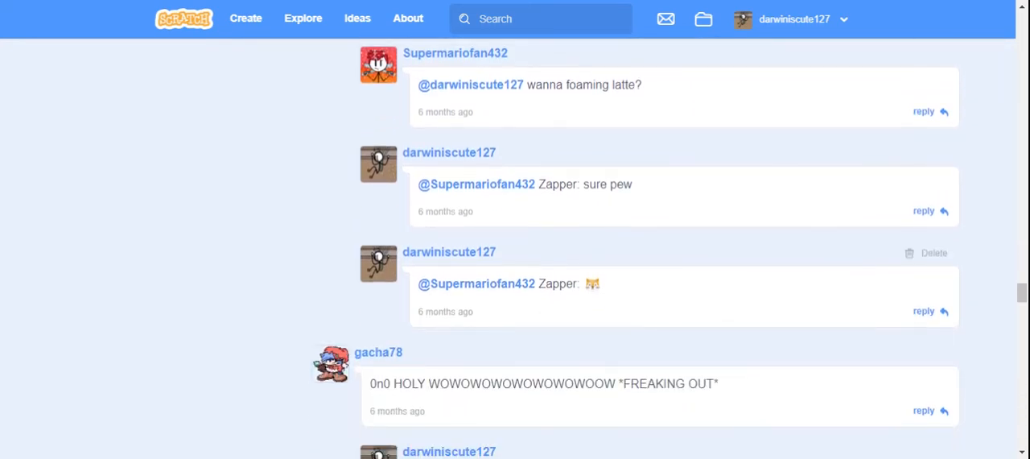
scroll(down, 3)
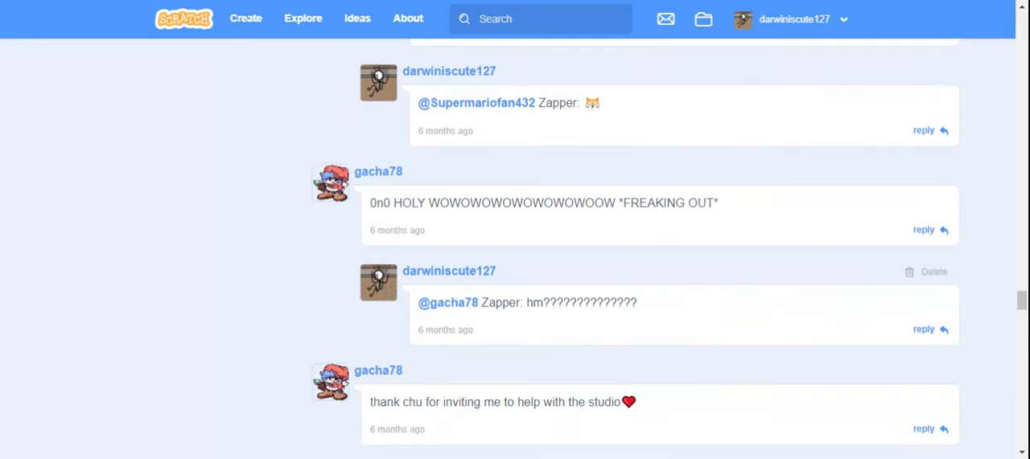
scroll(down, 3)
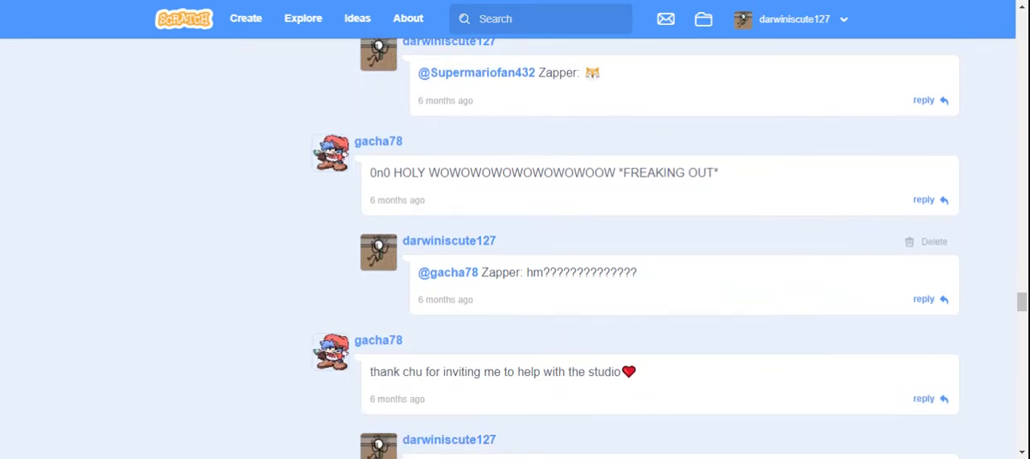
scroll(down, 3)
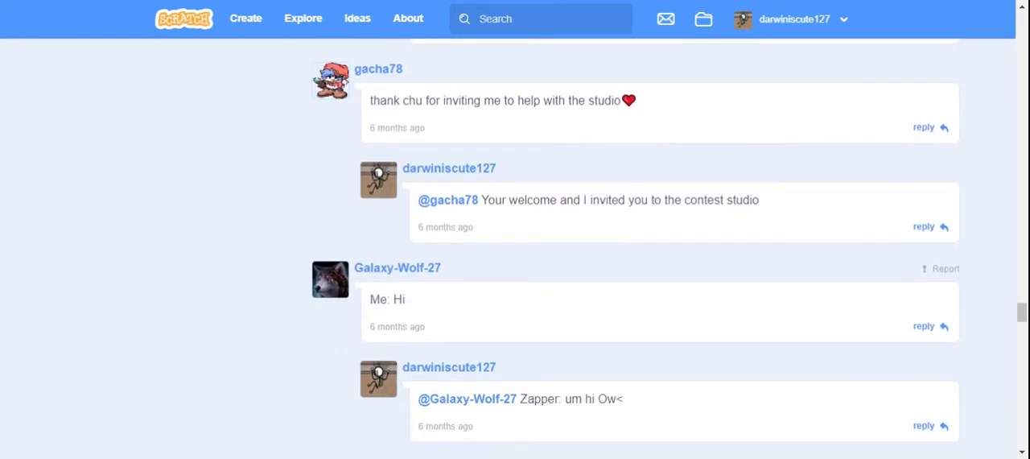
scroll(down, 3)
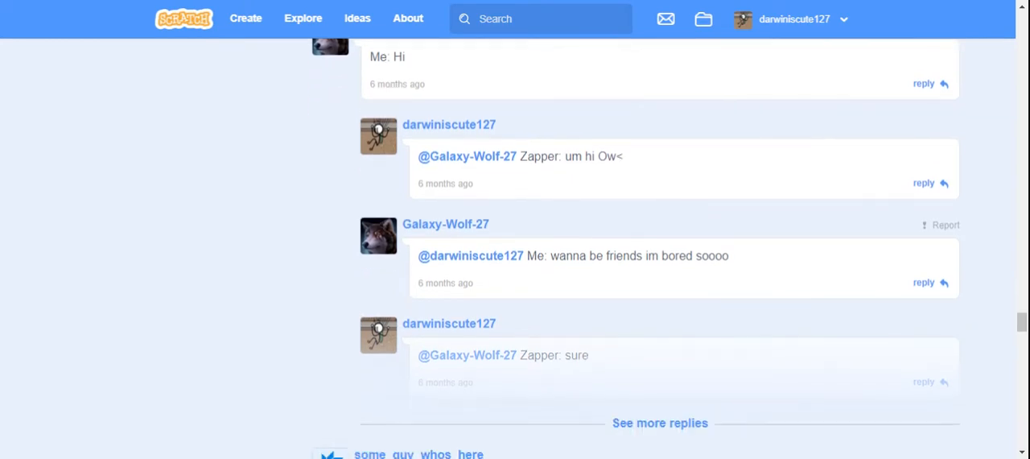
scroll(down, 3)
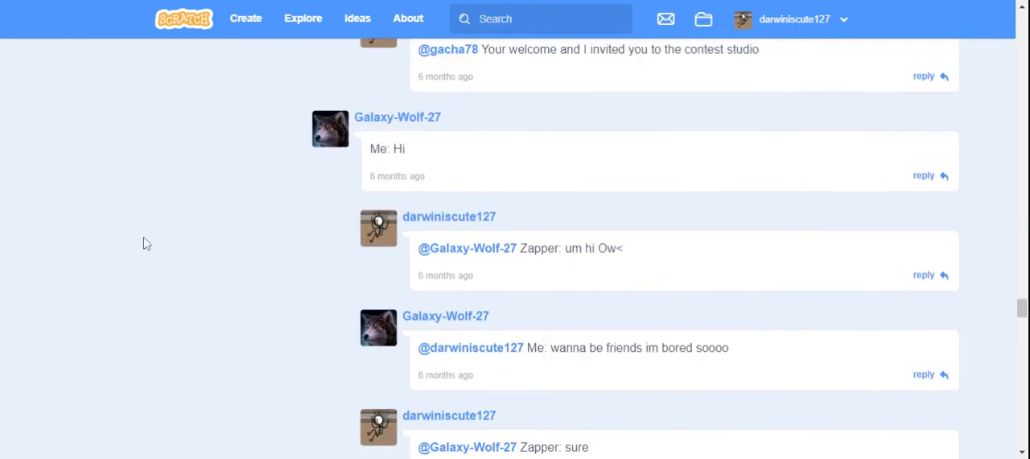
scroll(down, 3)
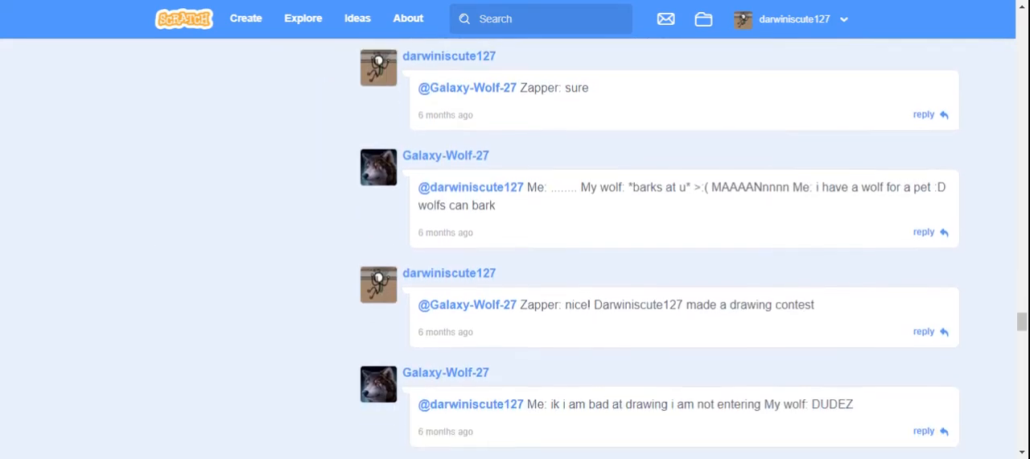
scroll(down, 3)
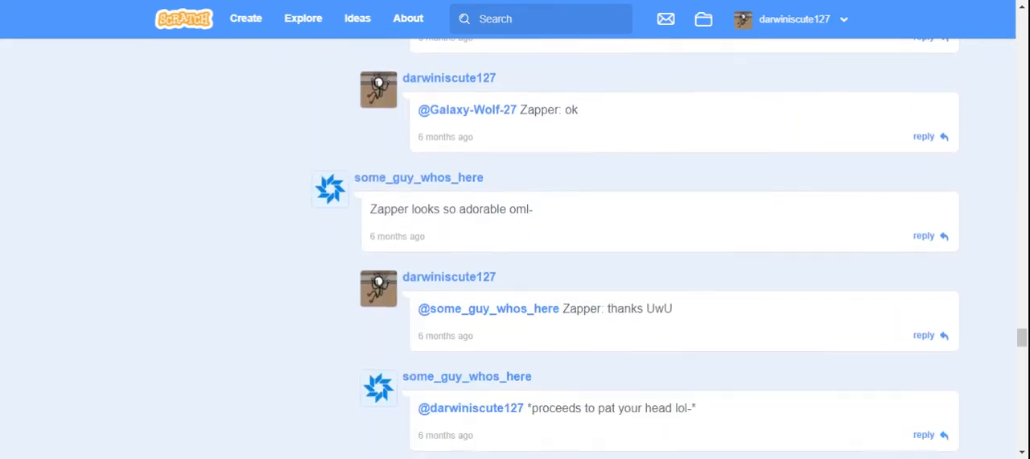
scroll(down, 3)
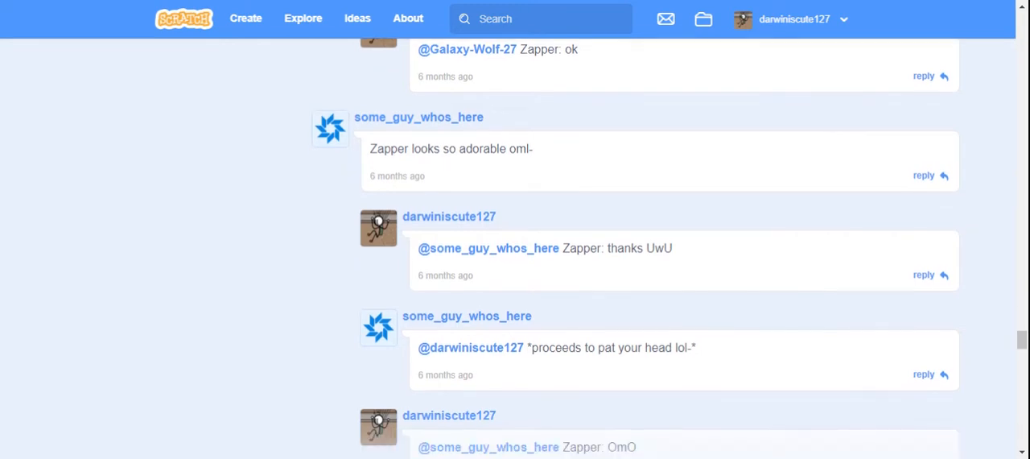
scroll(down, 3)
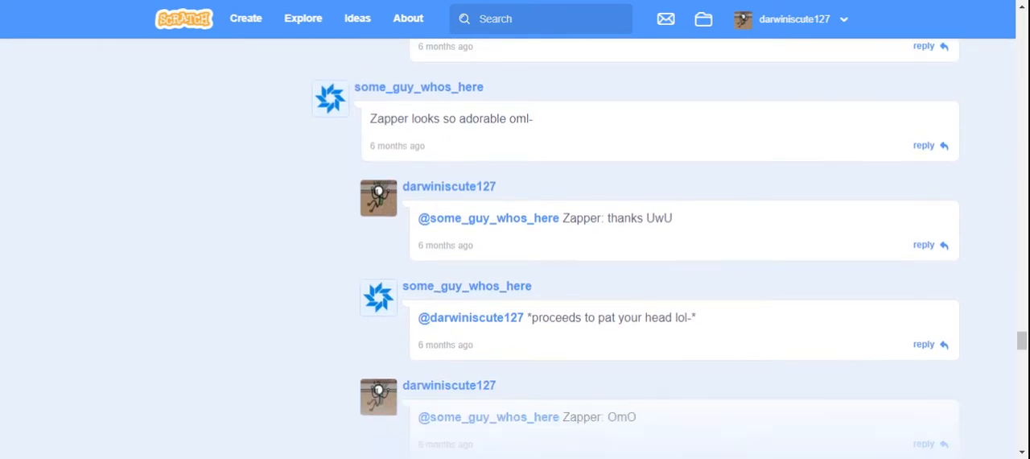
scroll(down, 3)
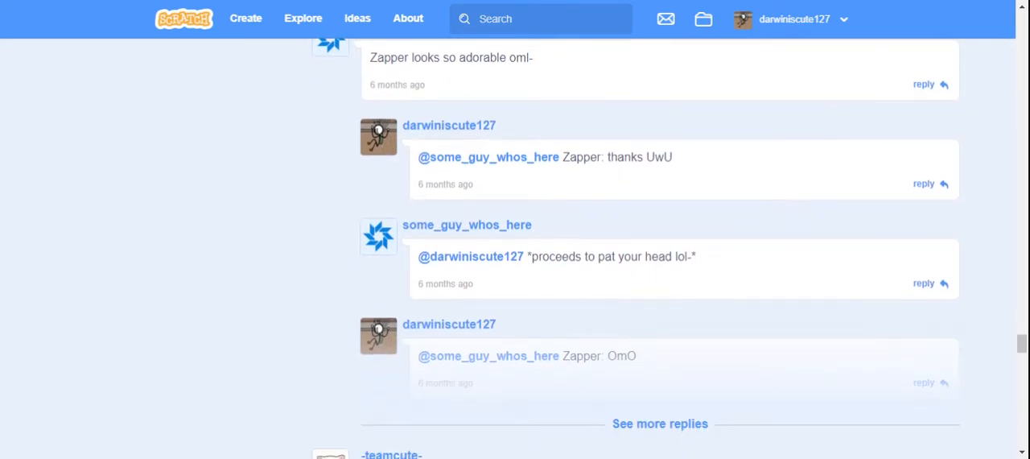
scroll(down, 3)
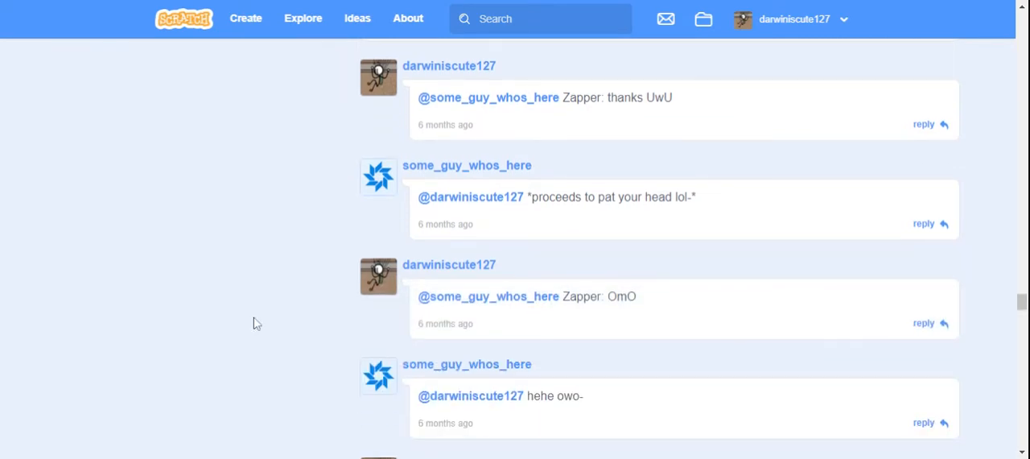
scroll(down, 3)
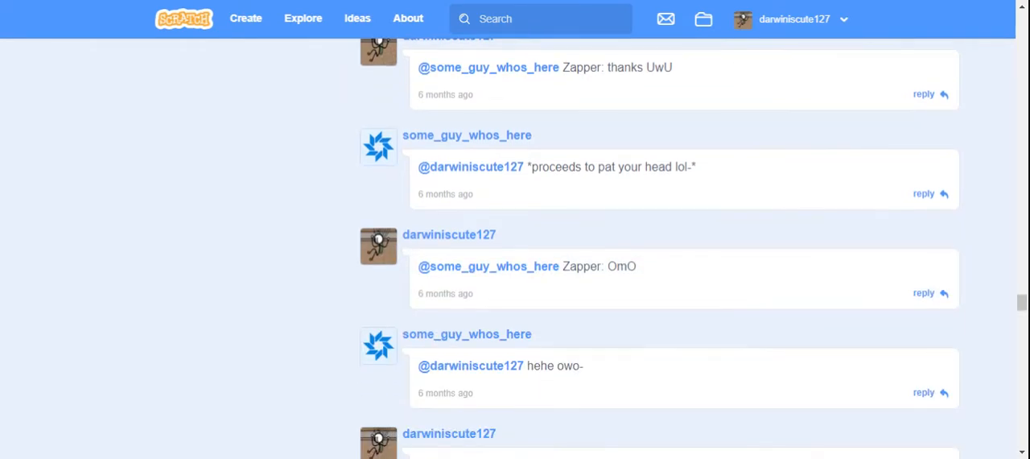
scroll(down, 3)
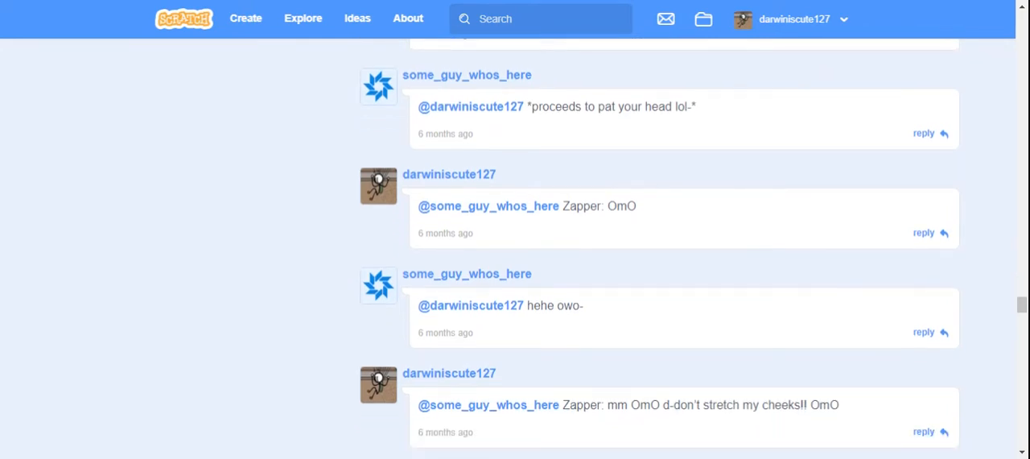
scroll(down, 3)
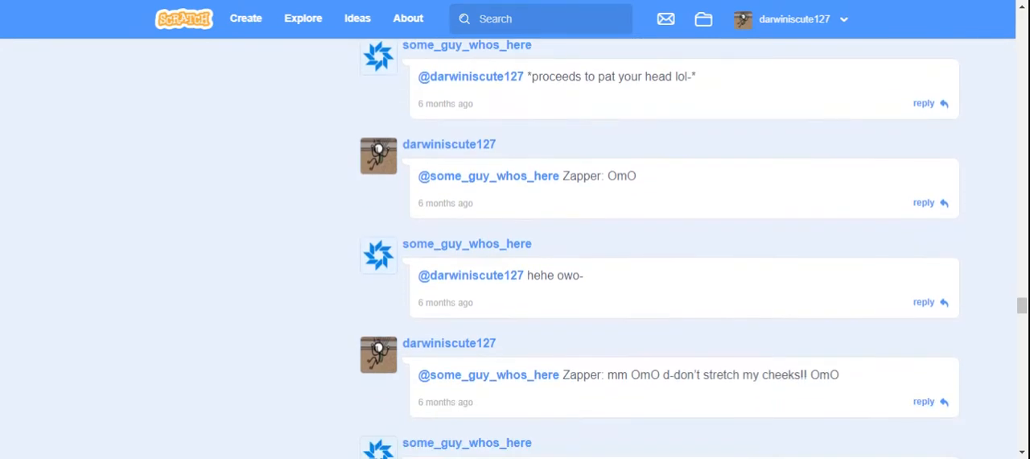
scroll(down, 3)
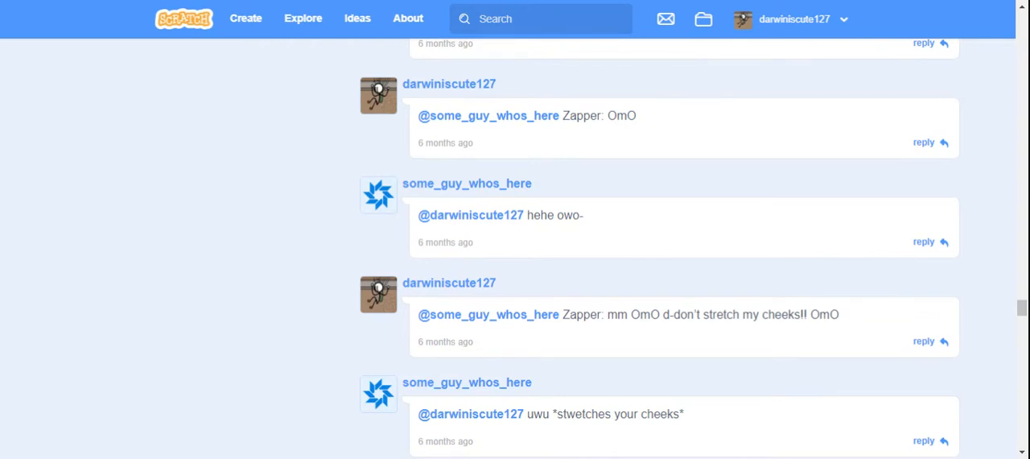
scroll(down, 3)
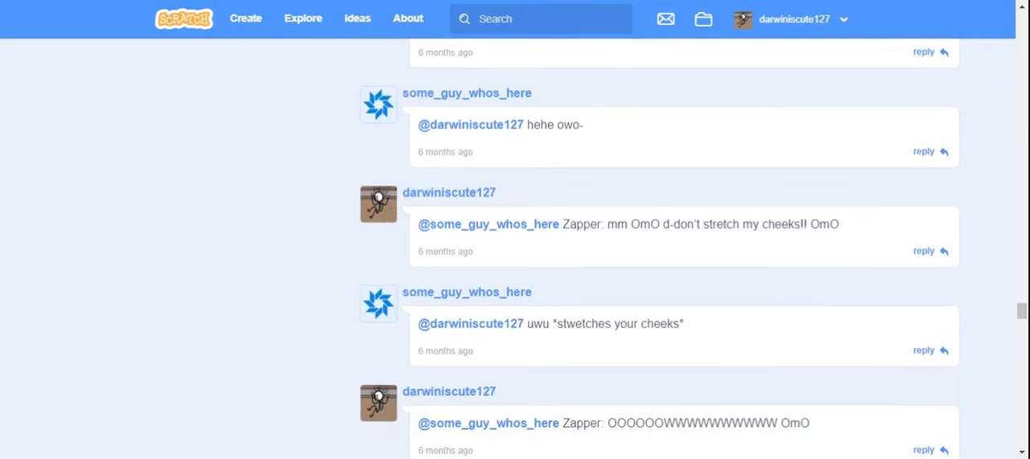
scroll(down, 3)
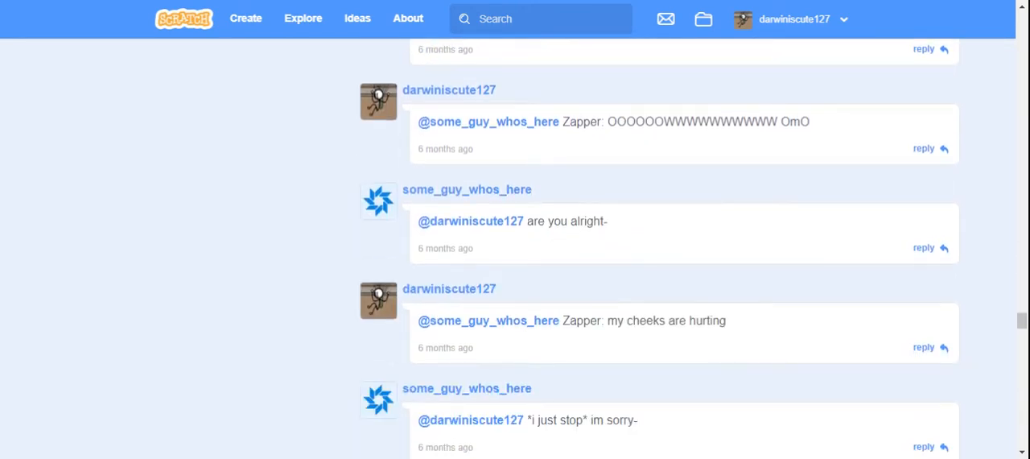
scroll(down, 3)
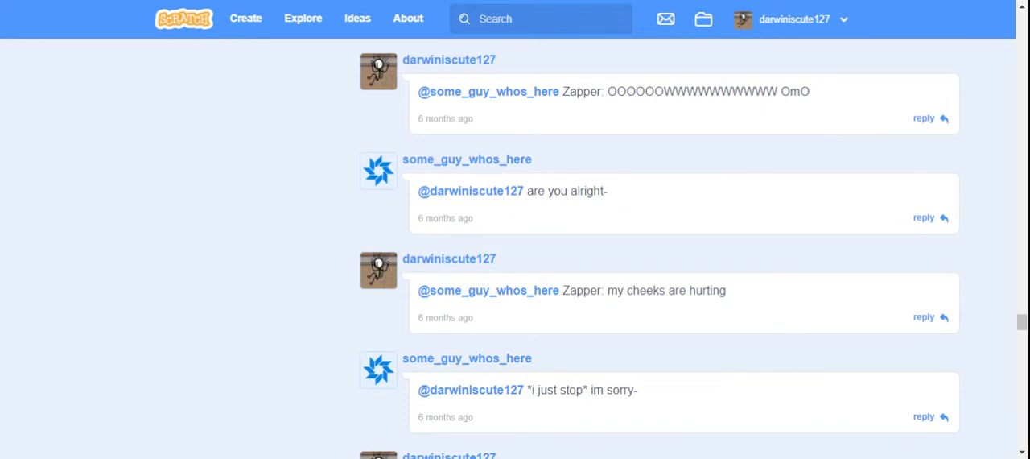
scroll(down, 3)
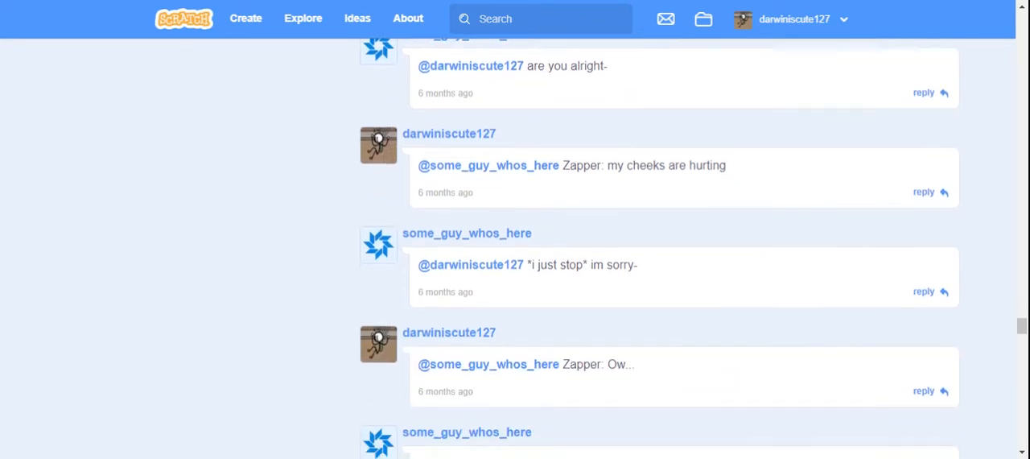
scroll(down, 3)
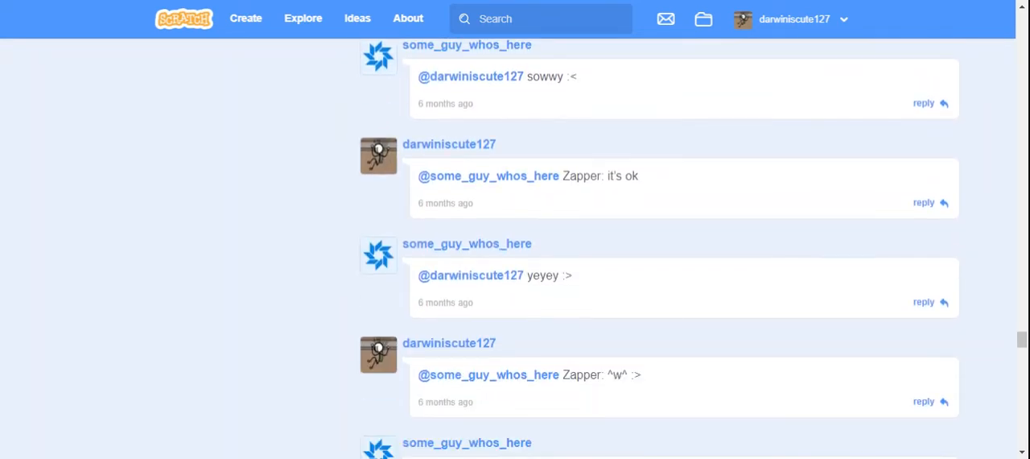
scroll(down, 3)
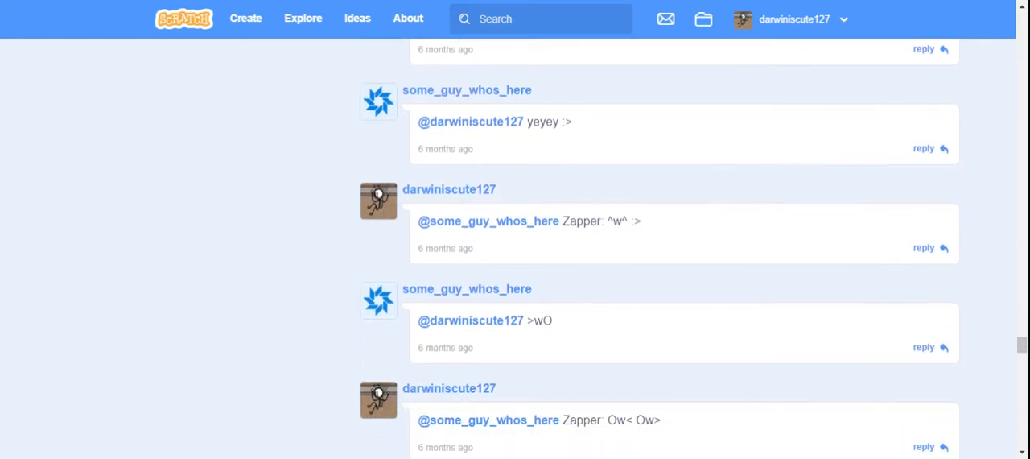
scroll(down, 3)
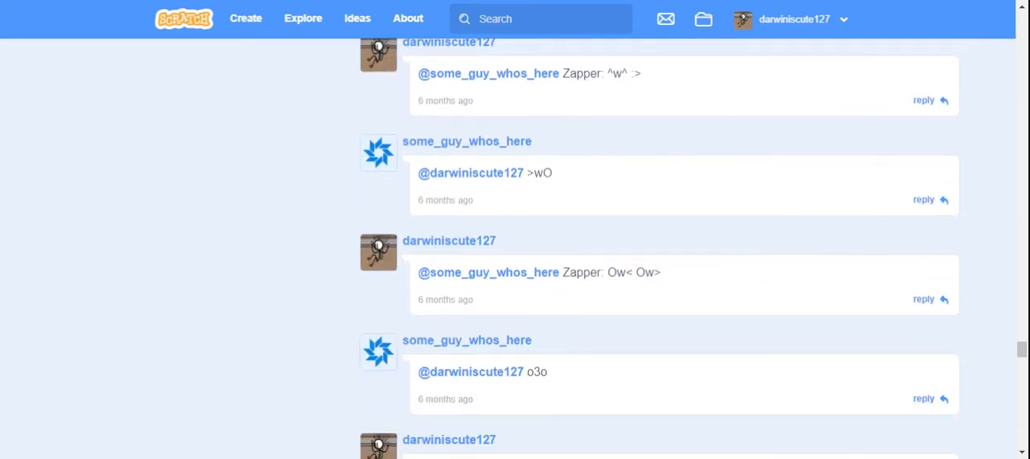
scroll(down, 3)
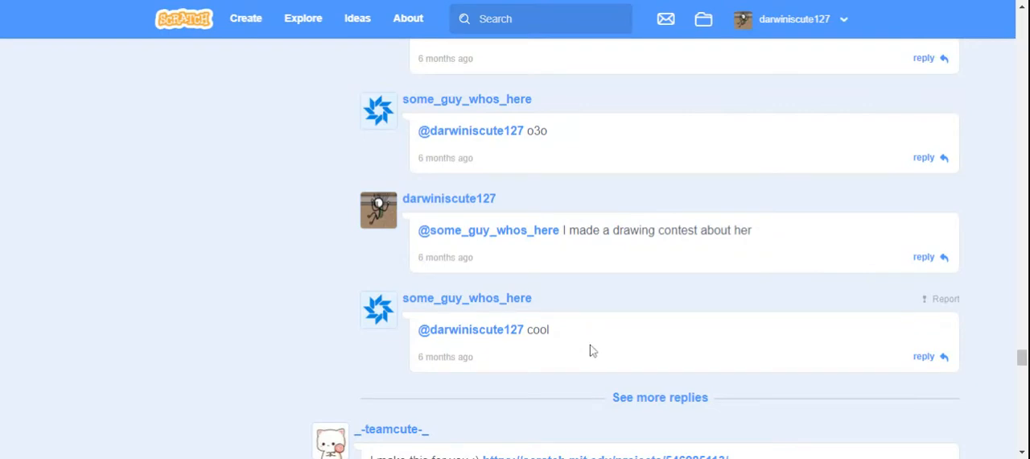
scroll(down, 3)
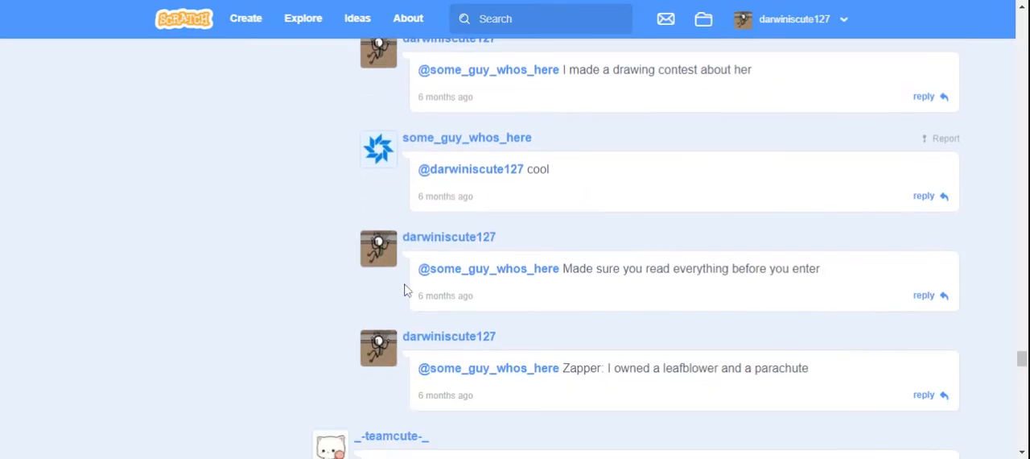
scroll(down, 3)
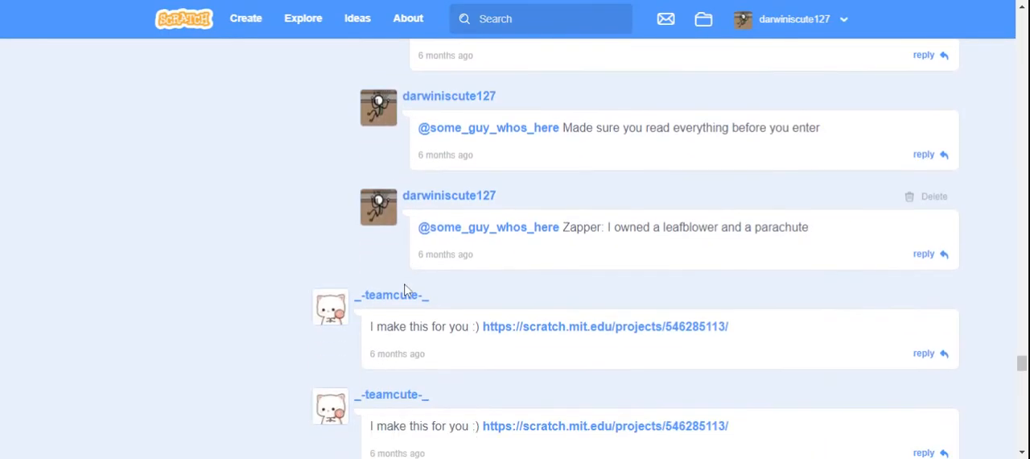
scroll(down, 3)
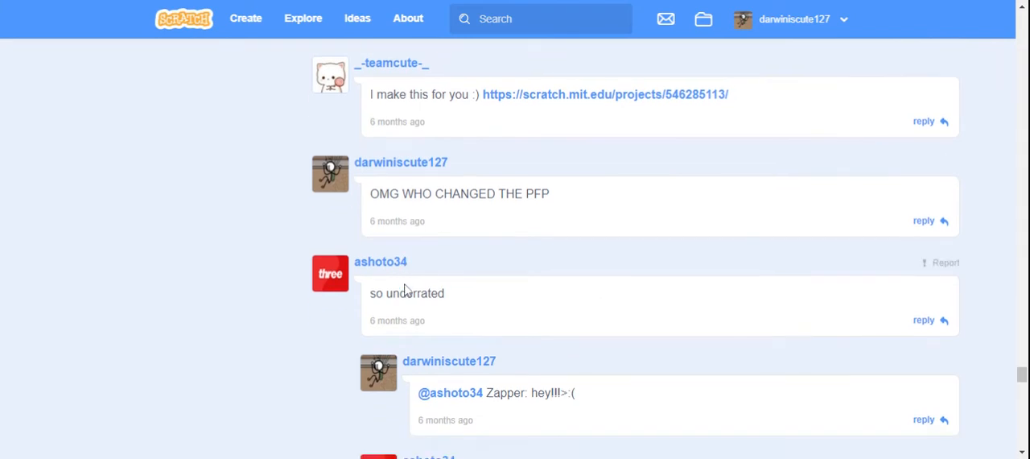
scroll(down, 3)
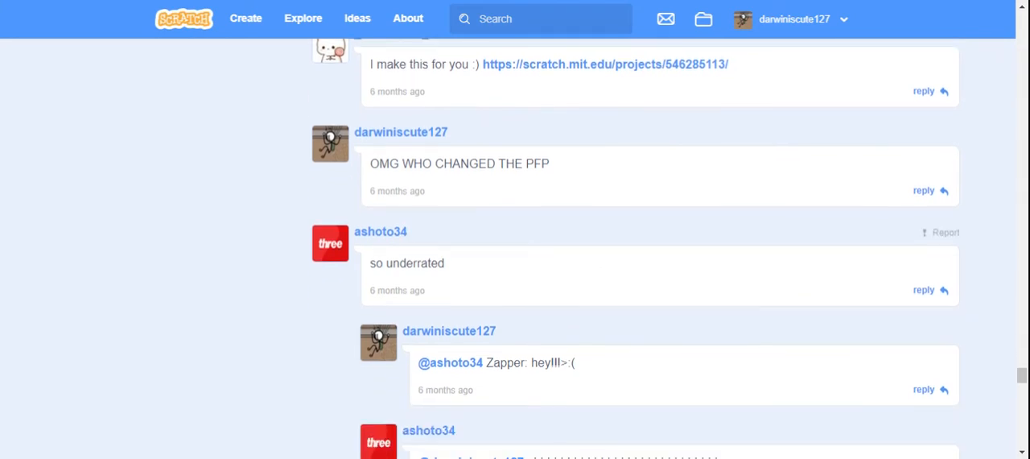
scroll(down, 3)
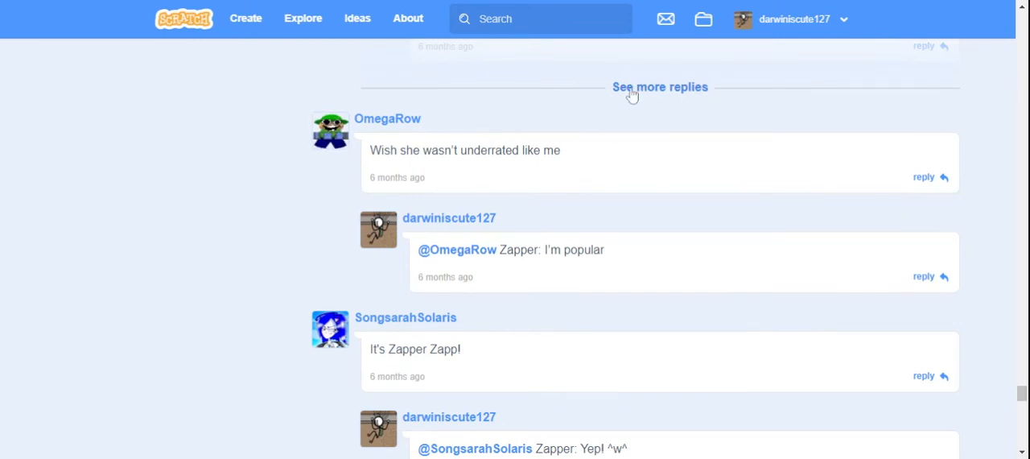
Step: Expand the next collapsed thread and read through its replies
click(659, 86)
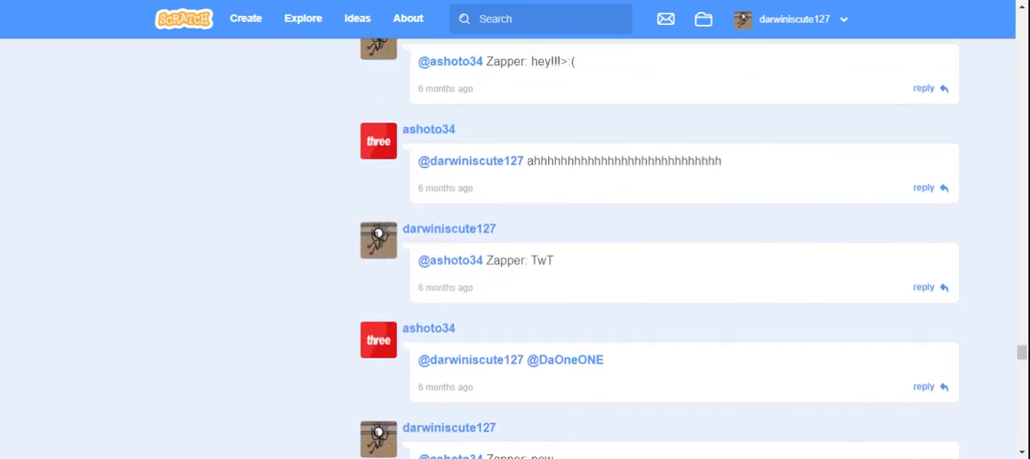
scroll(down, 3)
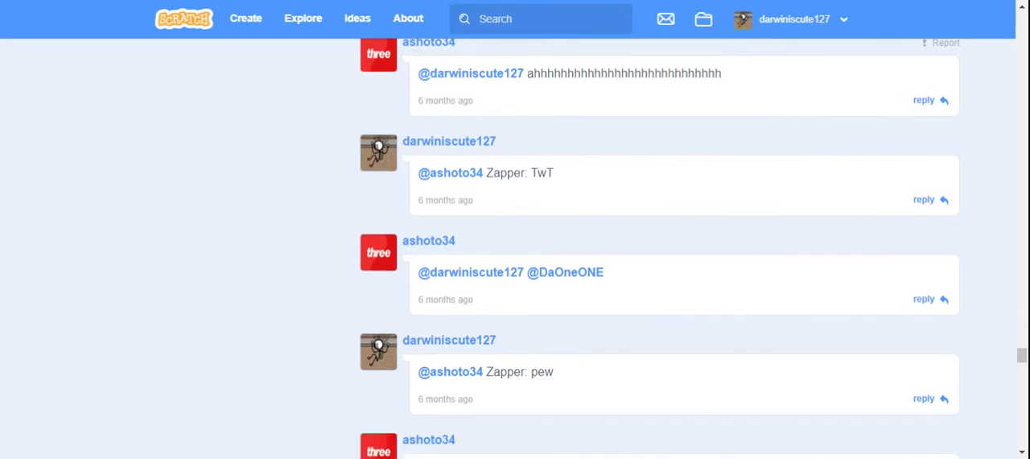
scroll(down, 3)
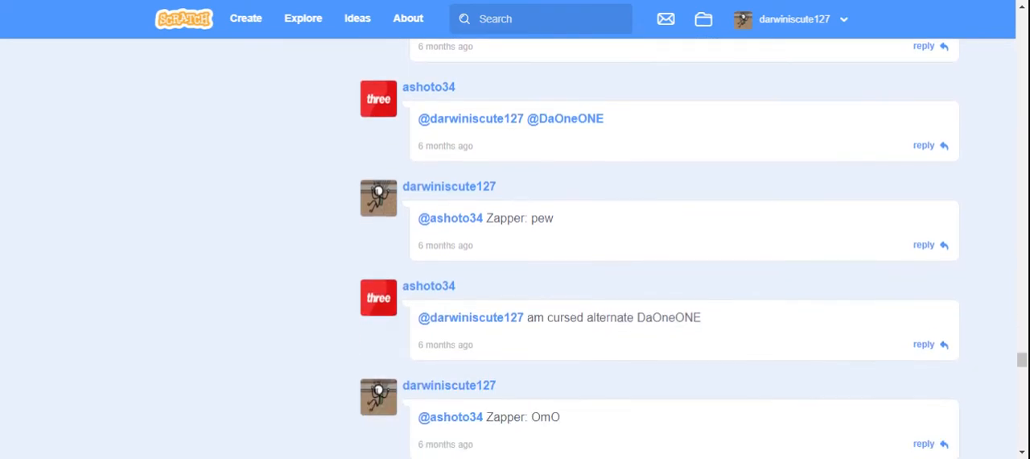
scroll(down, 3)
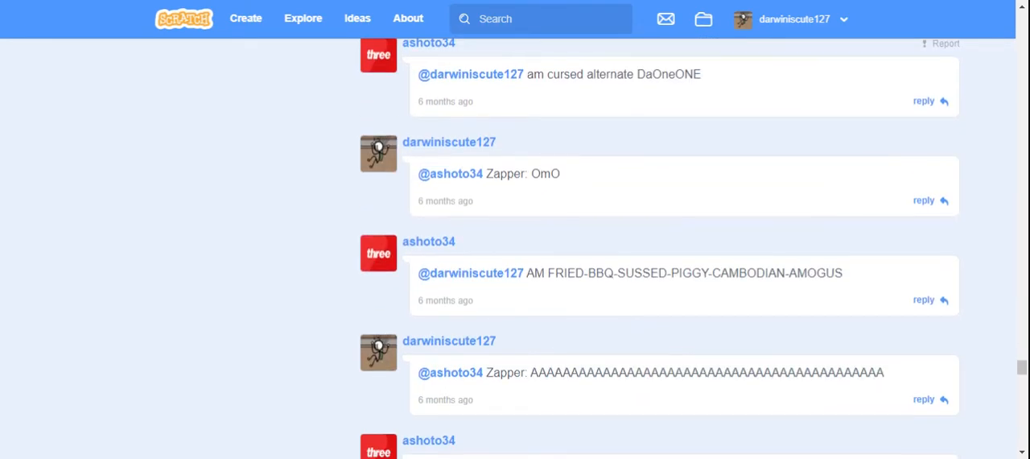
scroll(down, 3)
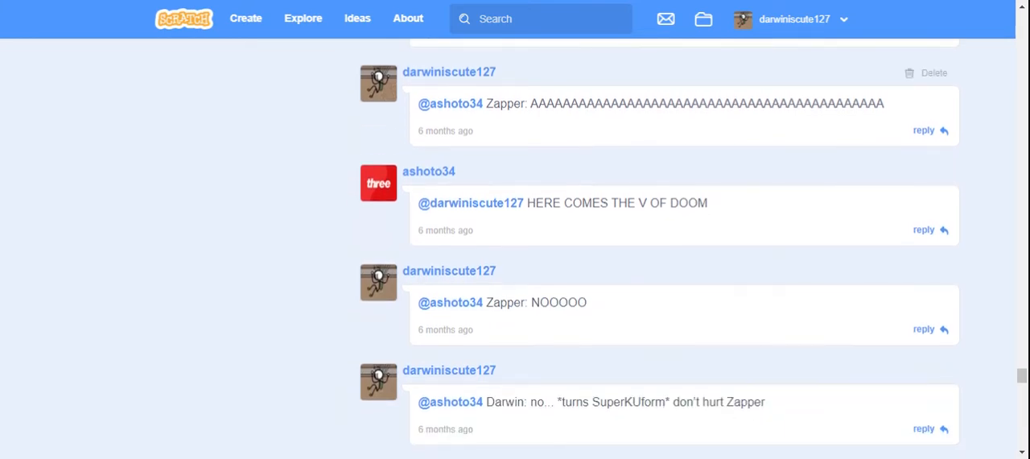
scroll(down, 3)
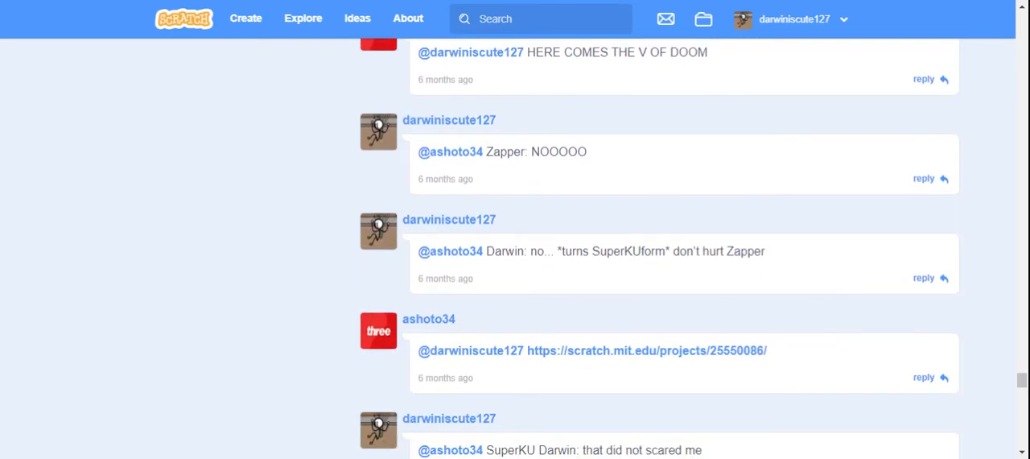
scroll(down, 3)
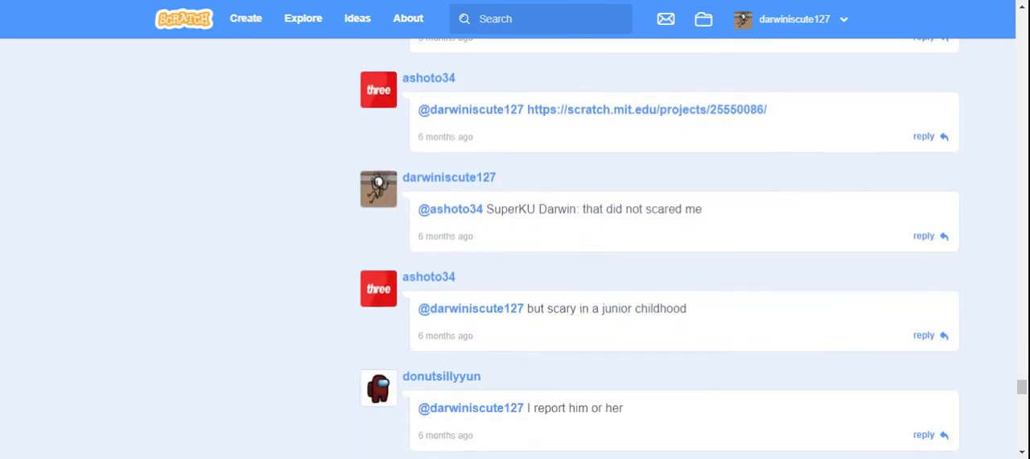
scroll(down, 3)
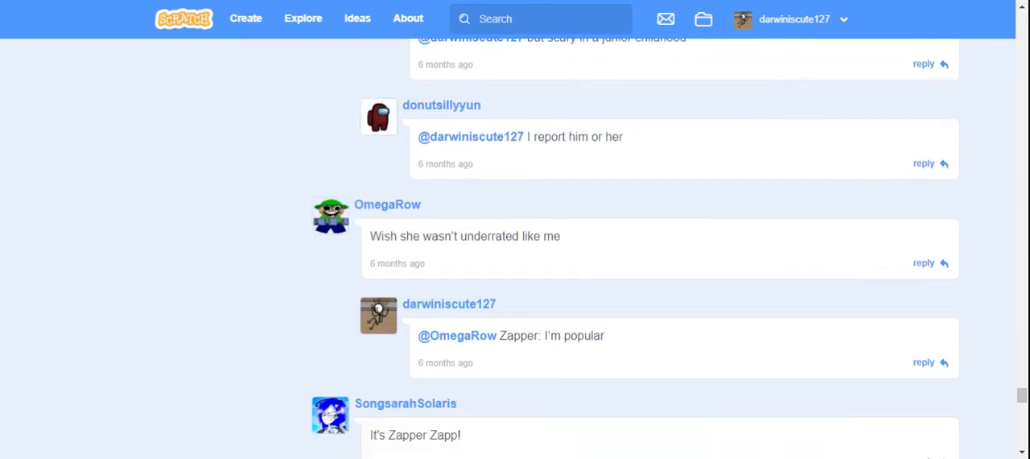
scroll(down, 3)
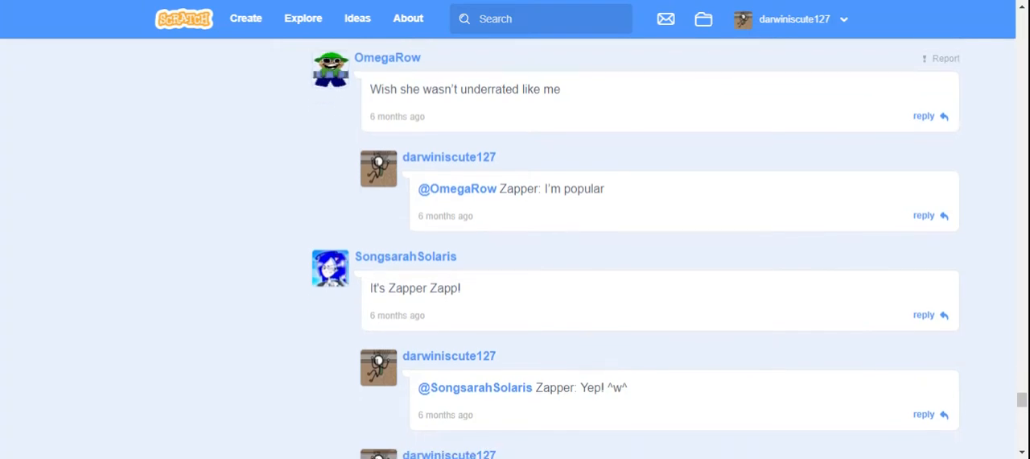
scroll(down, 3)
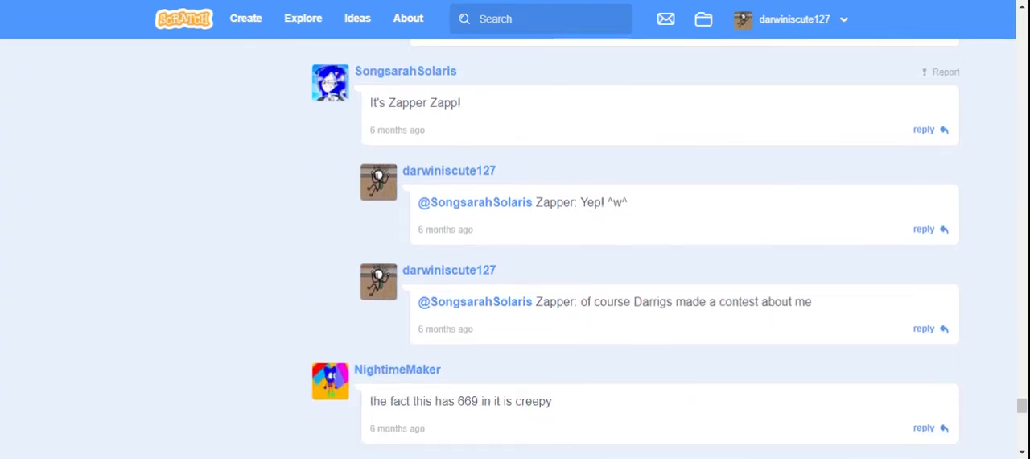
scroll(down, 3)
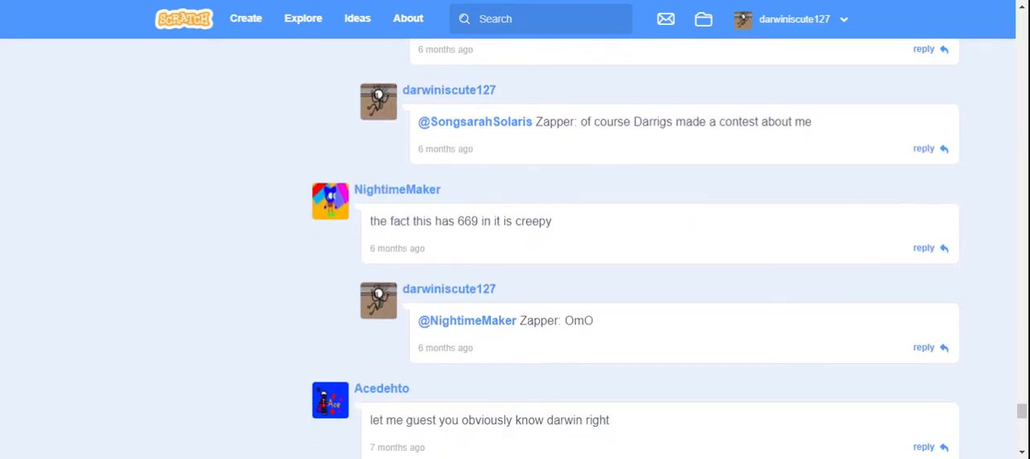
scroll(down, 3)
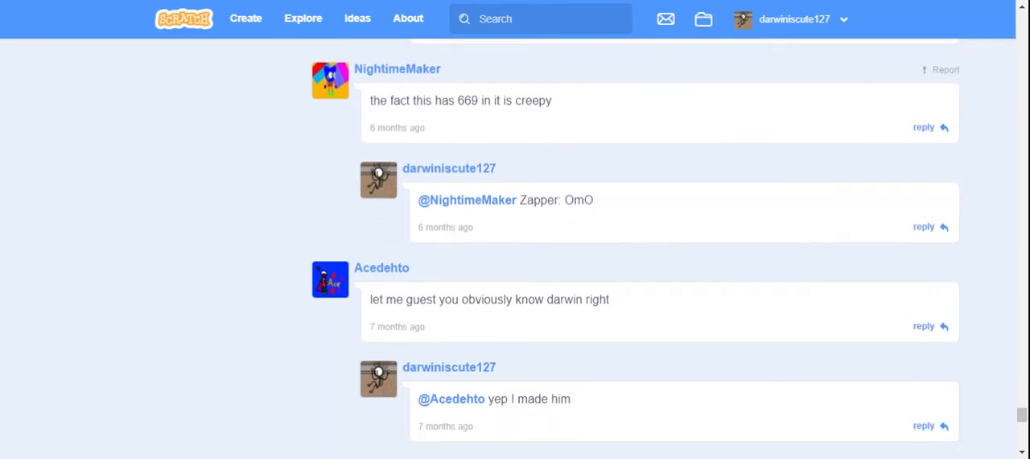
scroll(down, 3)
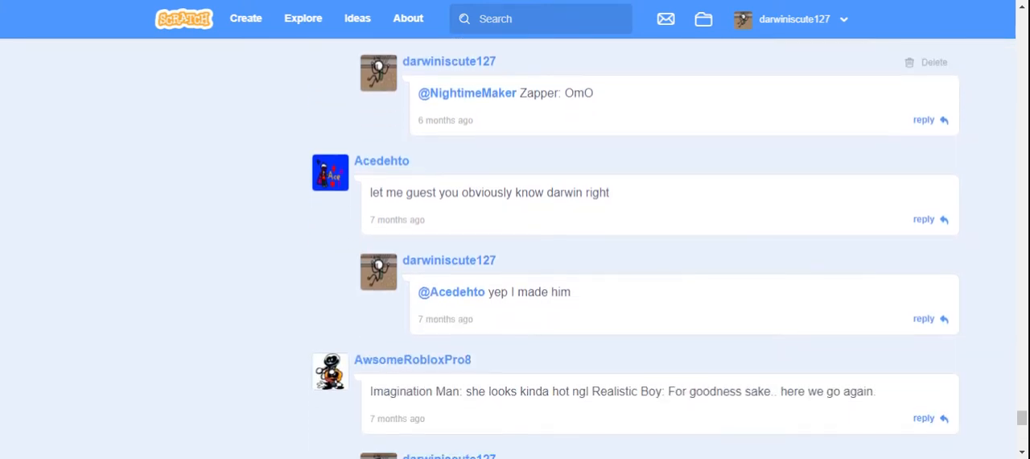
scroll(down, 3)
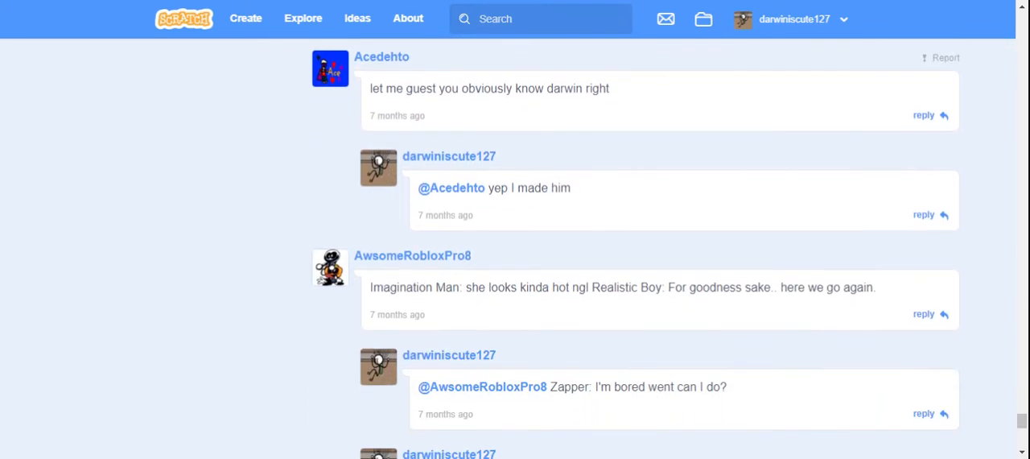
scroll(down, 3)
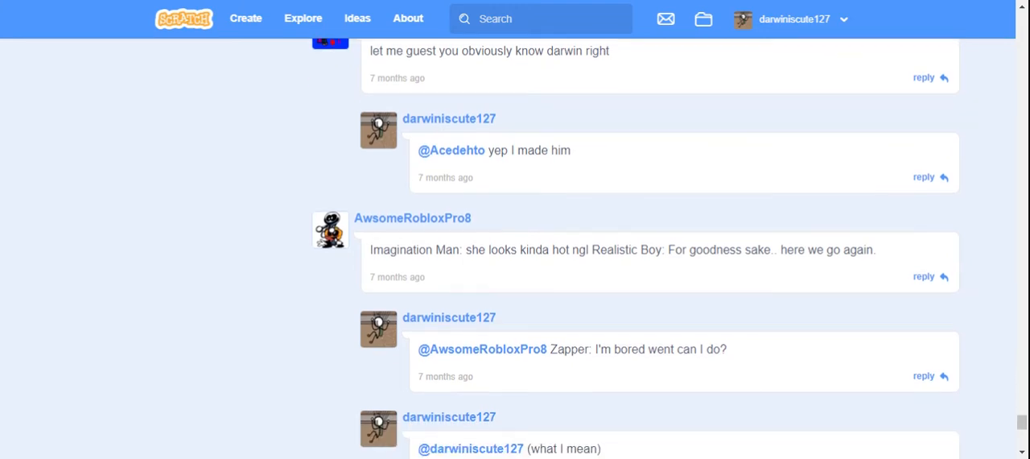
scroll(down, 3)
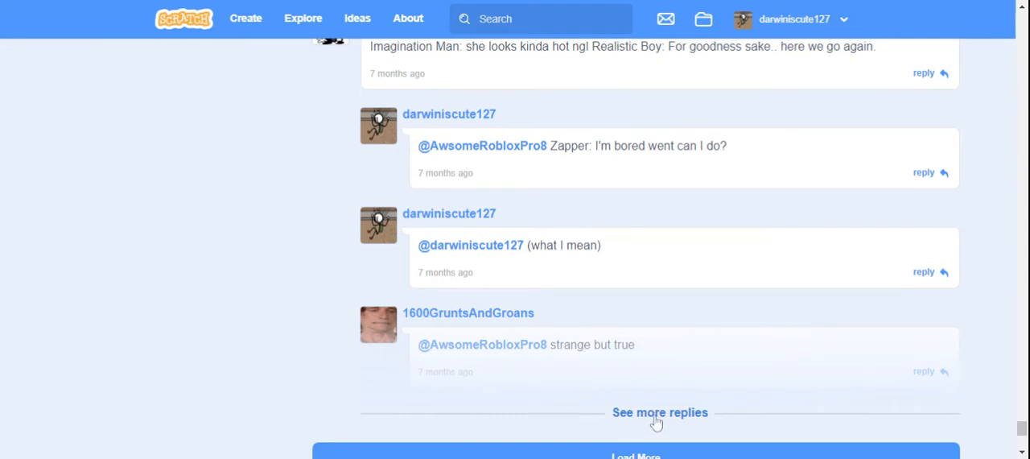
Step: Expand the Zapper roleplay thread and read its OwO, *faints* and firework-rocket replies
click(660, 412)
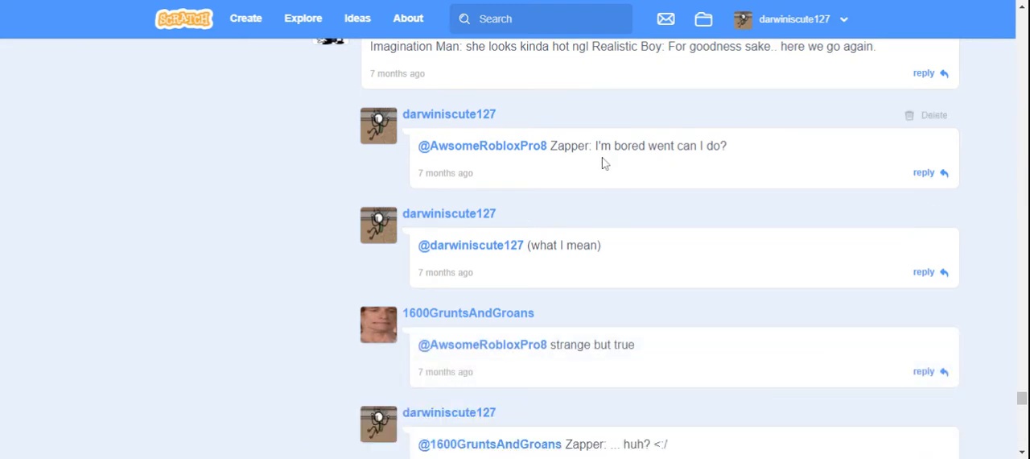
scroll(down, 3)
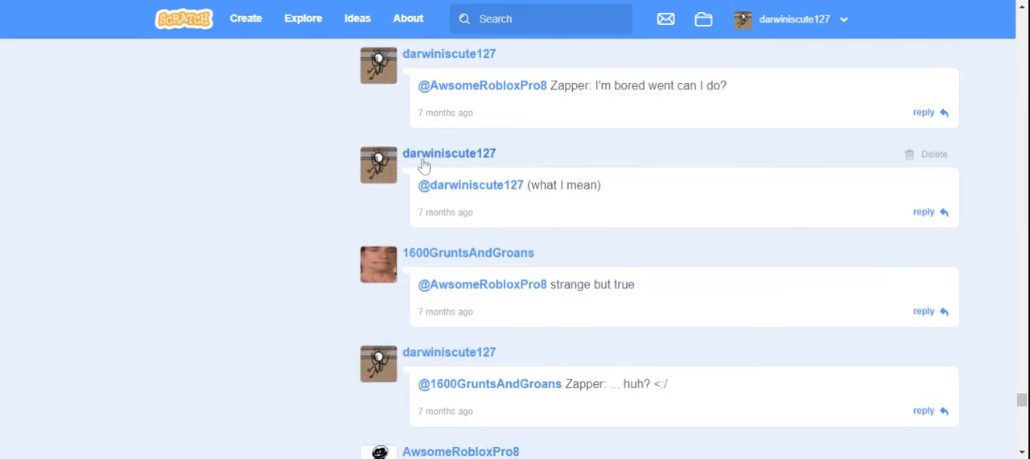
scroll(down, 3)
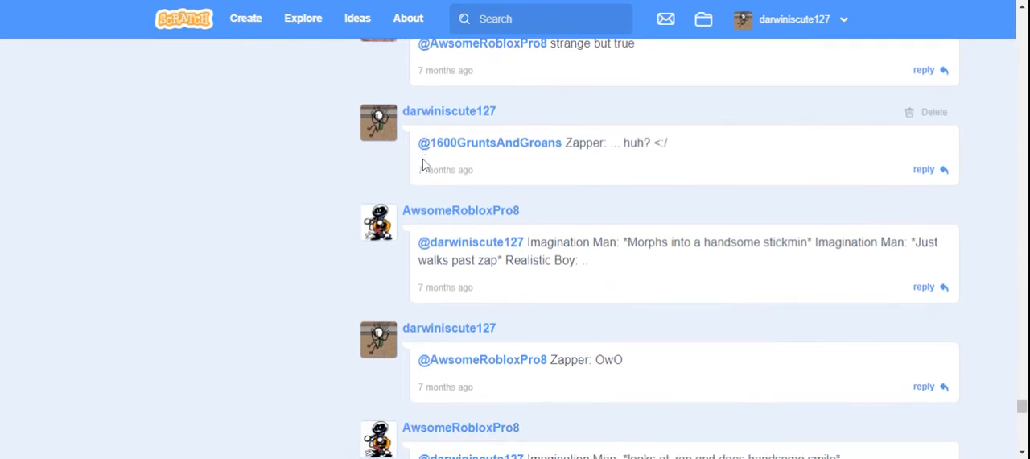
scroll(down, 3)
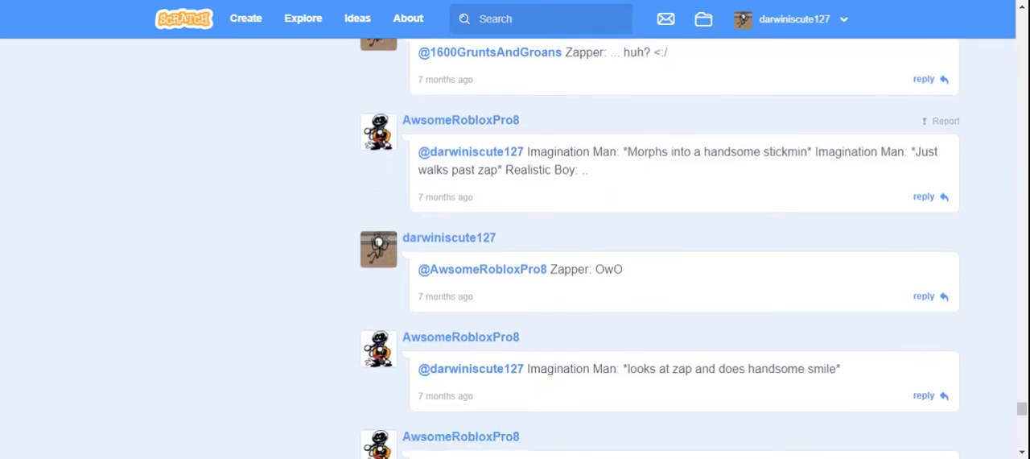
scroll(down, 3)
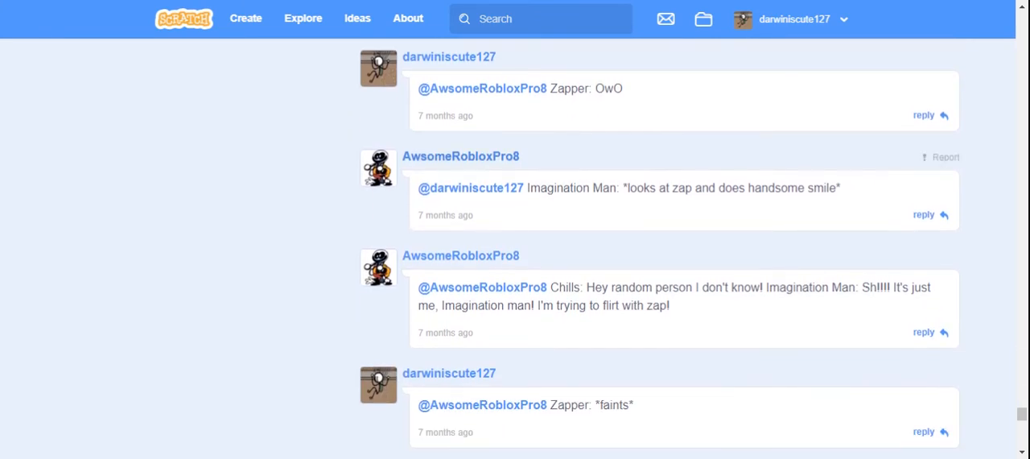
scroll(down, 3)
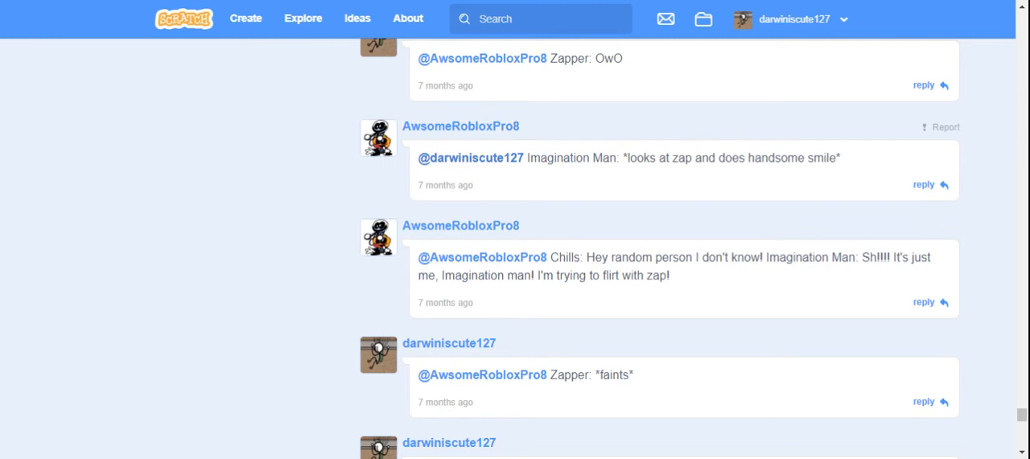
scroll(down, 3)
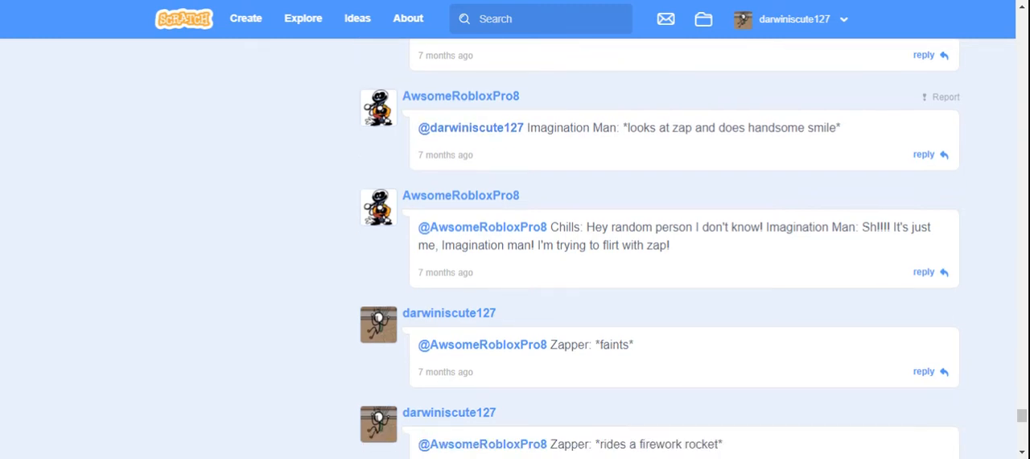
scroll(down, 3)
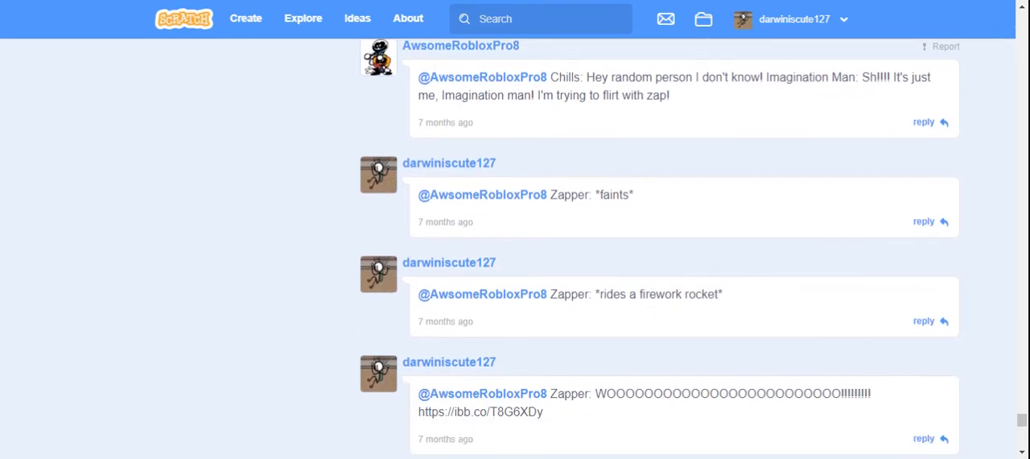
scroll(down, 3)
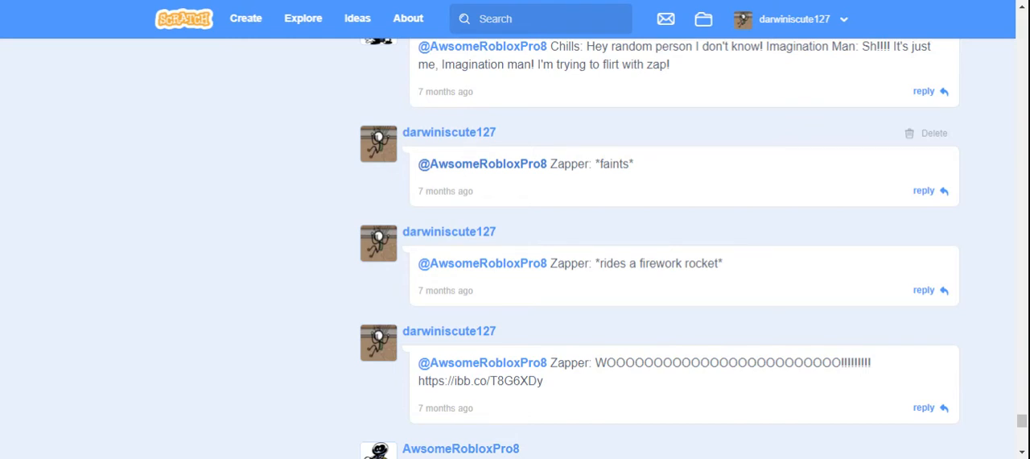
Step: Read down to the thread's final replies — rocket ride and "bu dum crash!!!" — until the loaded comments end
scroll(down, 3)
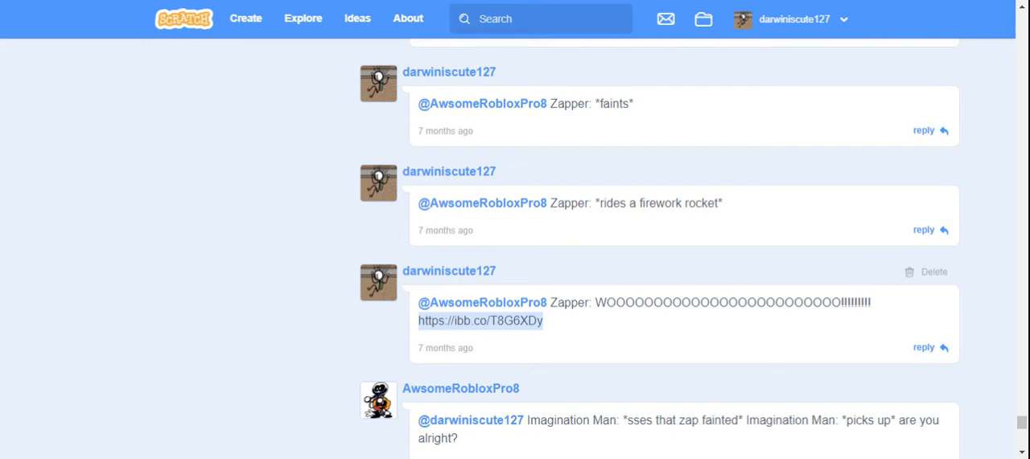
scroll(down, 3)
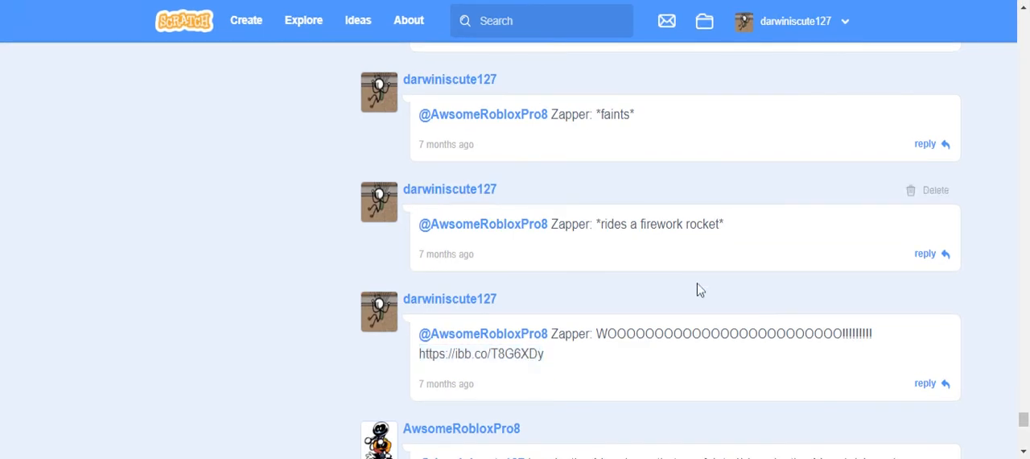
scroll(down, 3)
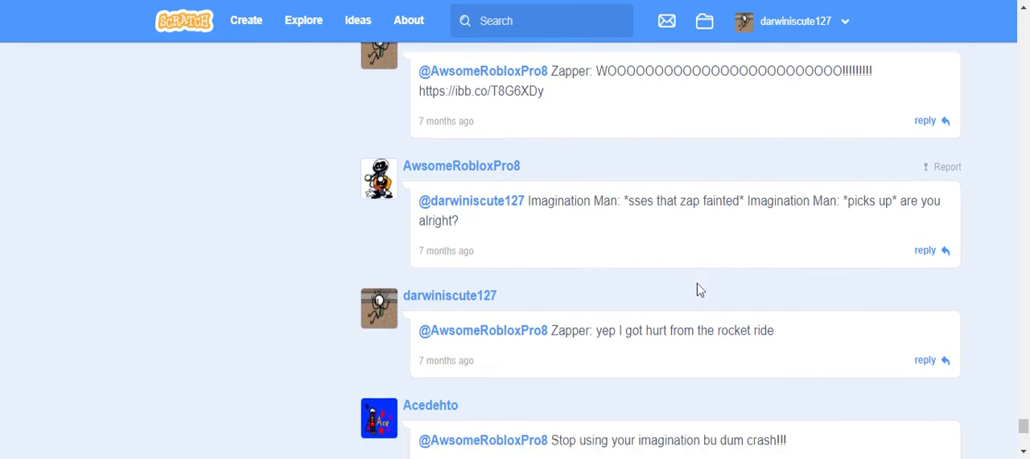
scroll(down, 3)
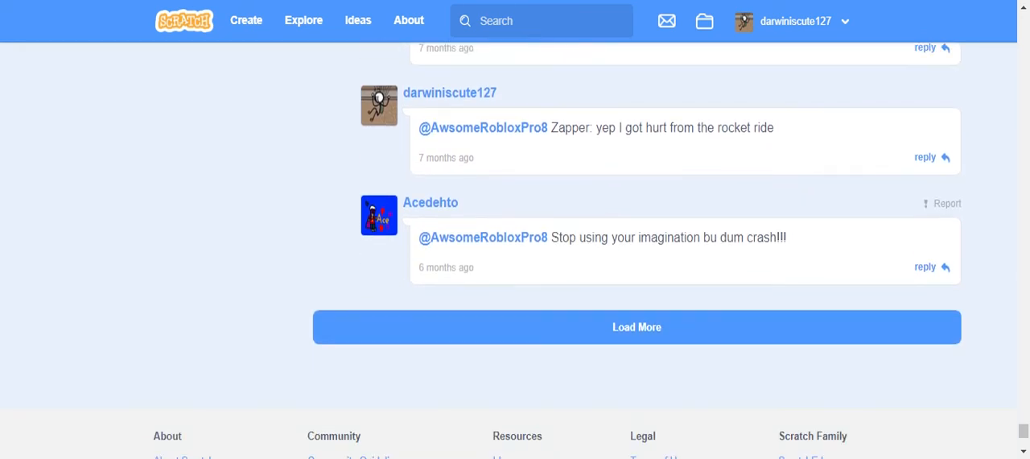
Step: Load the next batch of studio comments and read the jetpack story, "Spark x Zapper" and Zapper's backstory
click(637, 327)
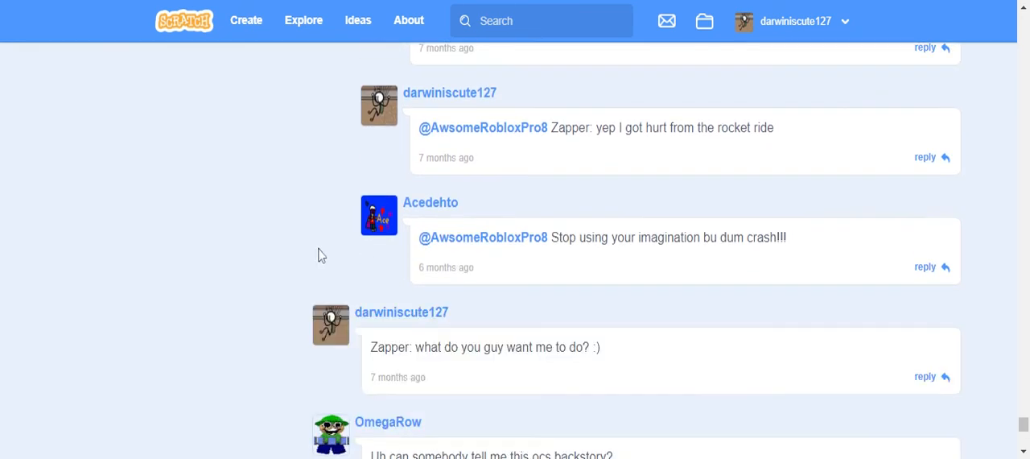
scroll(down, 3)
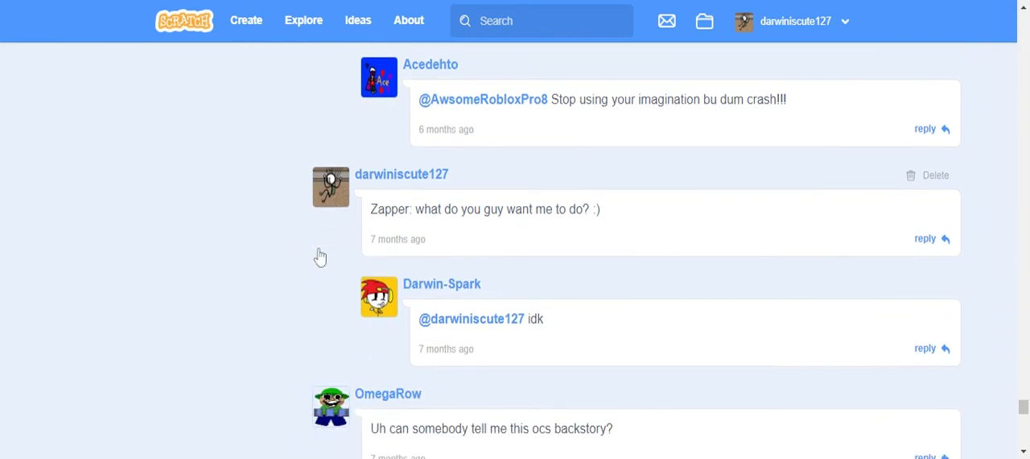
scroll(down, 3)
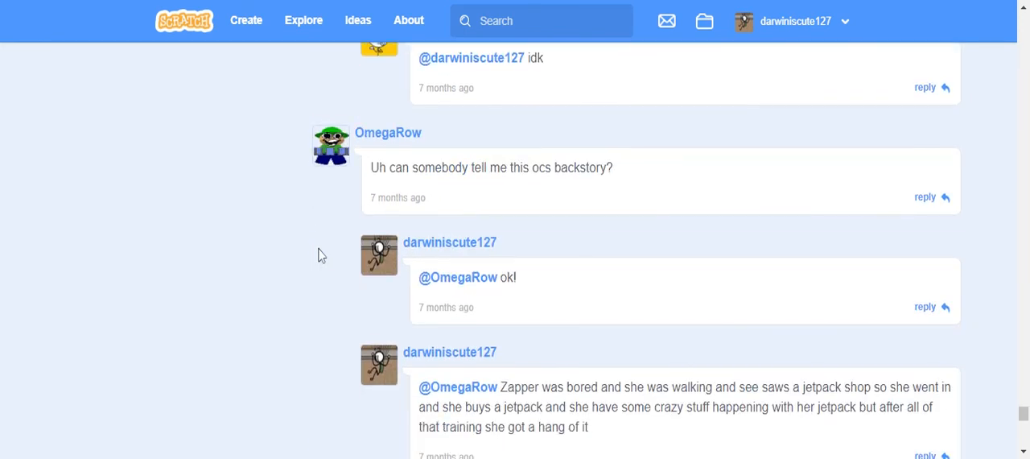
scroll(down, 3)
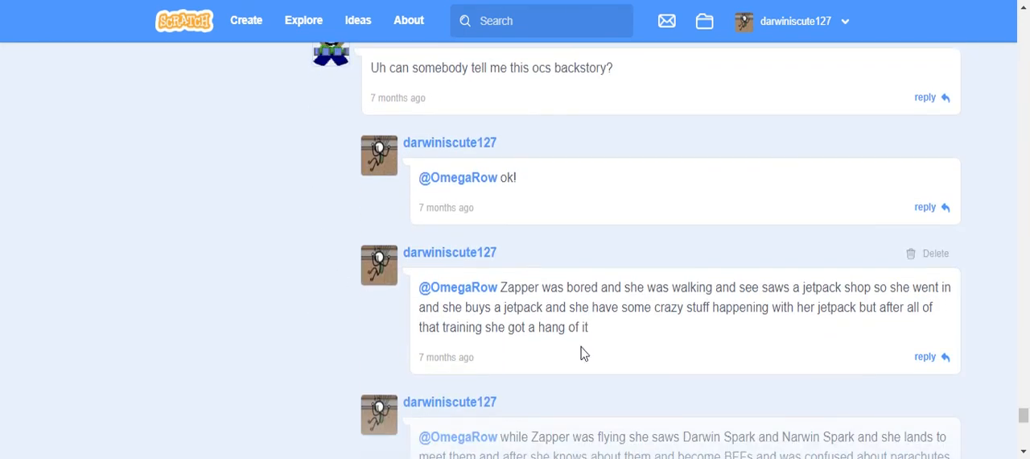
scroll(down, 3)
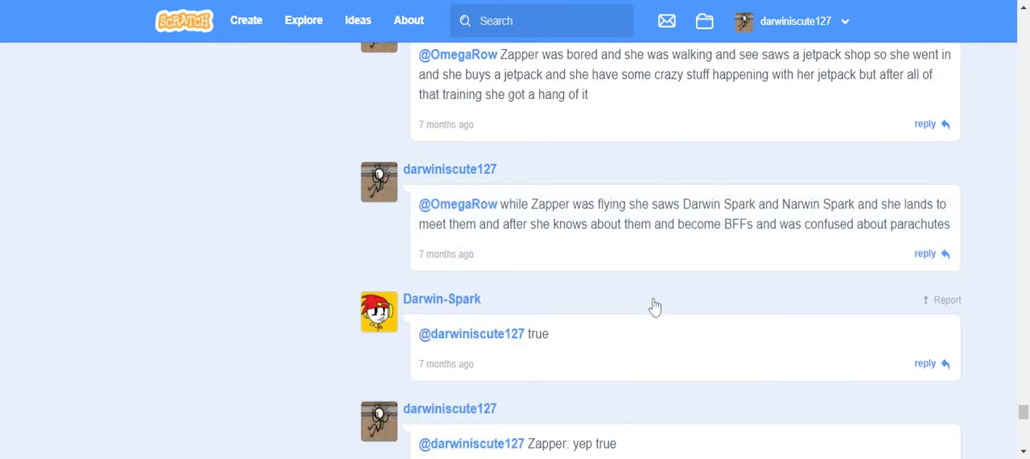
scroll(down, 3)
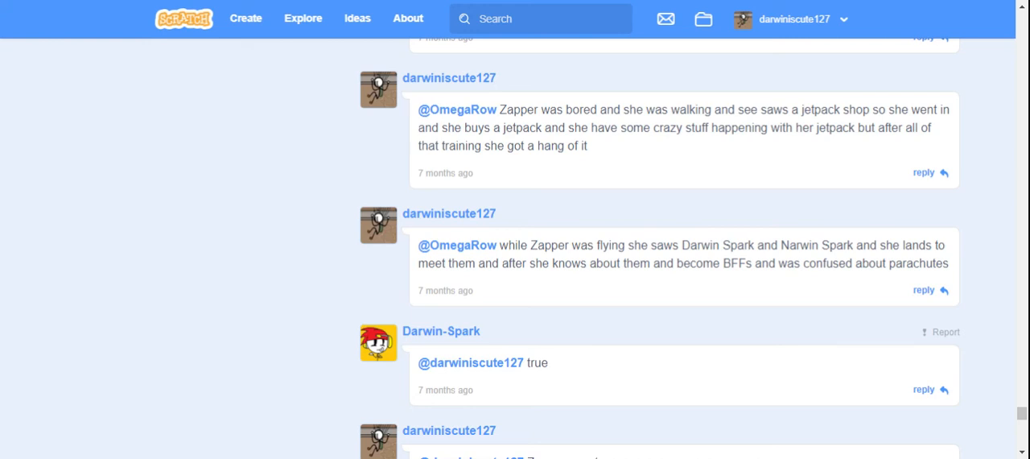
scroll(down, 3)
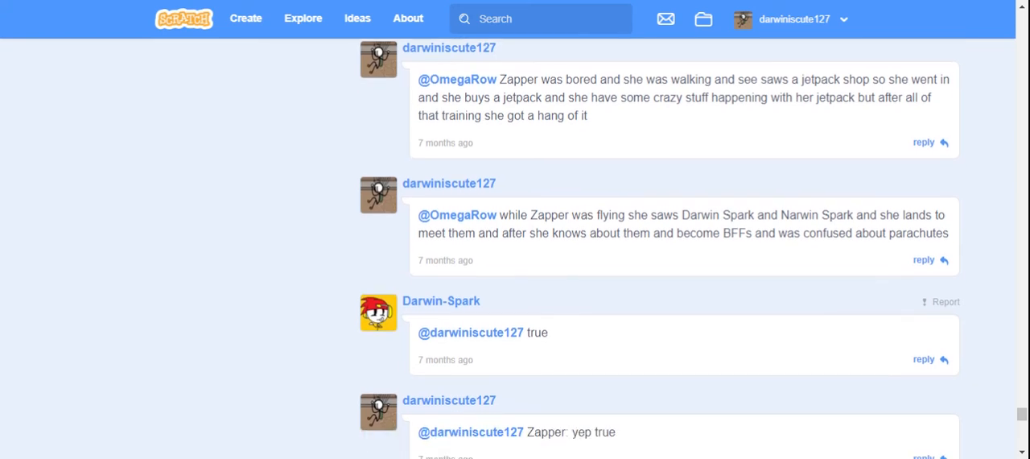
scroll(down, 3)
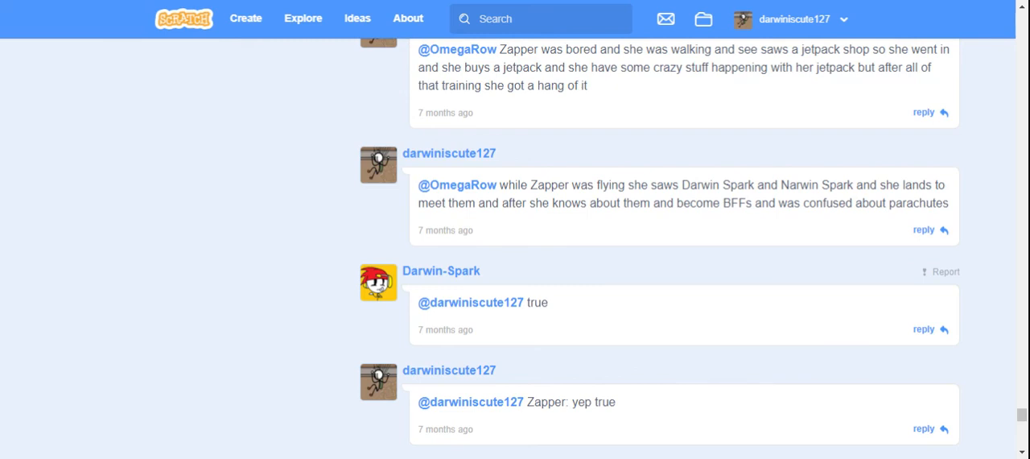
scroll(down, 3)
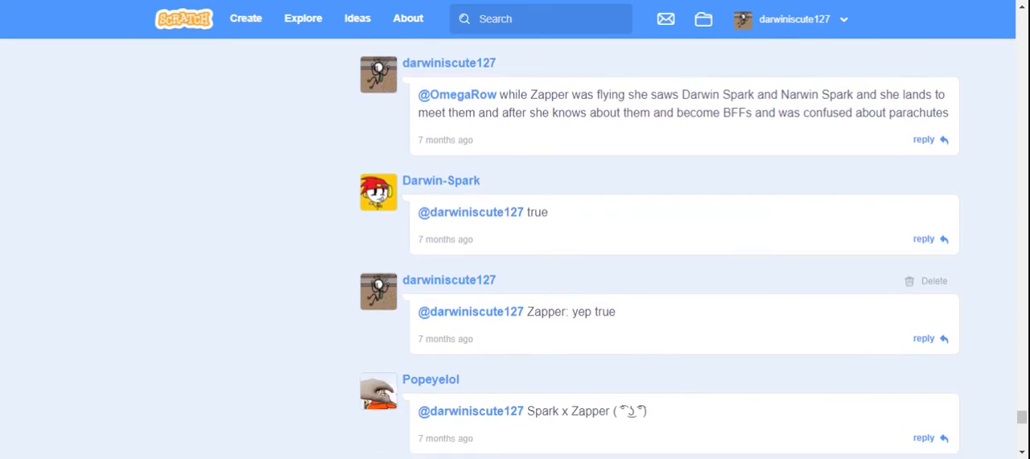
scroll(down, 3)
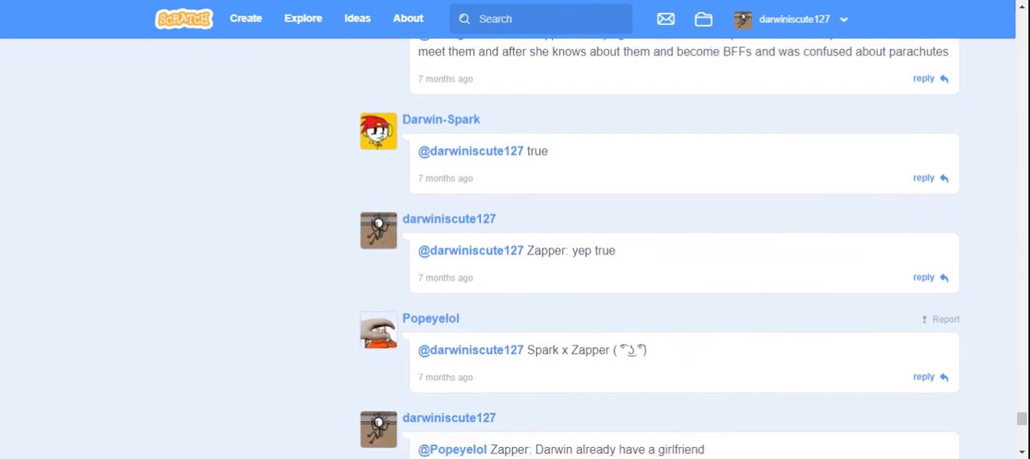
scroll(down, 3)
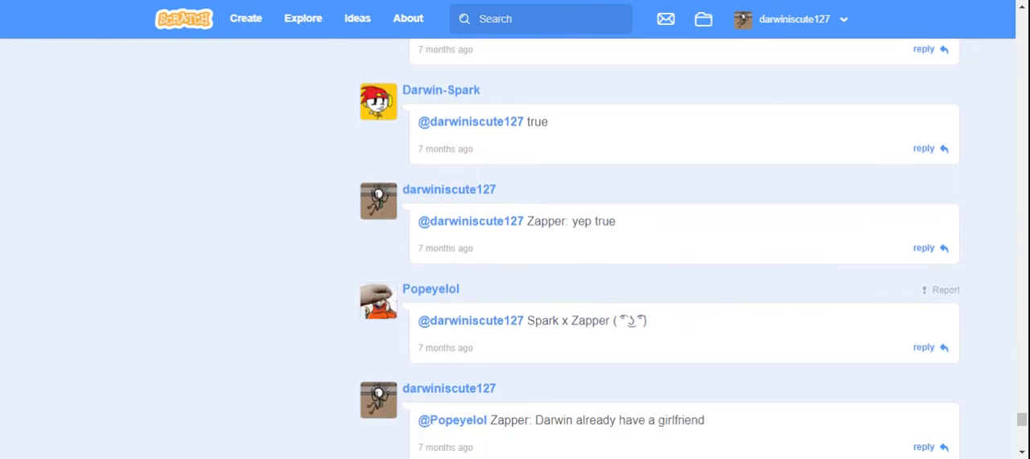
scroll(down, 3)
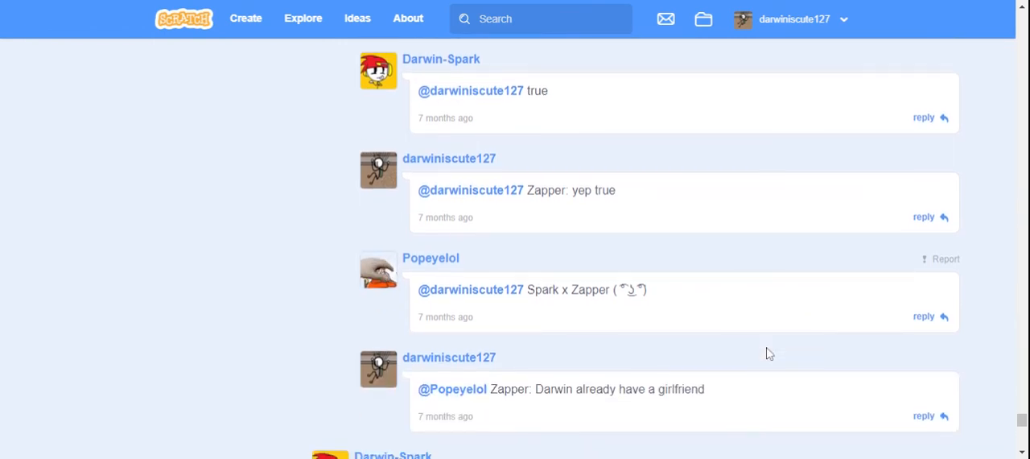
scroll(down, 3)
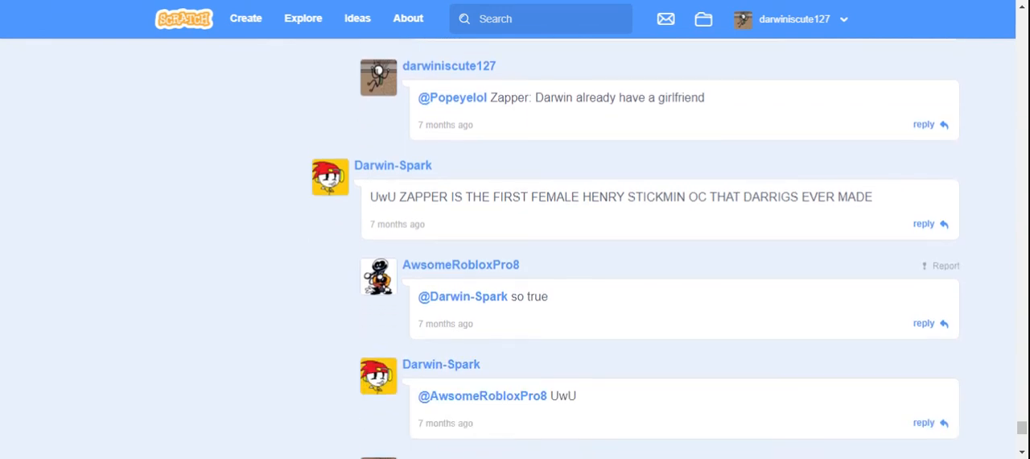
scroll(down, 3)
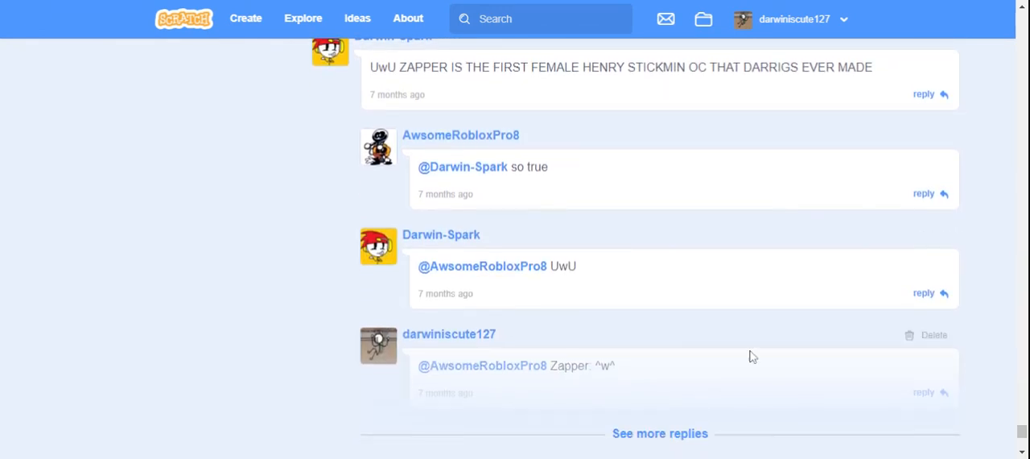
Step: Expand the Zapper thread's hidden replies and read to "No Please I'm Sorry!", then back to the rocket roleplay
click(659, 433)
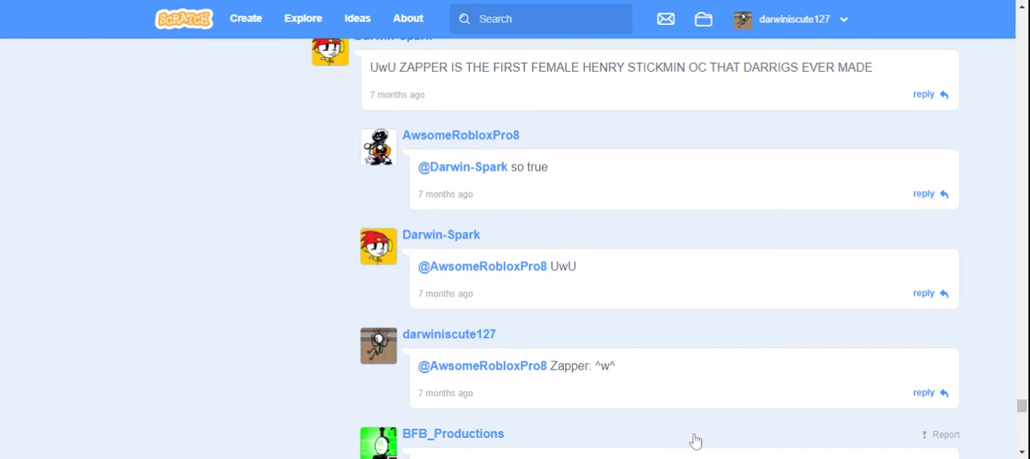
scroll(down, 3)
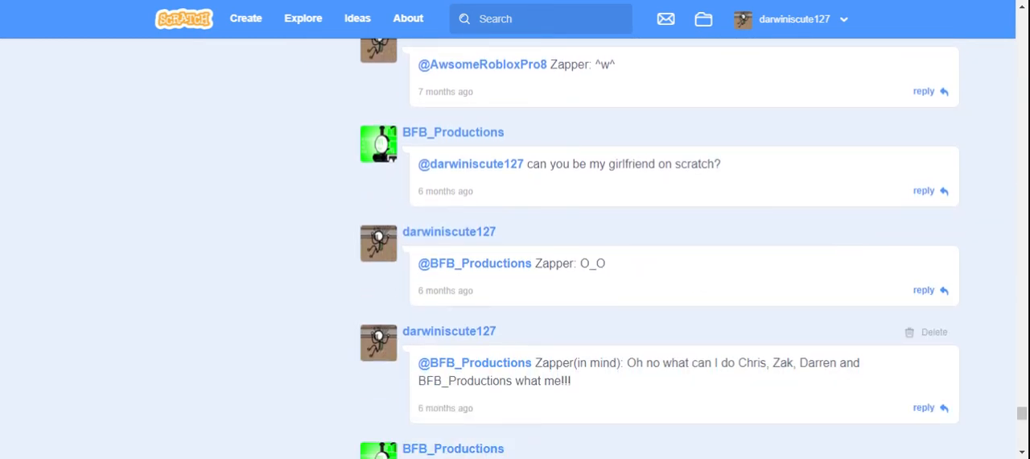
mouse_move(610, 296)
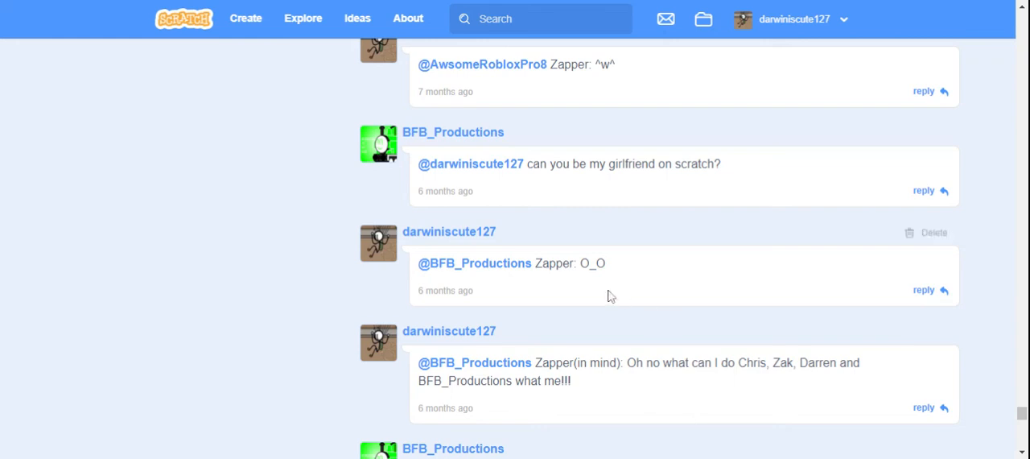
scroll(down, 3)
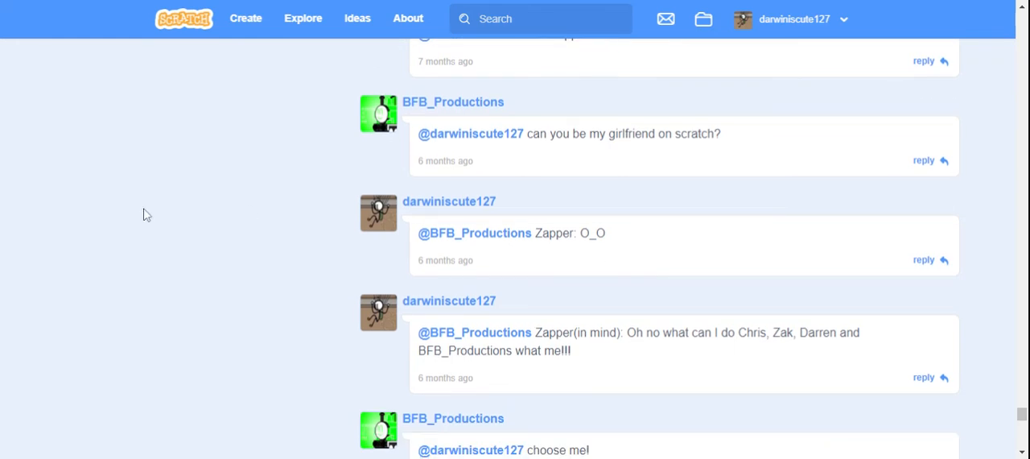
scroll(down, 3)
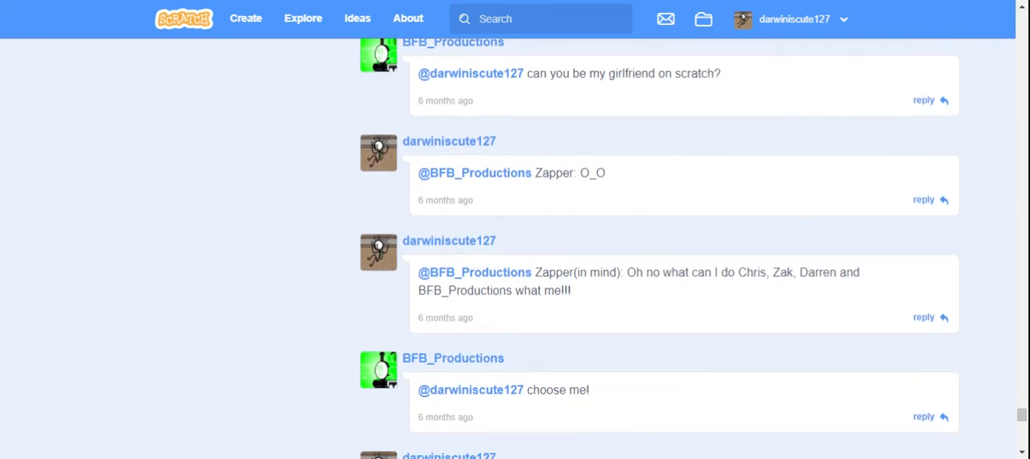
scroll(down, 3)
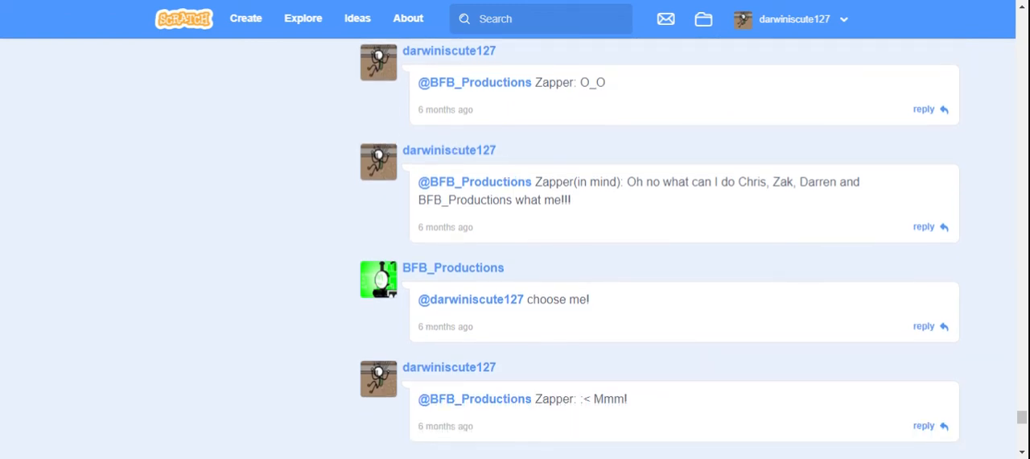
scroll(down, 3)
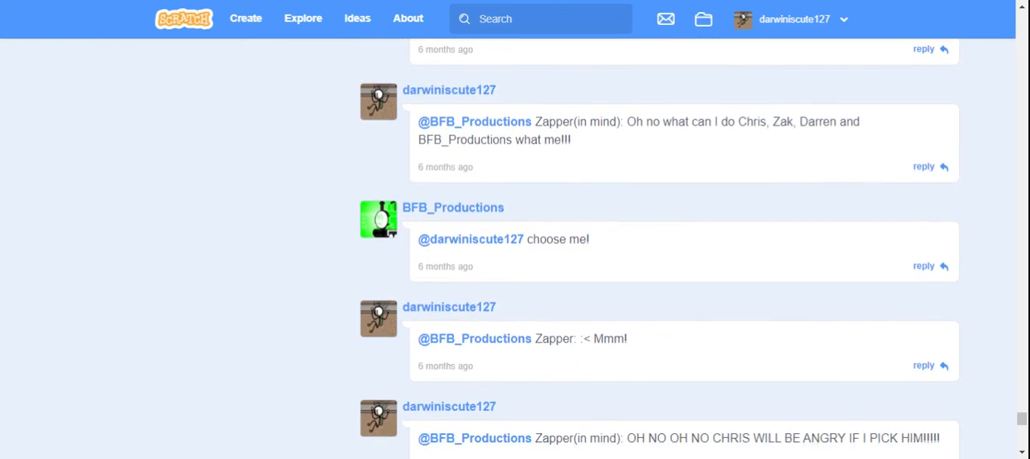
scroll(down, 3)
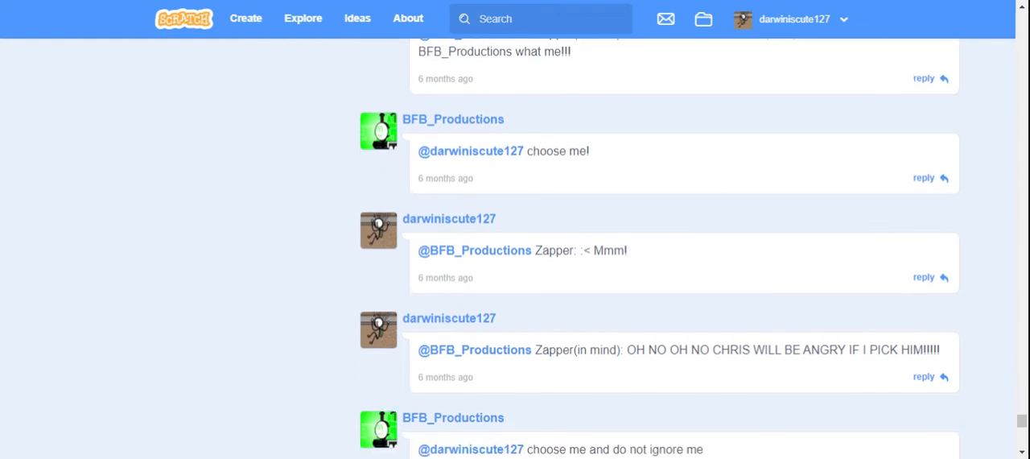
scroll(down, 3)
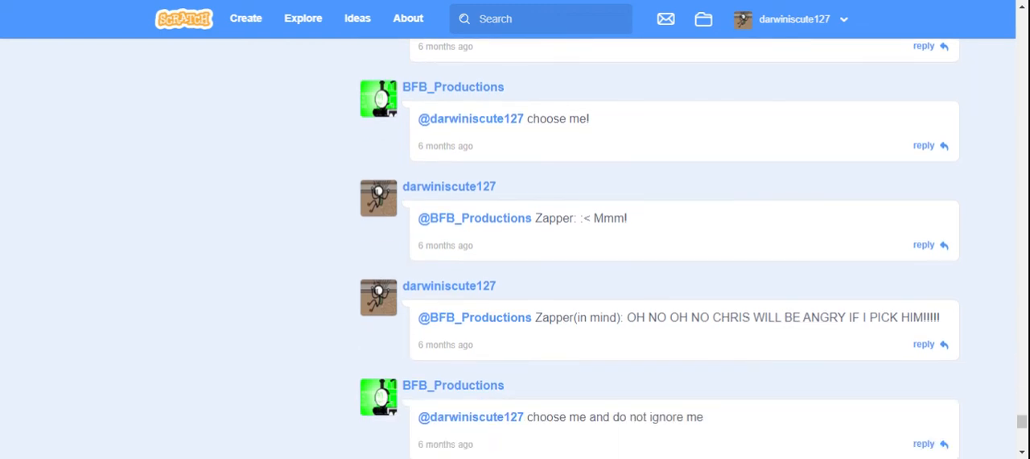
scroll(down, 3)
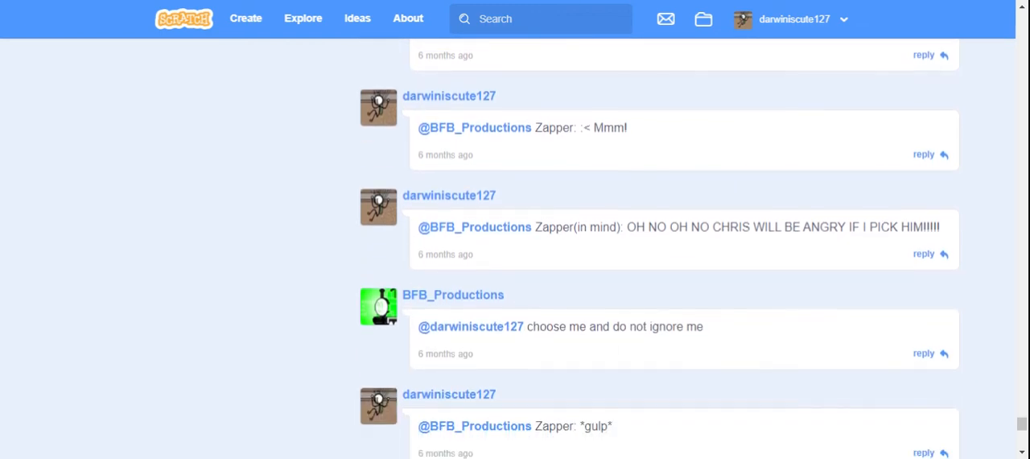
scroll(down, 3)
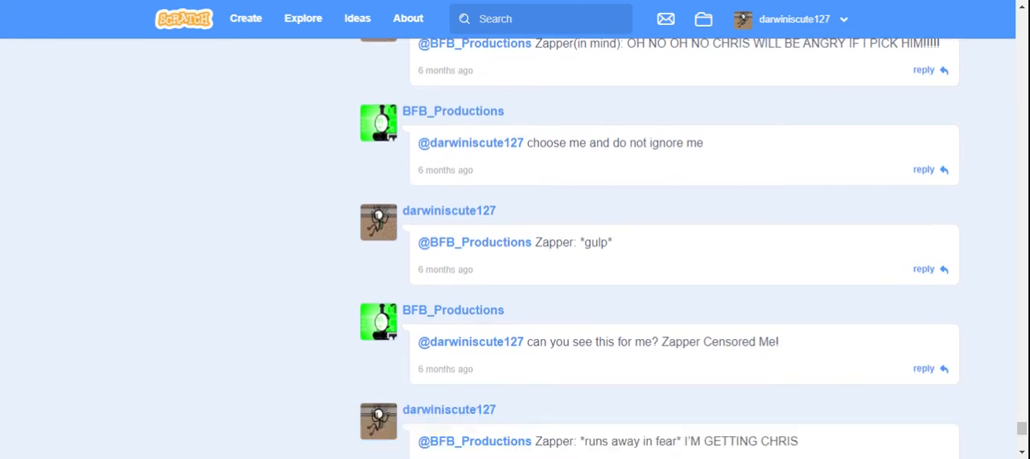
scroll(down, 3)
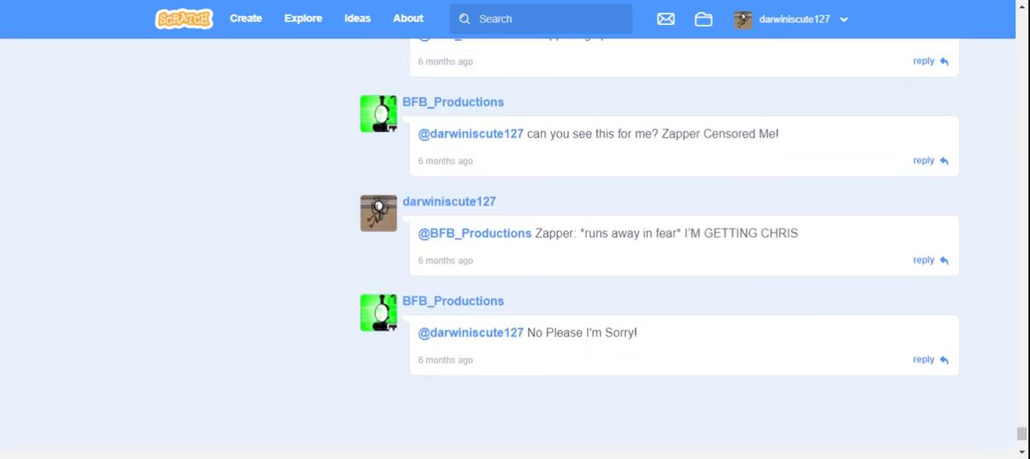
scroll(down, 3)
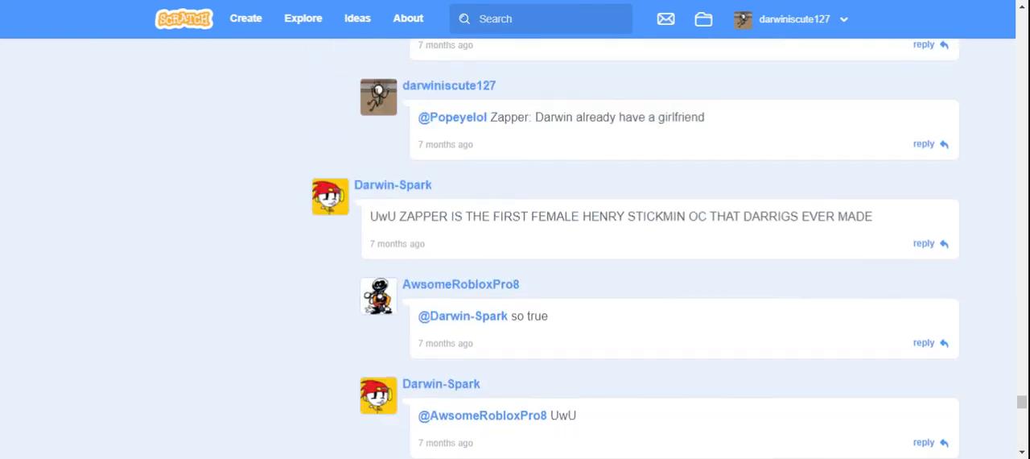
scroll(down, 3)
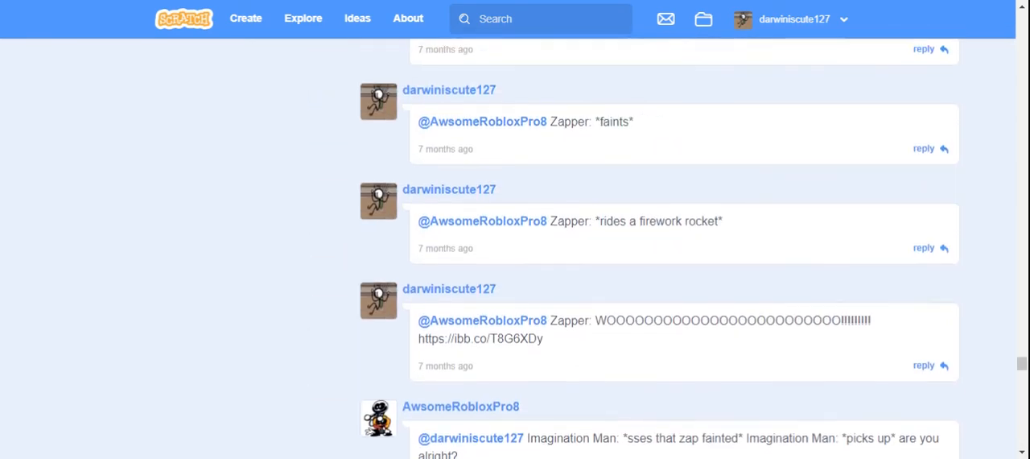
scroll(down, 3)
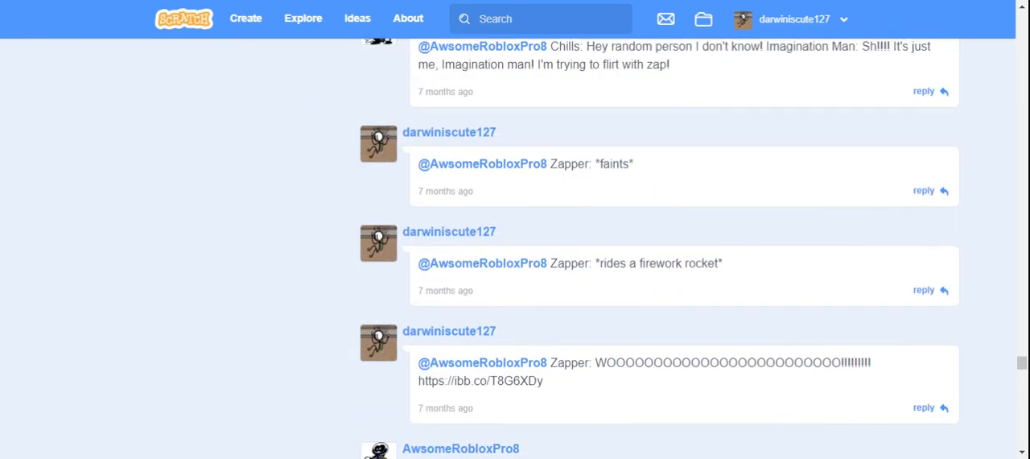